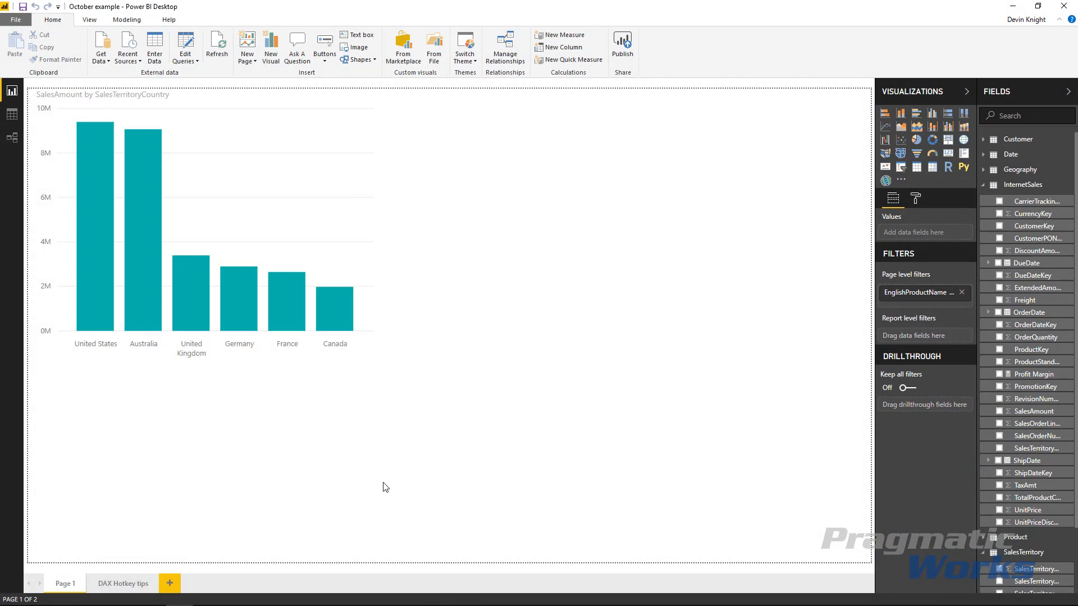
pyautogui.moveTo(493, 478)
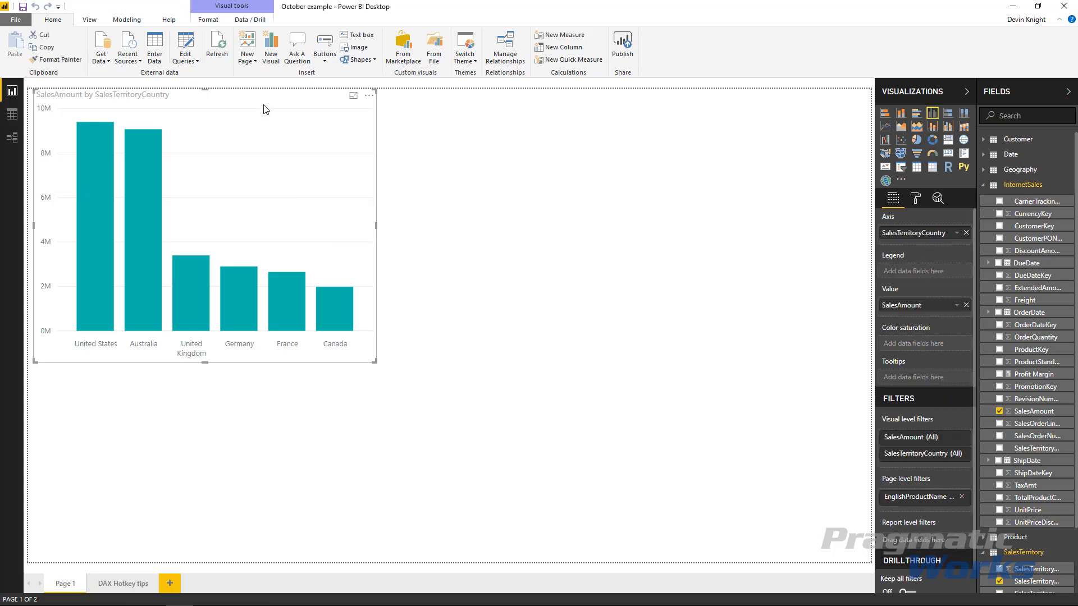
pyautogui.moveTo(930, 399)
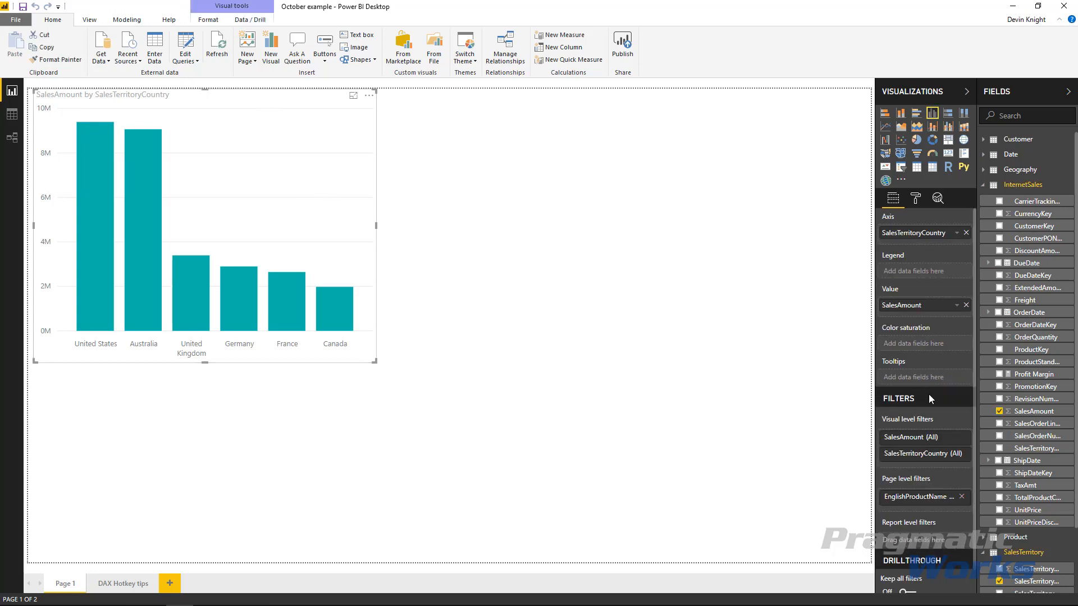
pyautogui.moveTo(933, 524)
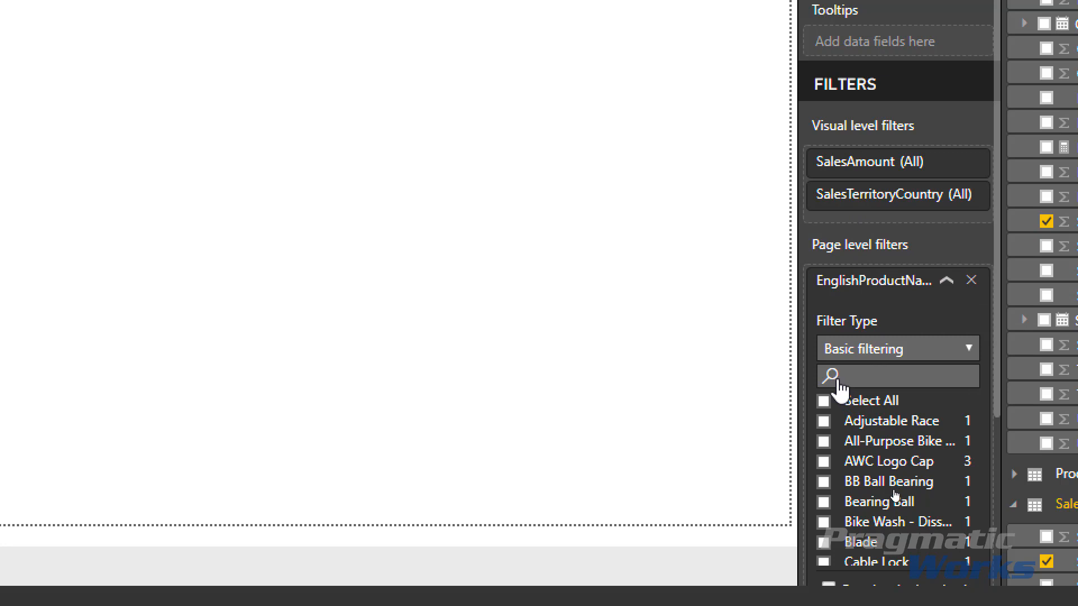
pyautogui.moveTo(838, 399)
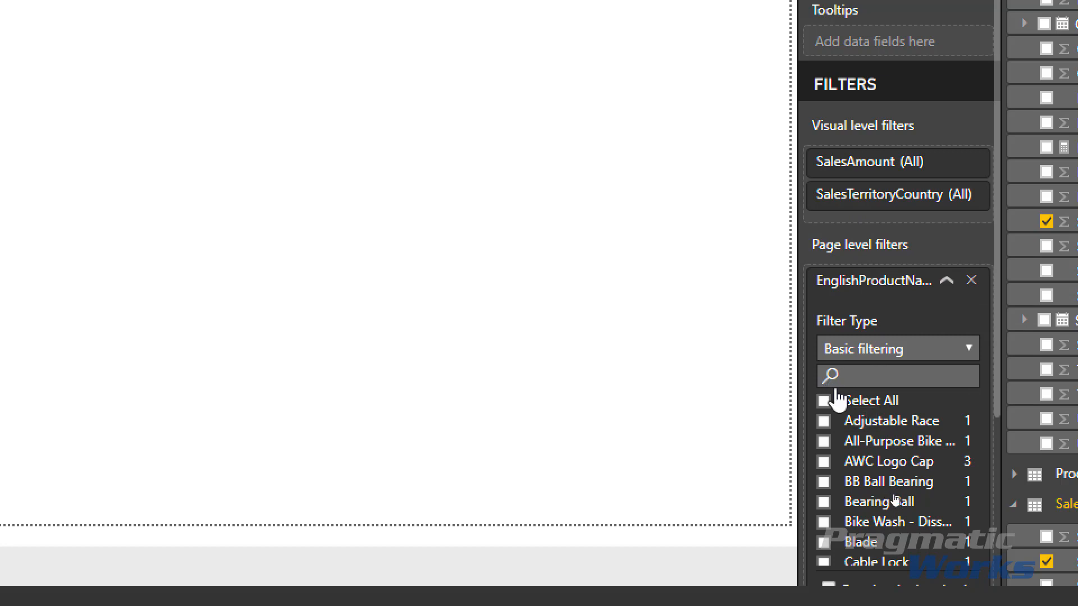
# - Search the EnglishProductName page filter for 'road' and scroll the matching products
pyautogui.click(897, 375)
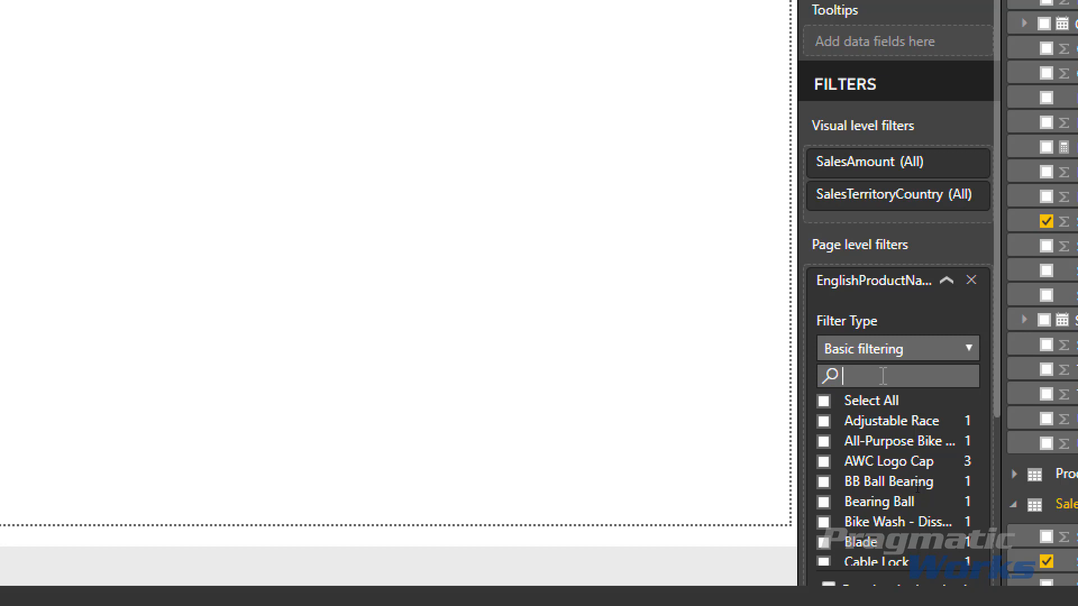
pyautogui.write('r')
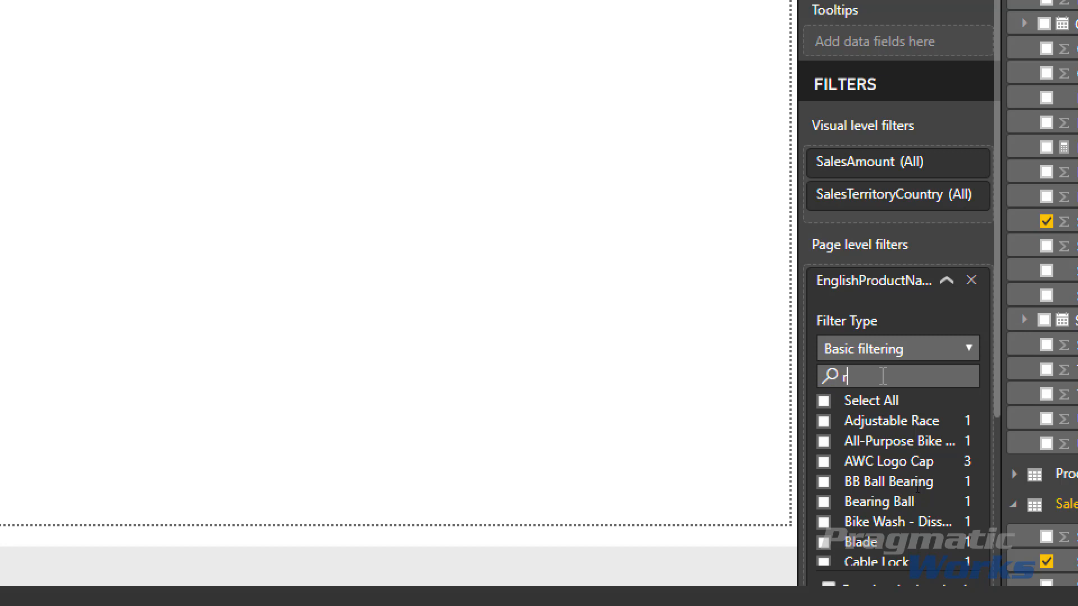
pyautogui.write('oad')
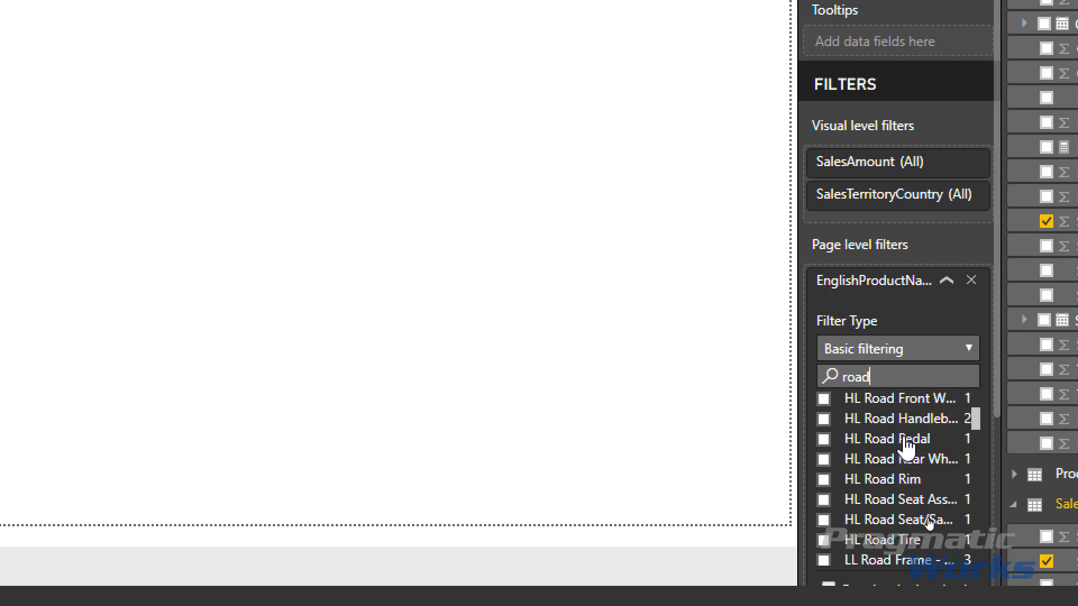
pyautogui.scroll(-3)
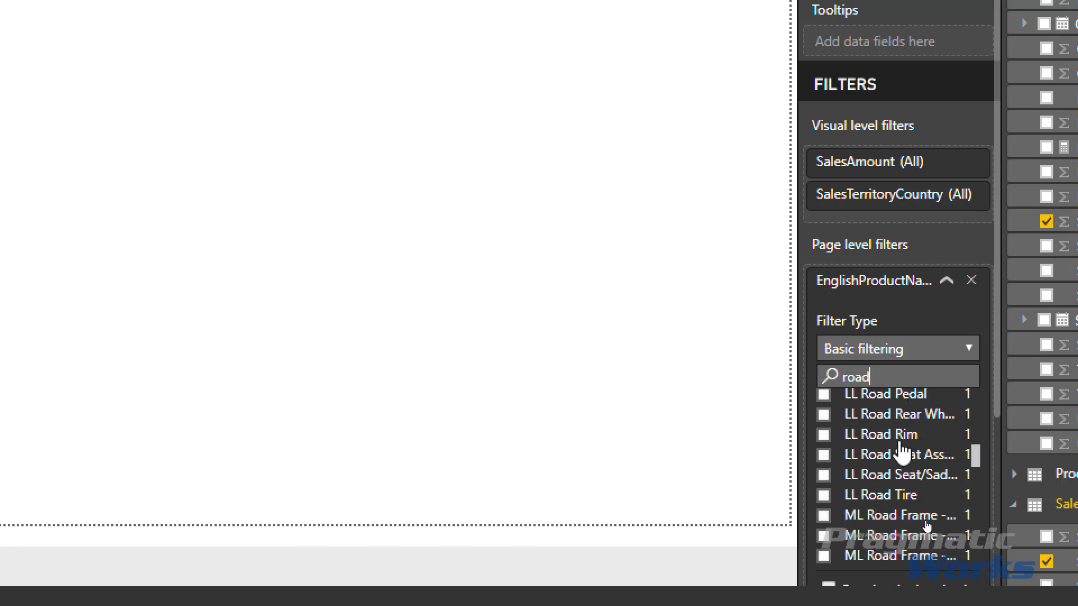
pyautogui.scroll(-3)
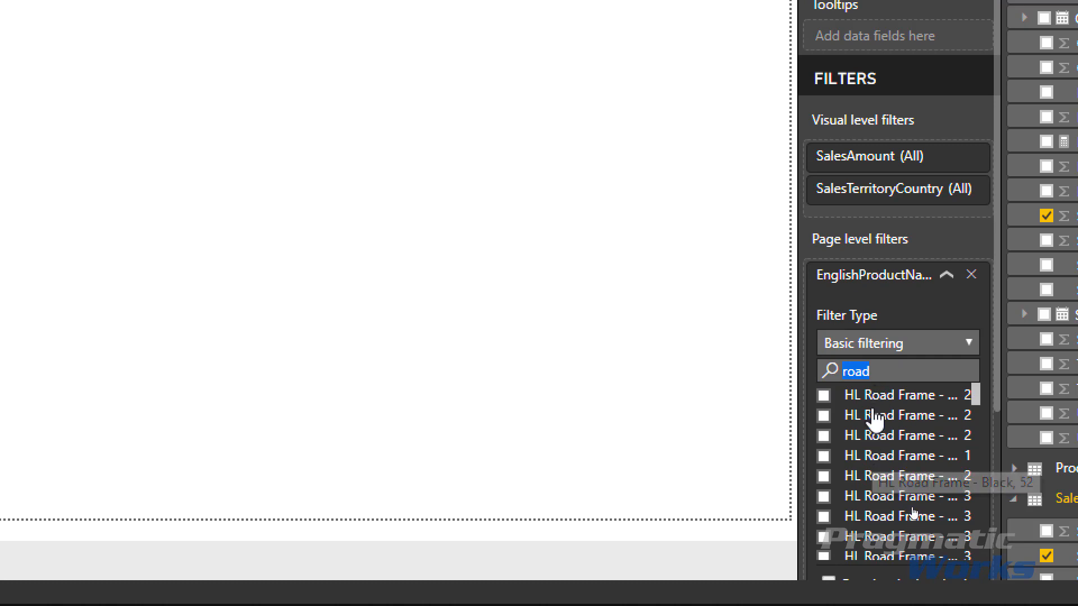
pyautogui.moveTo(873, 415)
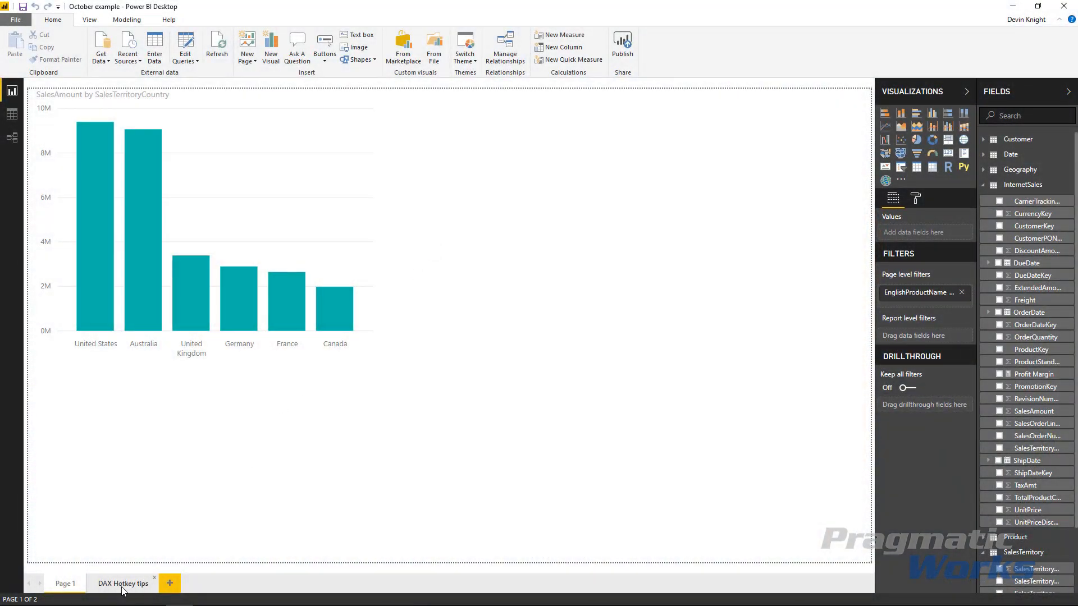
# - Go to the DAX Hotkey tips report page
pyautogui.click(123, 582)
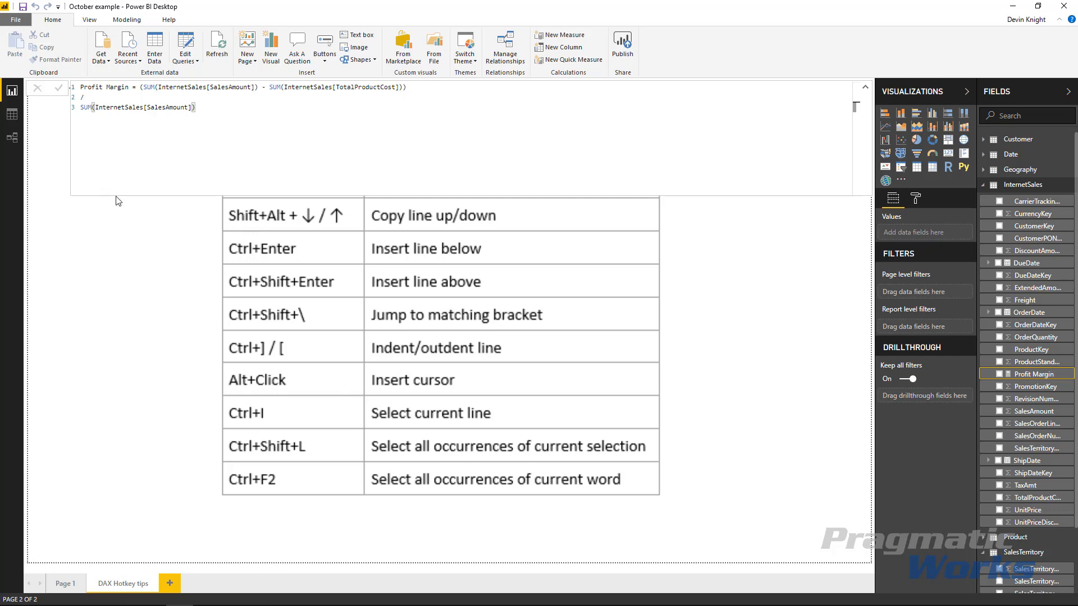
pyautogui.moveTo(99, 188)
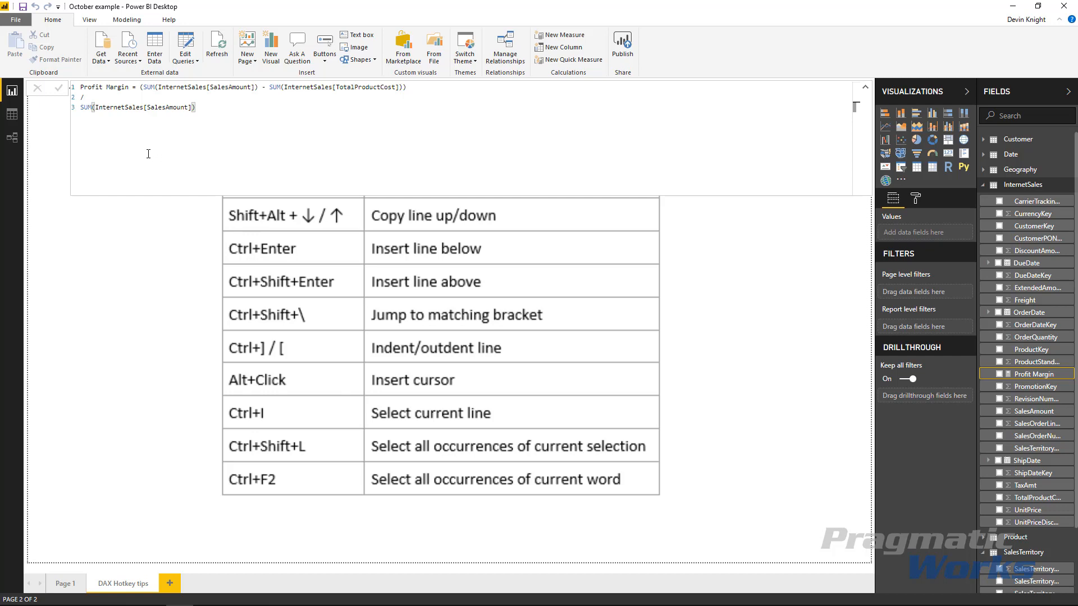
pyautogui.moveTo(146, 157)
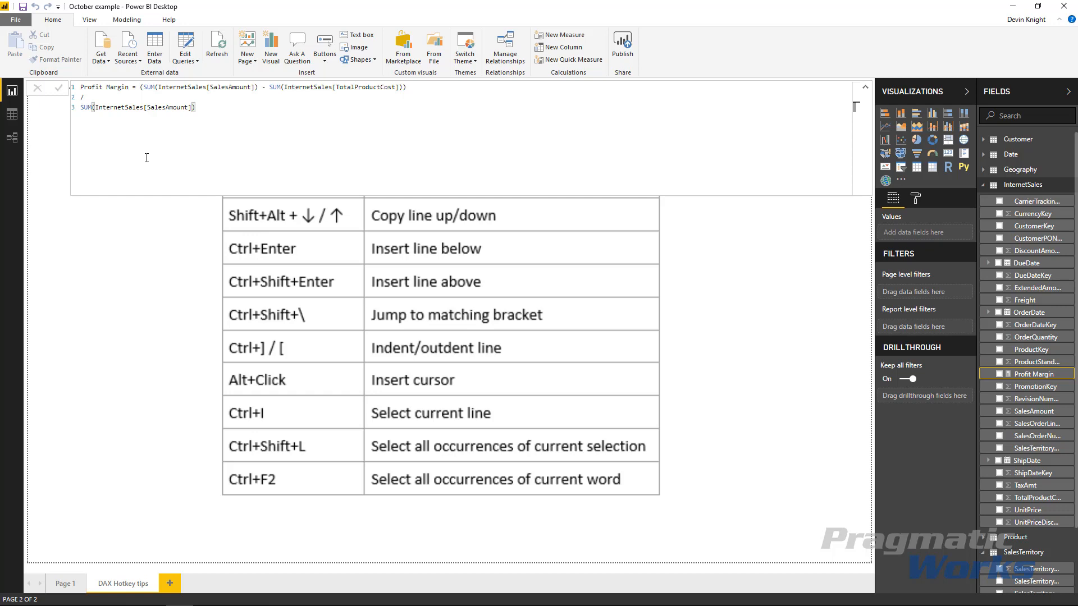
pyautogui.moveTo(143, 154)
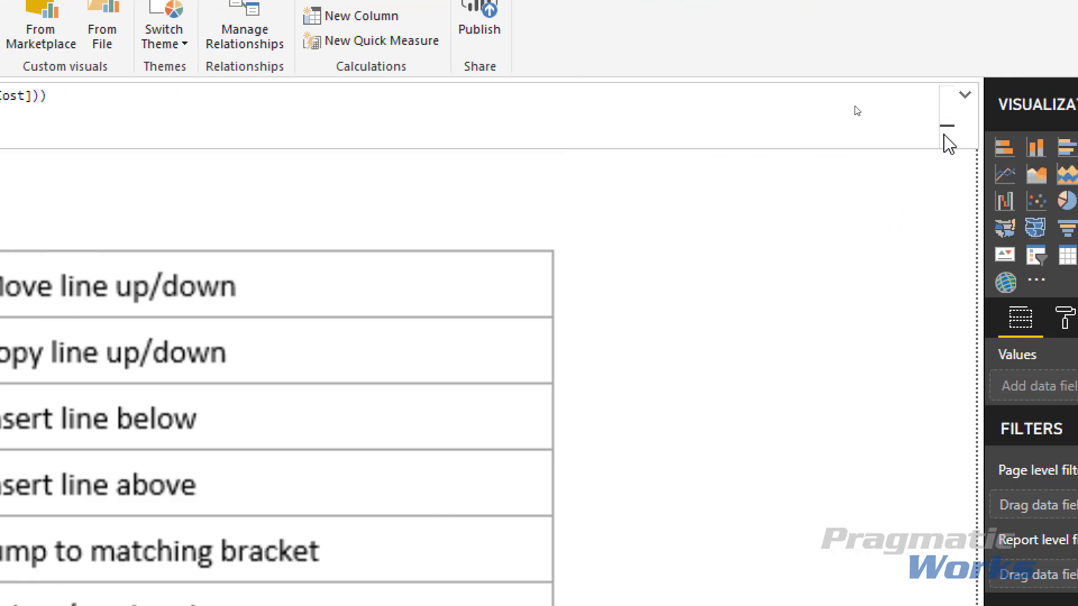
pyautogui.moveTo(924, 106)
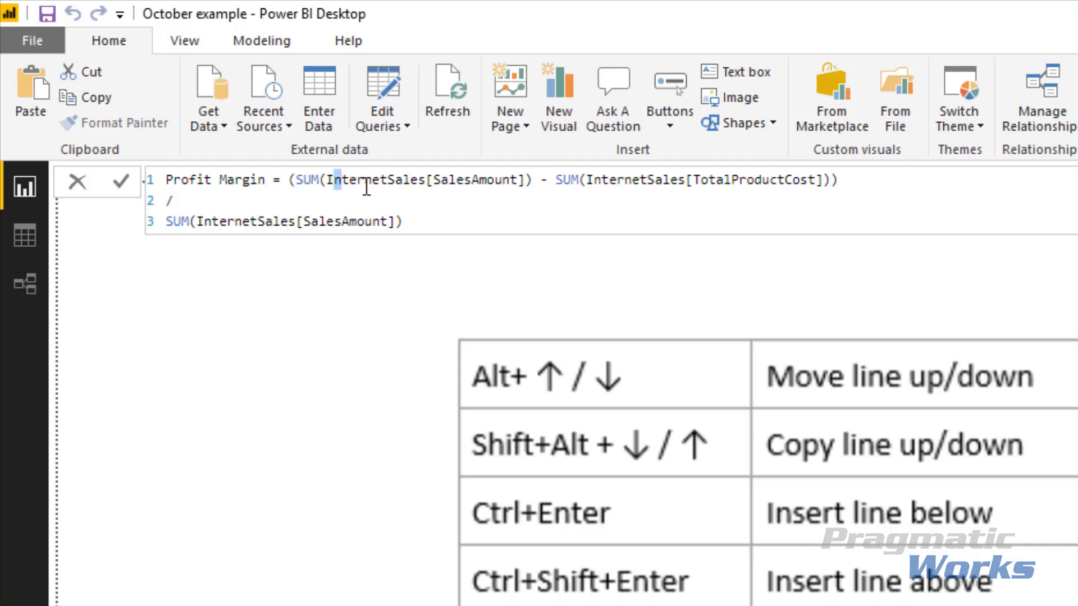
pyautogui.moveTo(361, 230)
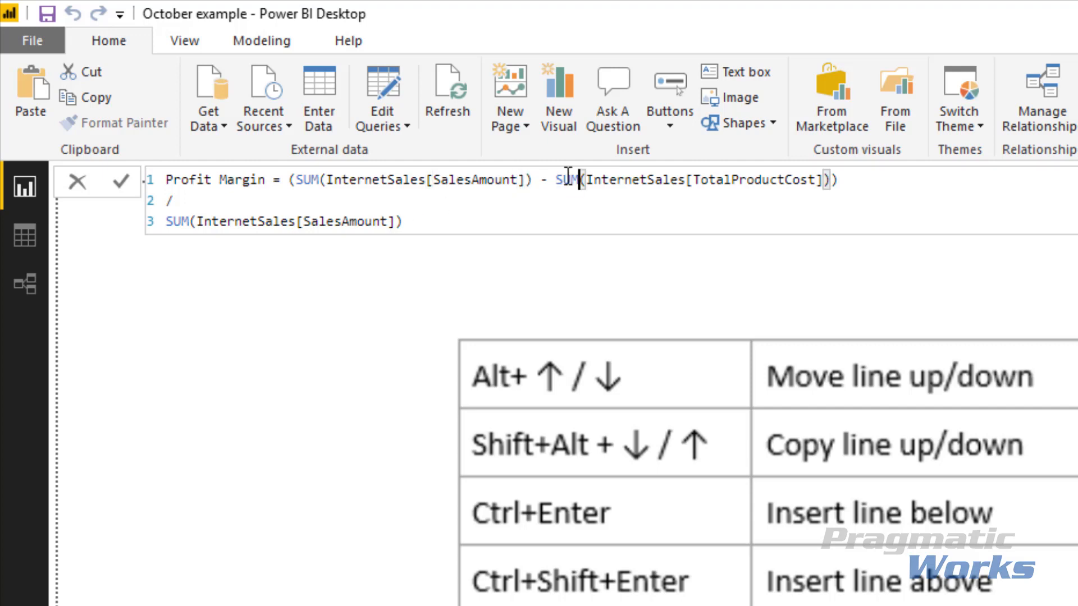
pyautogui.click(822, 180)
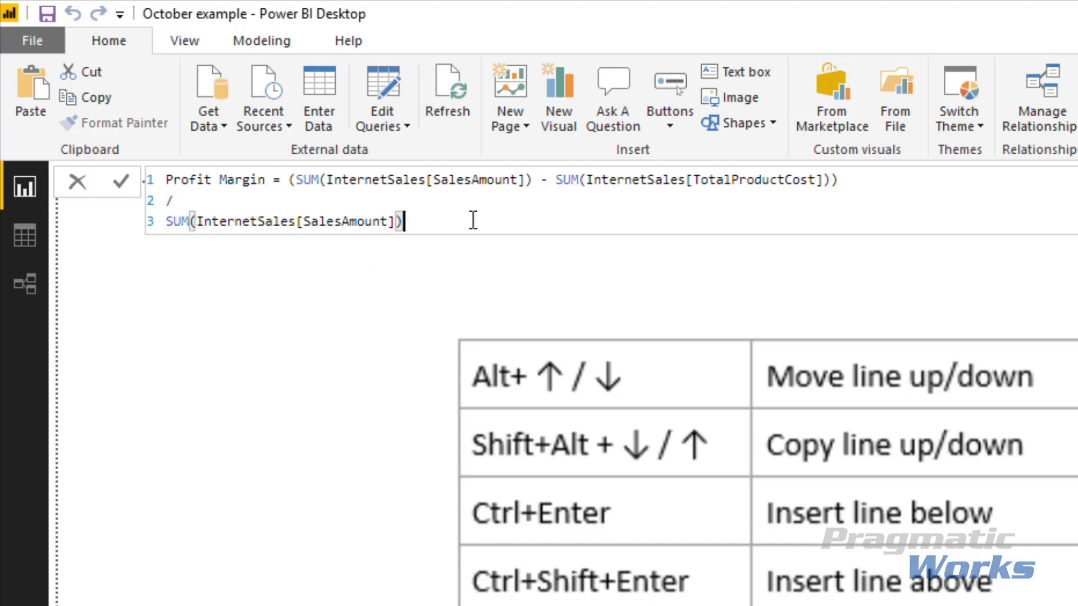
pyautogui.moveTo(413, 229)
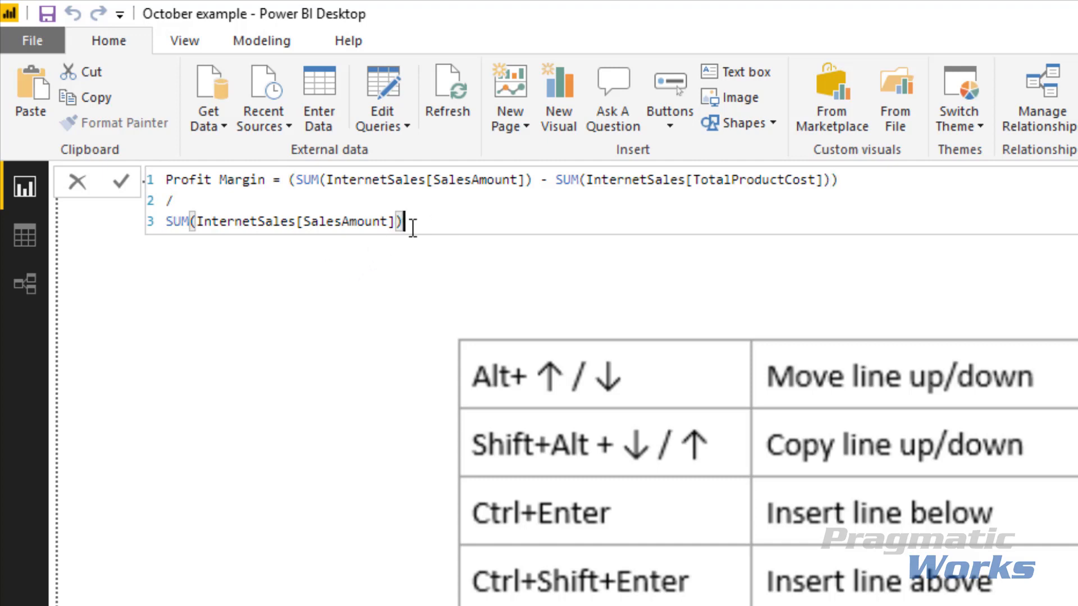
pyautogui.moveTo(417, 238)
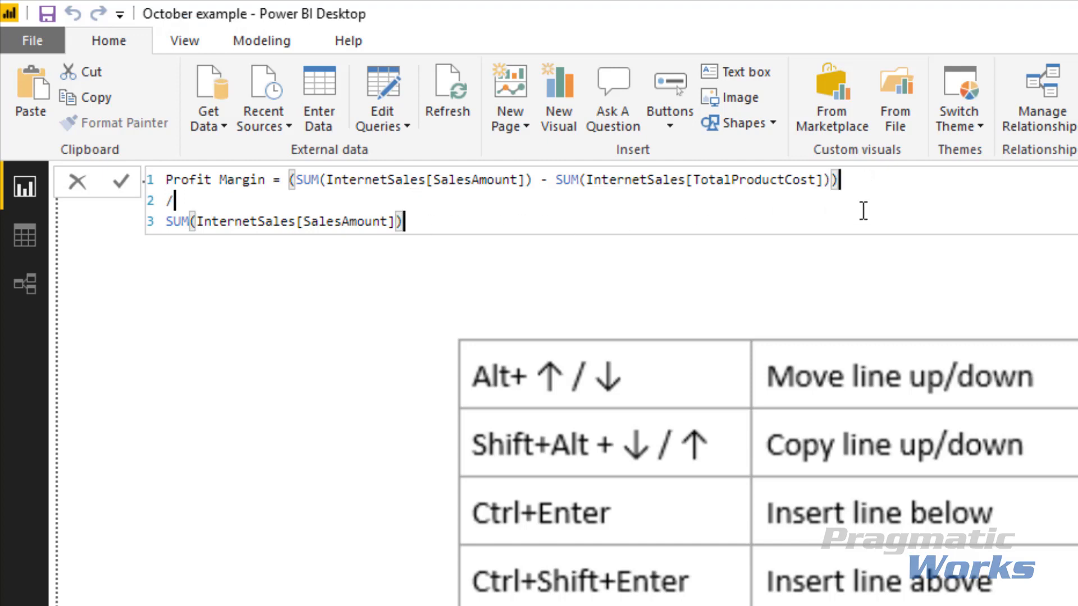
pyautogui.moveTo(209, 463)
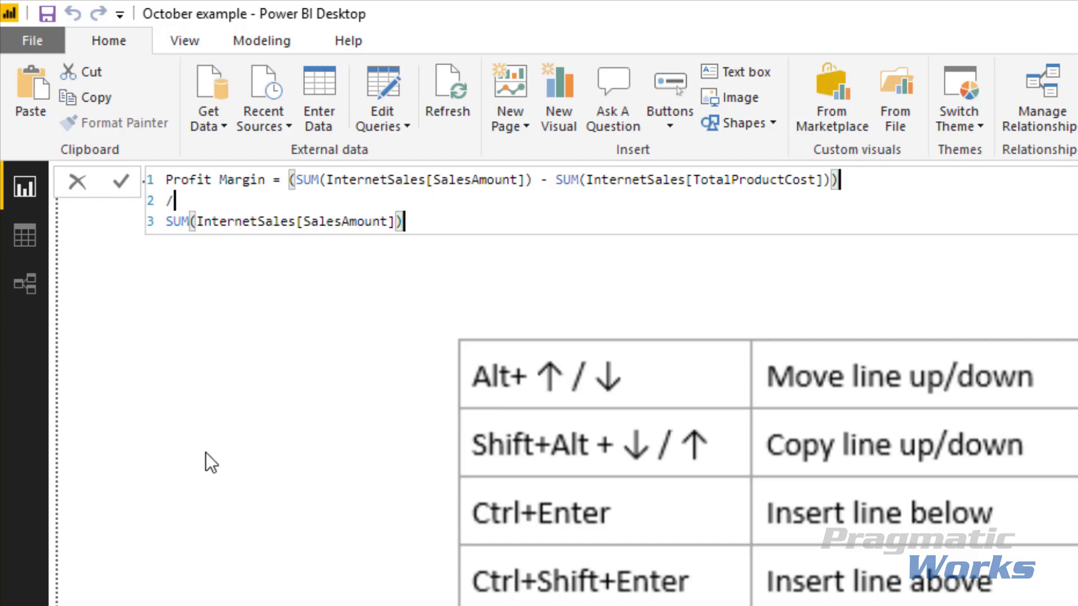
pyautogui.write('Test this featur')
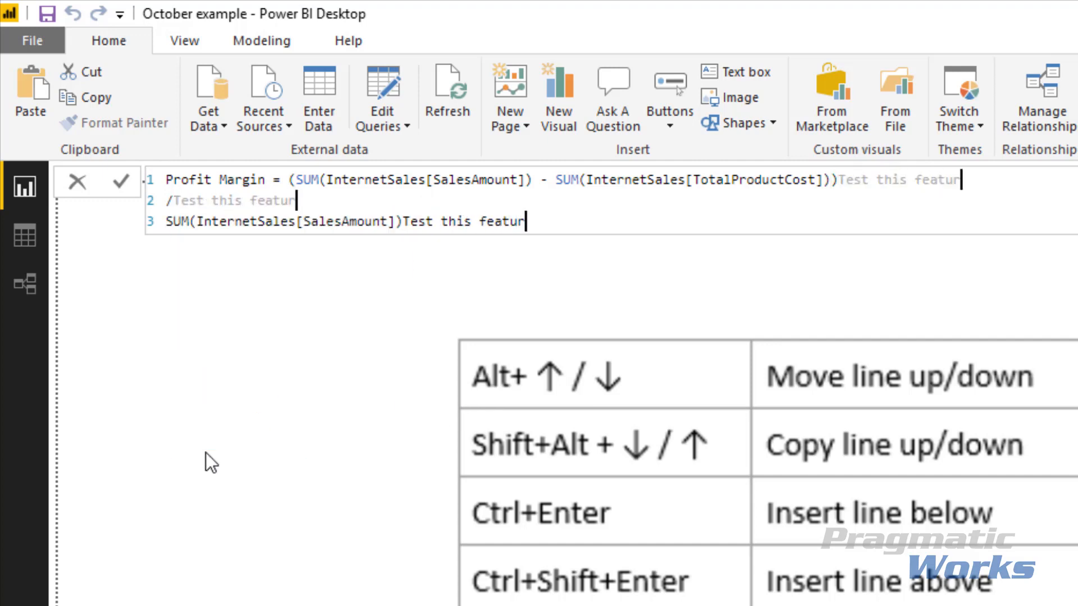
pyautogui.write('e')
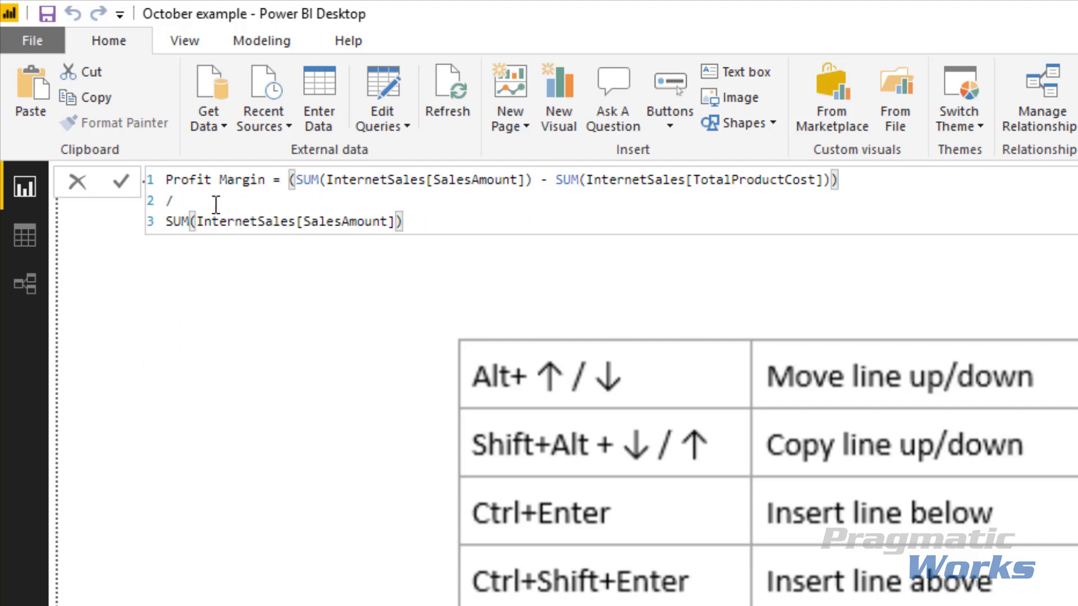
pyautogui.moveTo(295, 199)
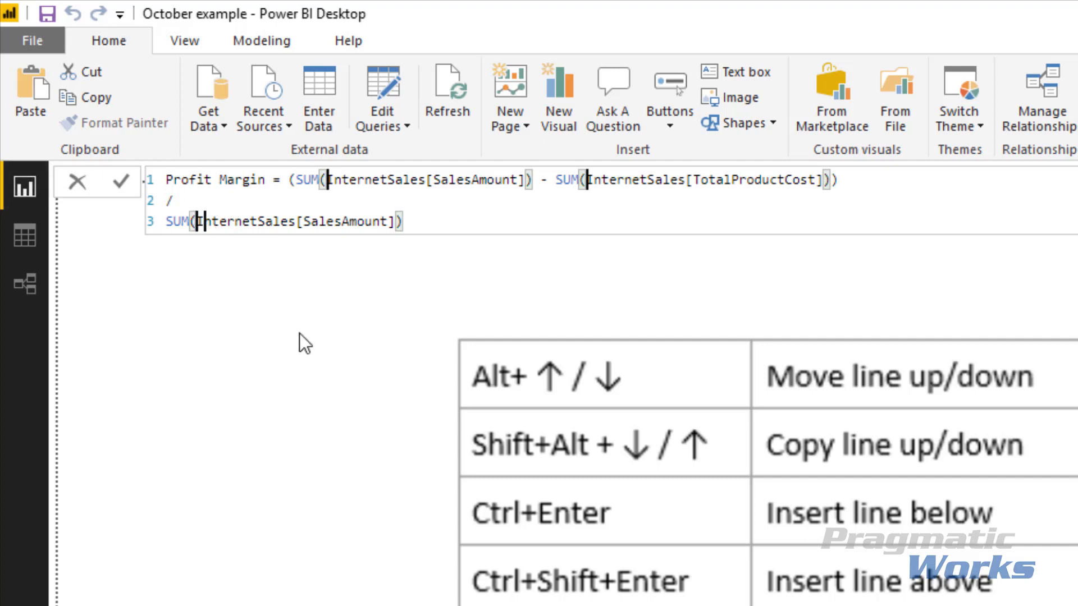
pyautogui.moveTo(322, 413)
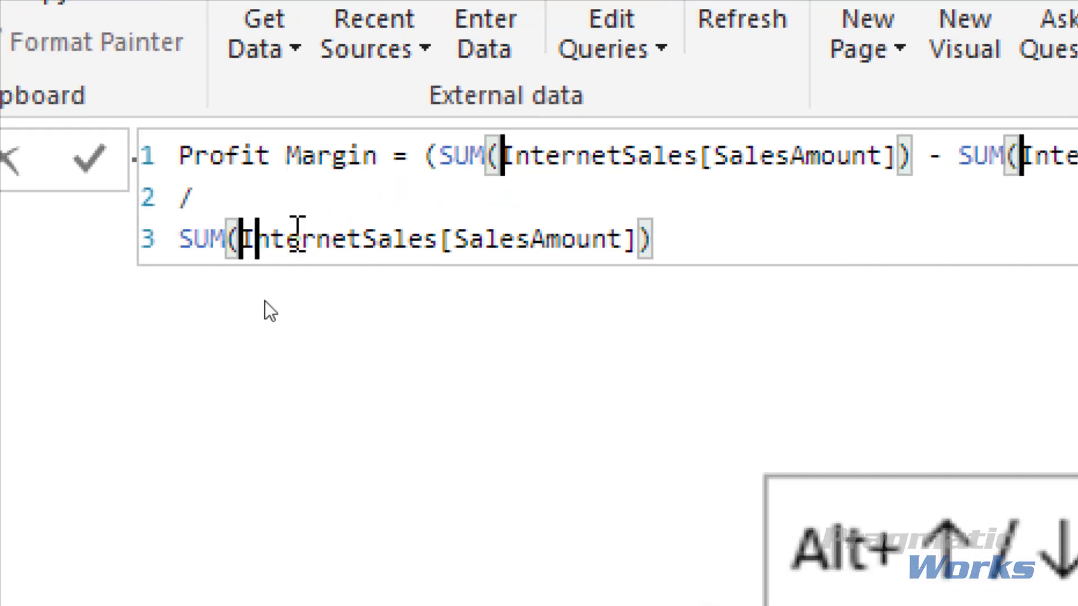
# - Enter 'Fa' and the / division sign into the multi-line Profit Margin formula
pyautogui.write('Fa')
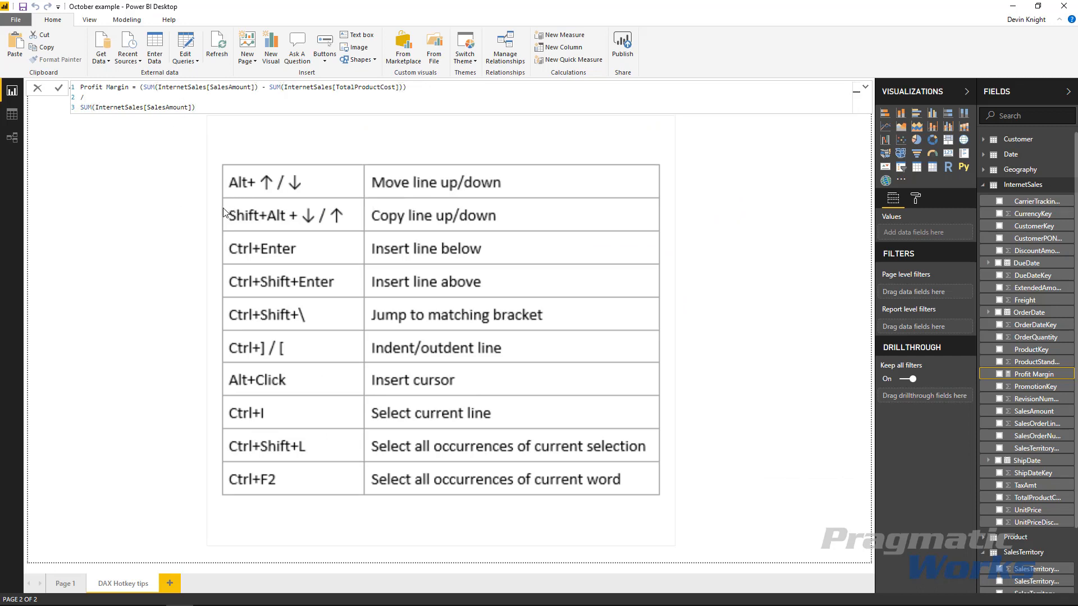
pyautogui.moveTo(213, 215)
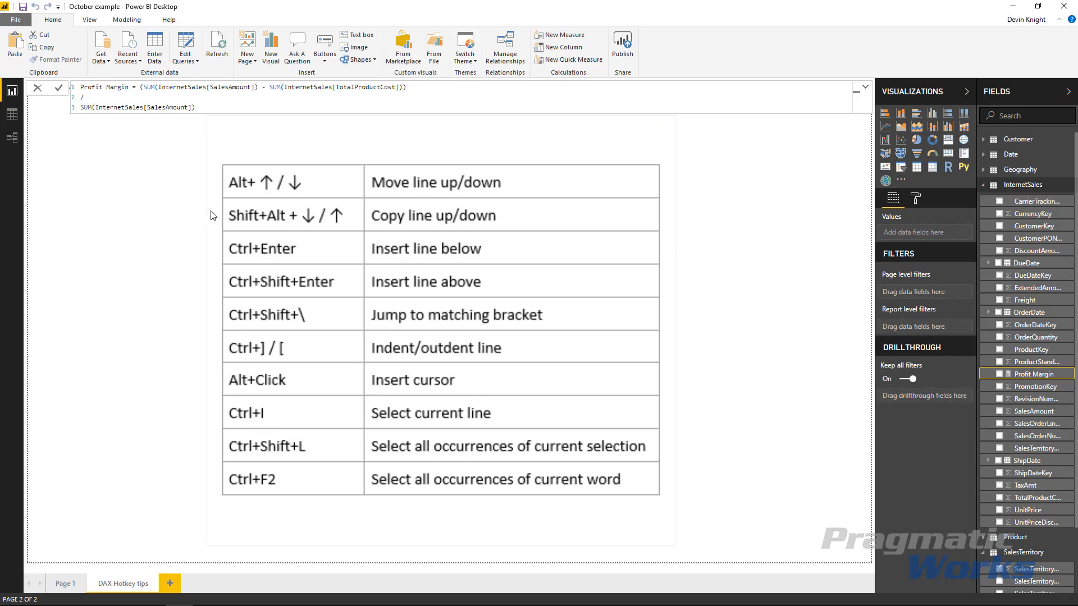
pyautogui.moveTo(331, 447)
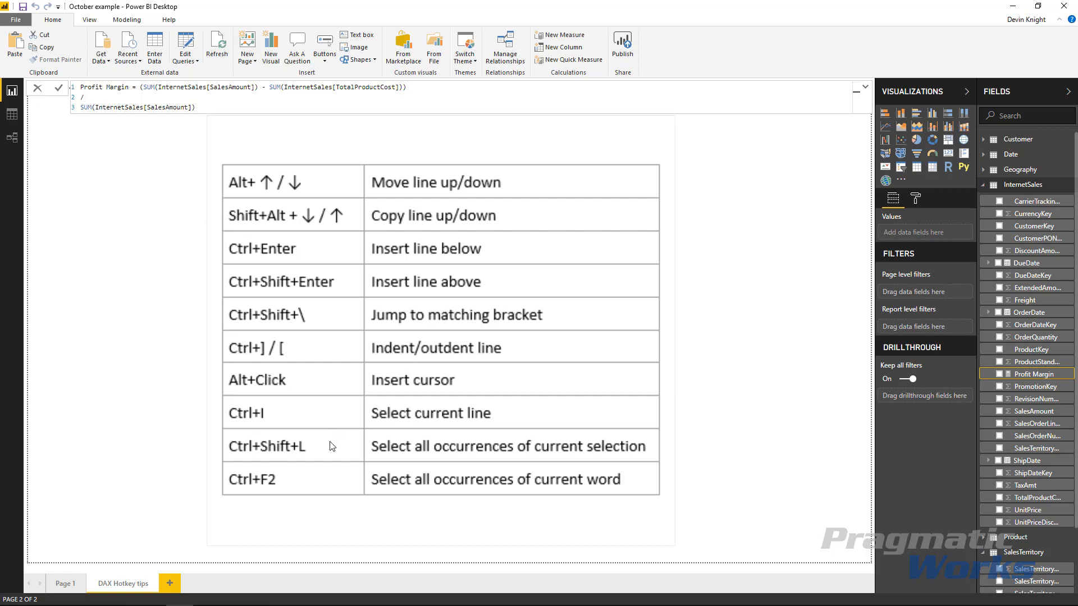
pyautogui.moveTo(208, 256)
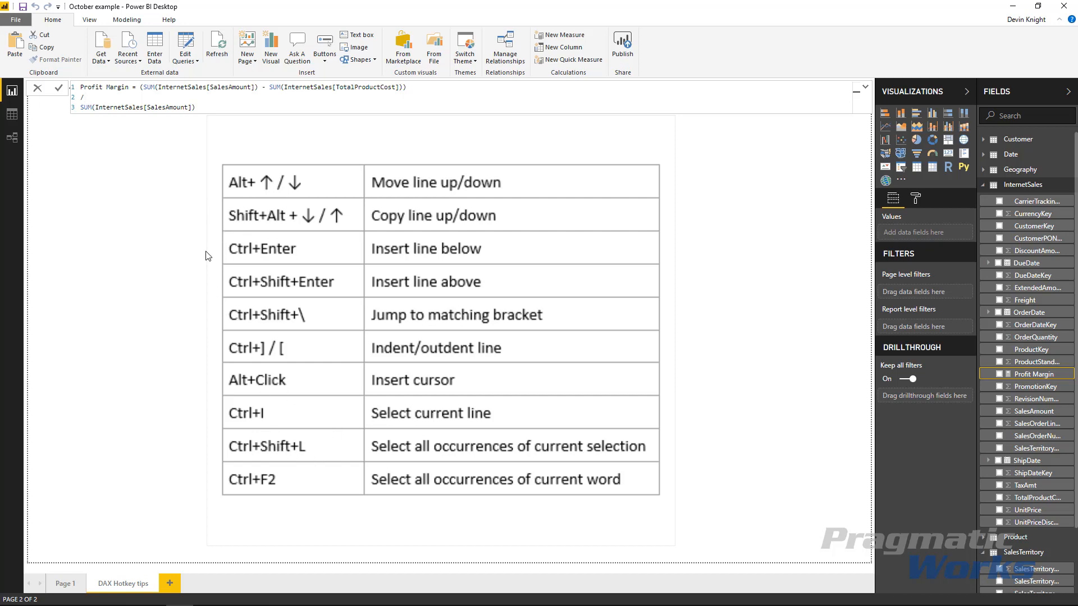
pyautogui.moveTo(151, 149)
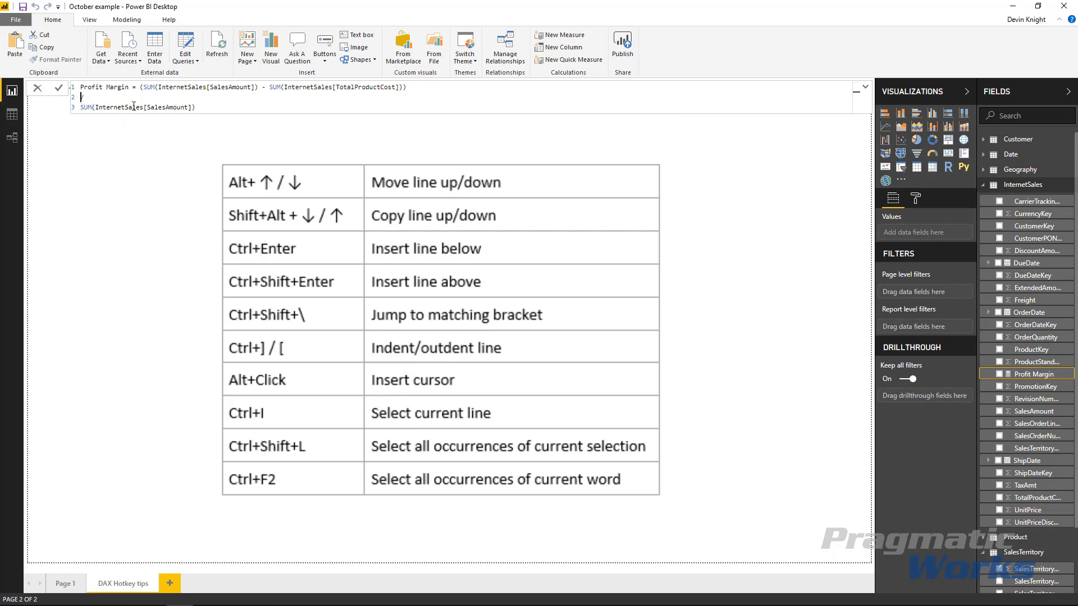
pyautogui.write('/')
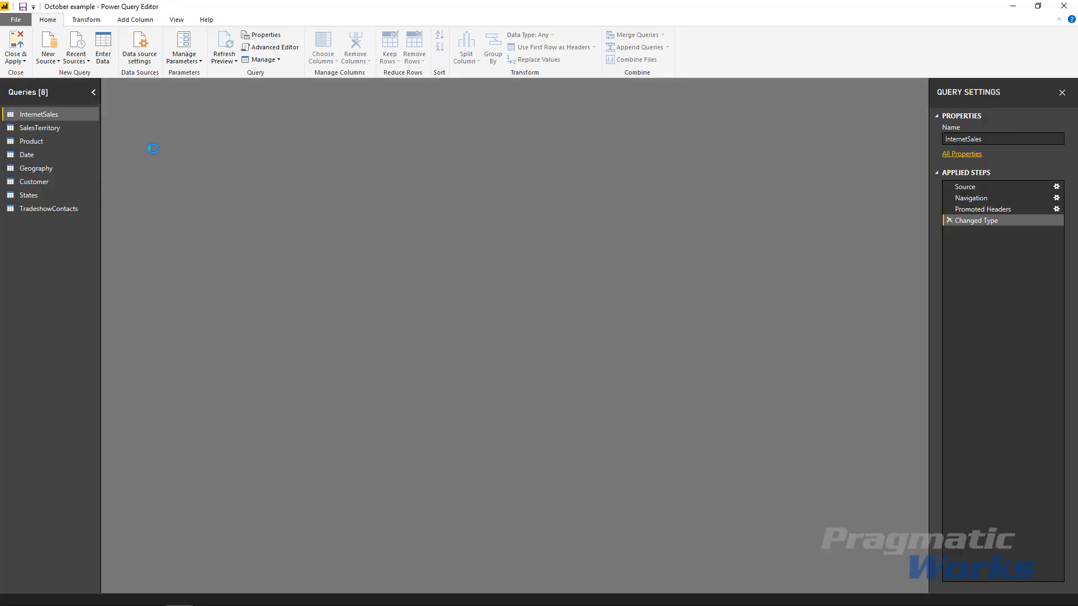
# - Select the InternetSales query to load its 26-column sales preview
pyautogui.click(38, 114)
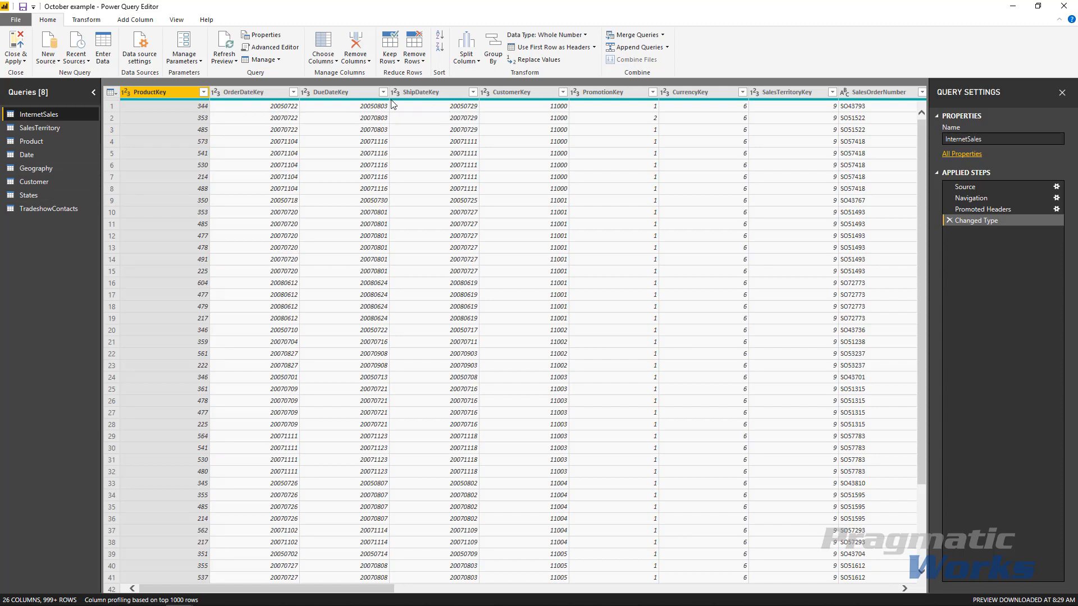
pyautogui.moveTo(502, 96)
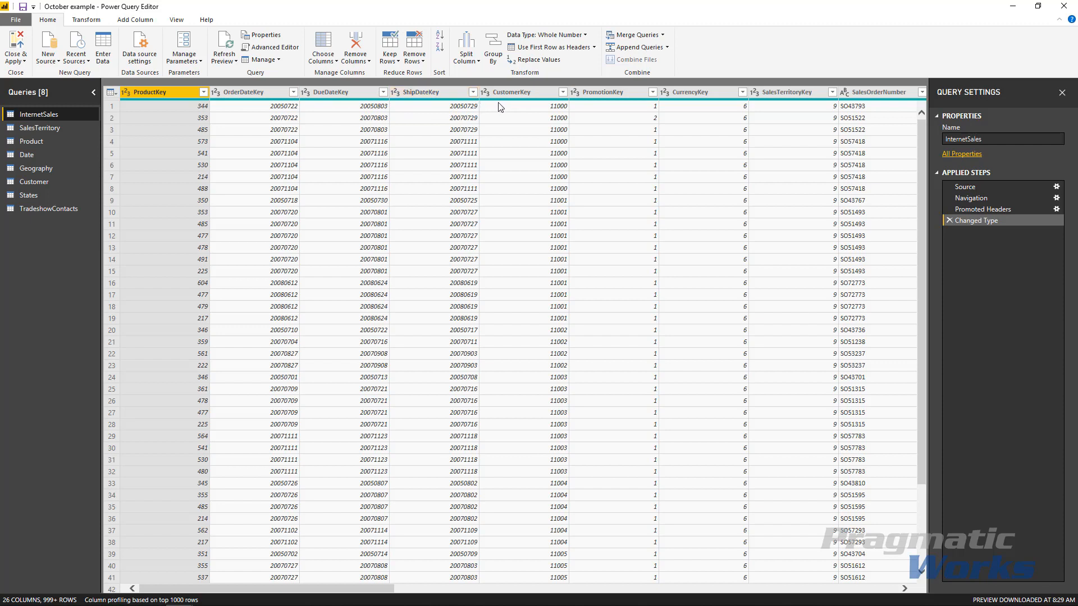
pyautogui.moveTo(541, 110)
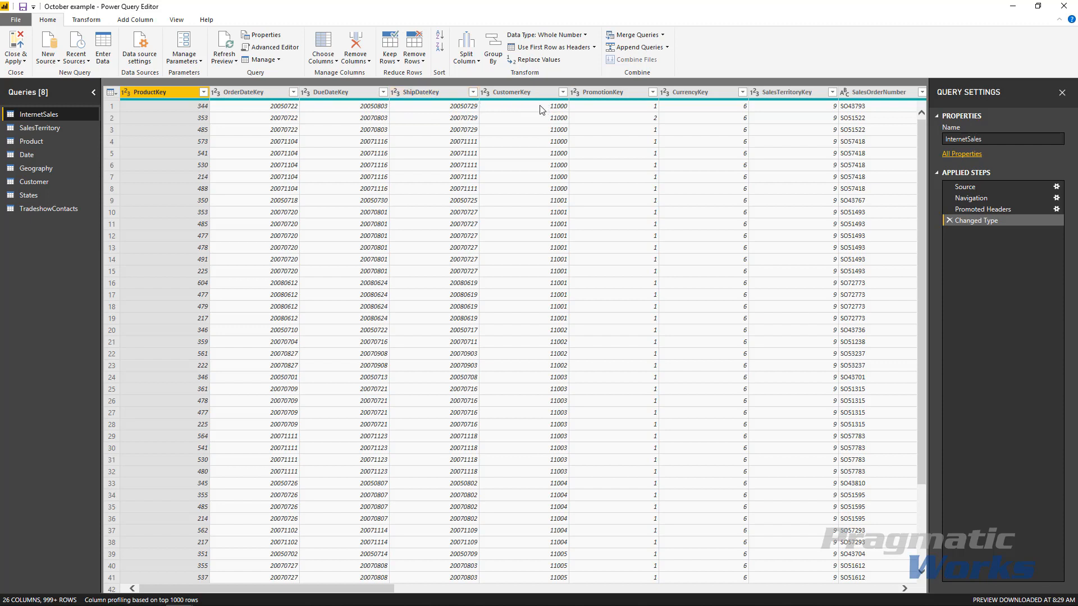
pyautogui.moveTo(406, 122)
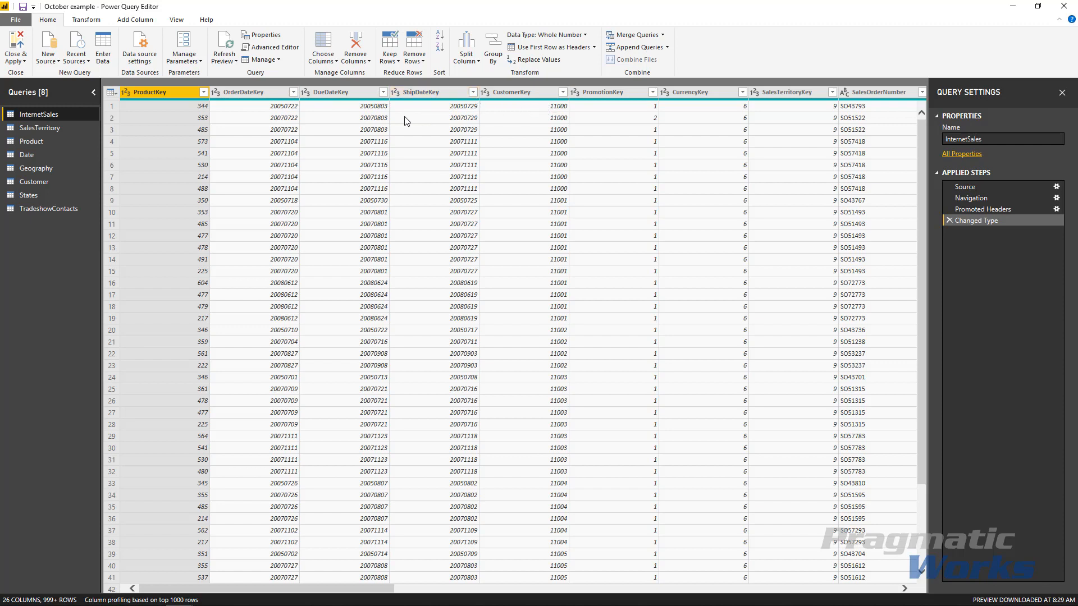
pyautogui.moveTo(39, 128)
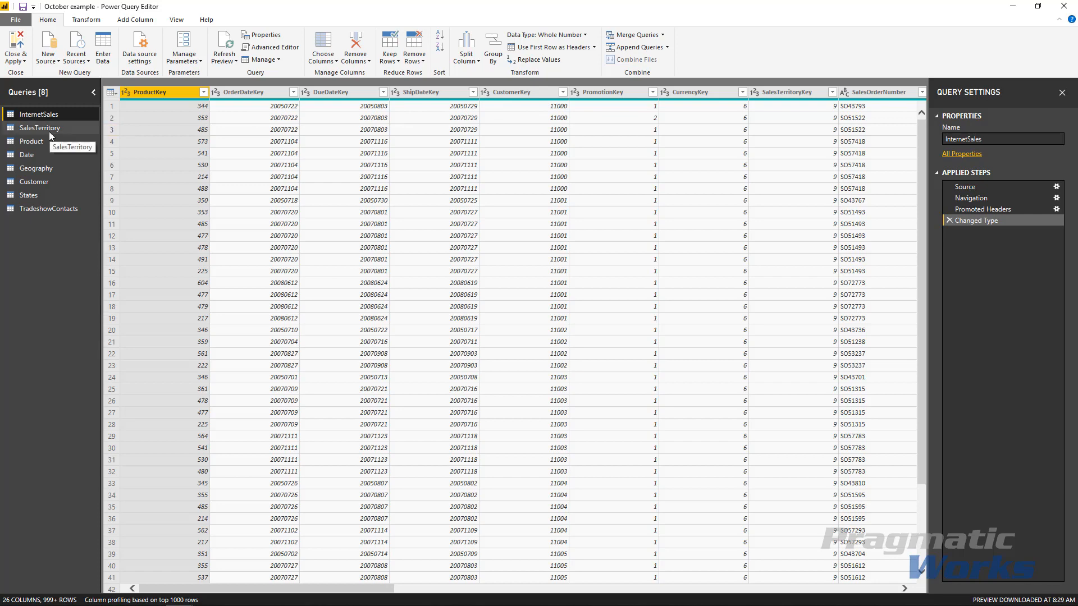
# - Open the SalesTerritory query to preview its 11 territory rows
pyautogui.click(40, 127)
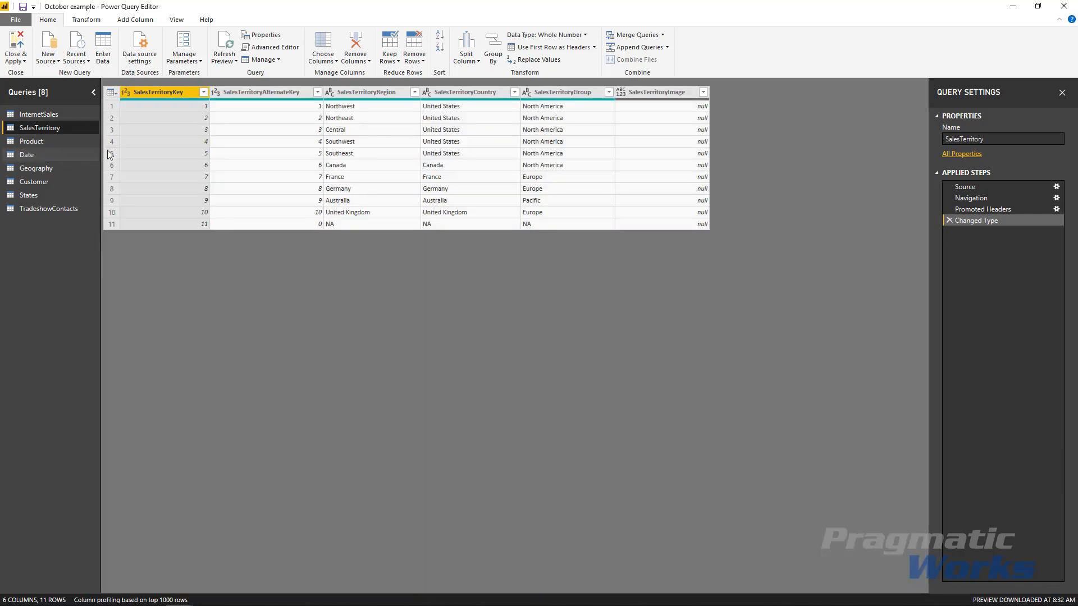
# - Show the View ribbon with data preview and layout options
pyautogui.click(175, 19)
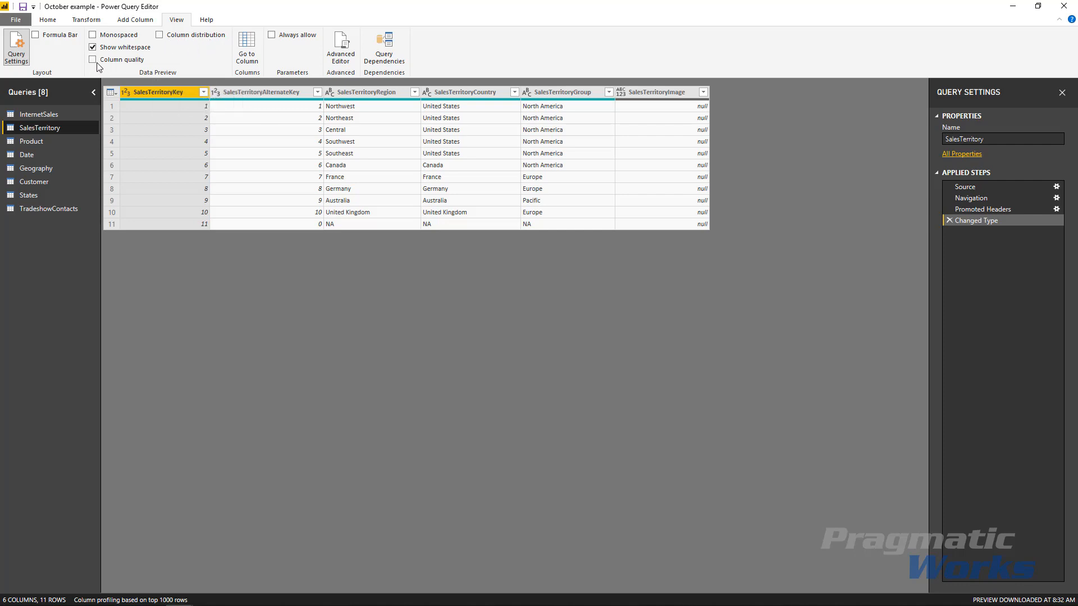
pyautogui.moveTo(160, 35)
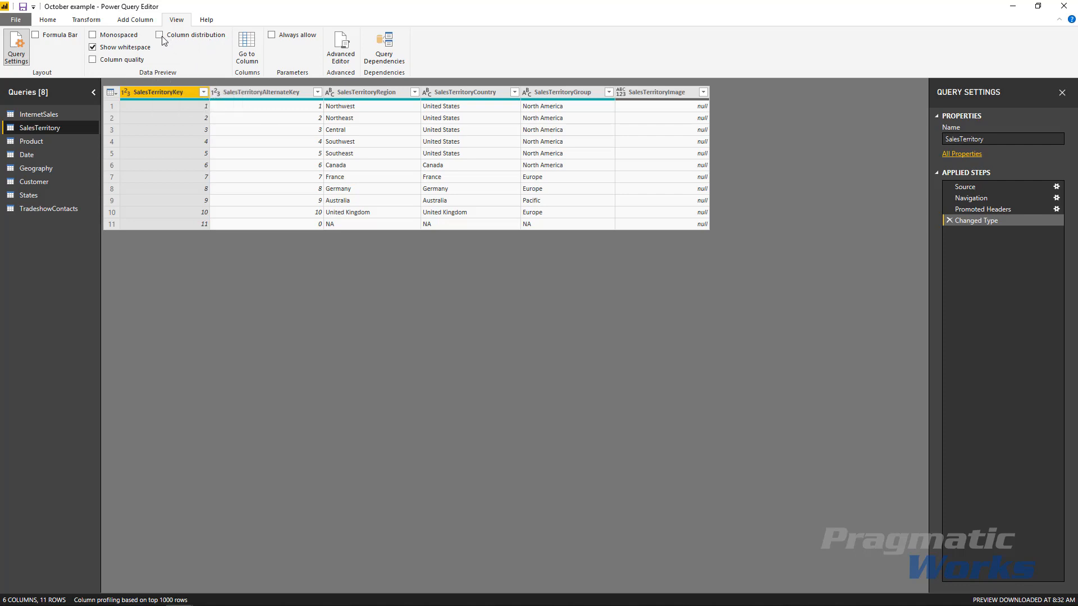
# - Turn on Column distribution charts above the SalesTerritory columns
pyautogui.click(159, 34)
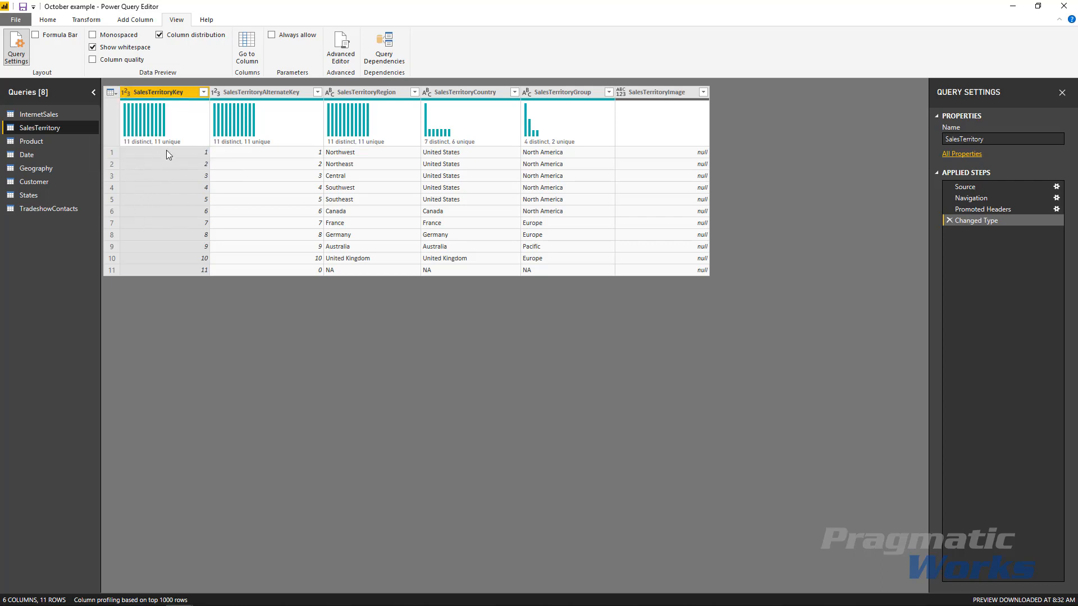
pyautogui.moveTo(177, 151)
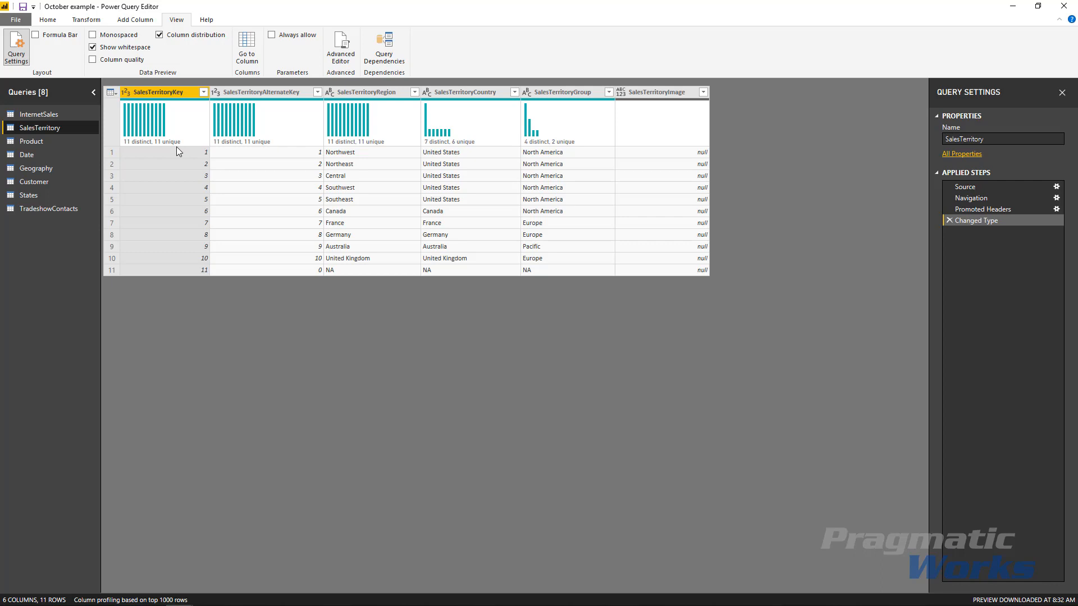
pyautogui.moveTo(358, 175)
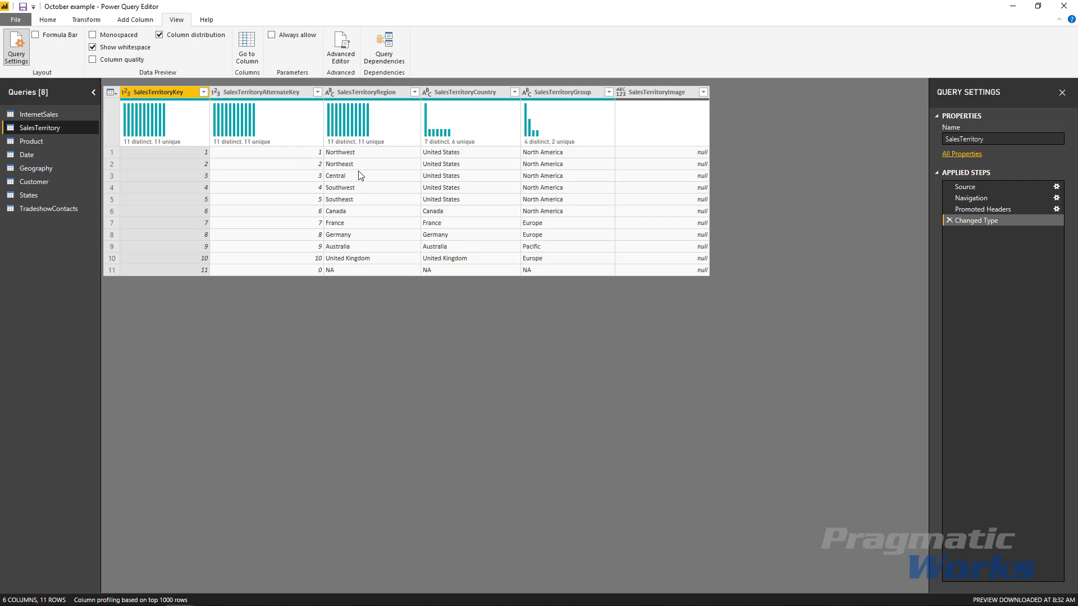
pyautogui.moveTo(374, 105)
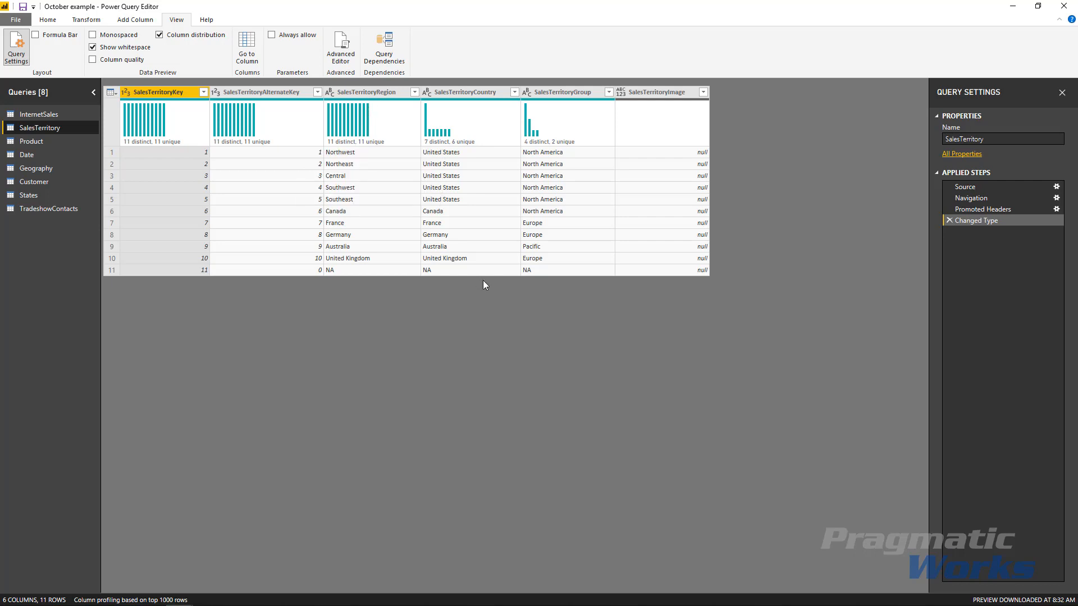
pyautogui.moveTo(550, 130)
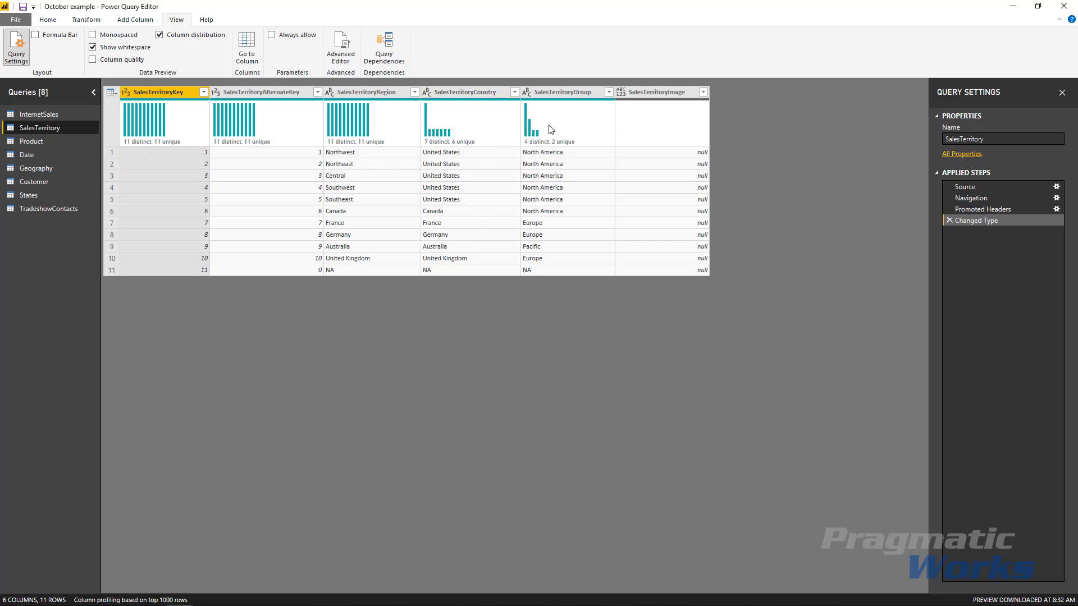
pyautogui.moveTo(440, 127)
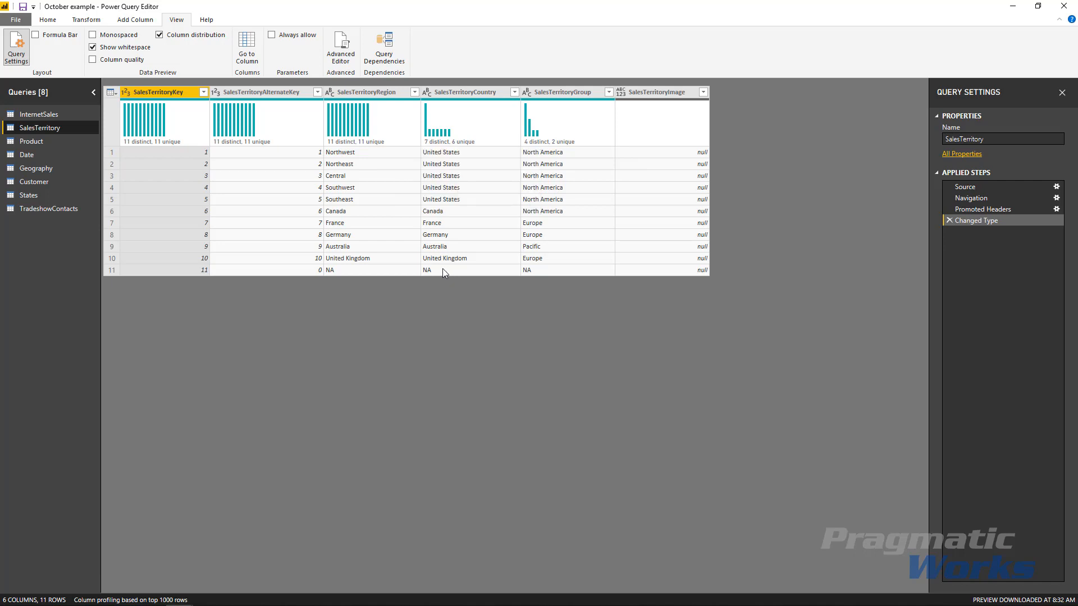
pyautogui.moveTo(431, 278)
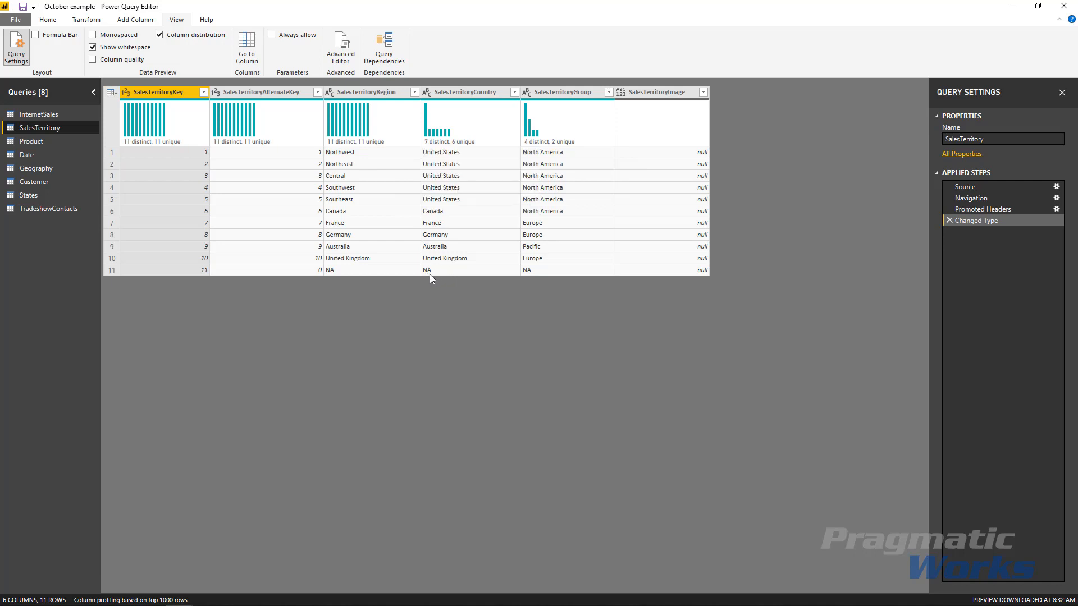
pyautogui.moveTo(437, 235)
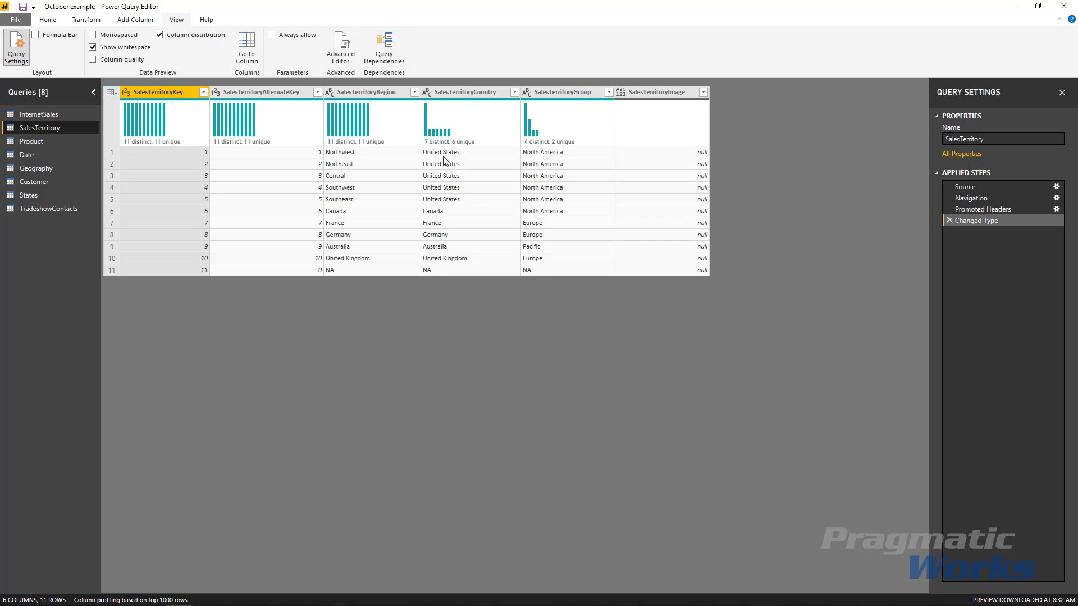
pyautogui.moveTo(458, 152)
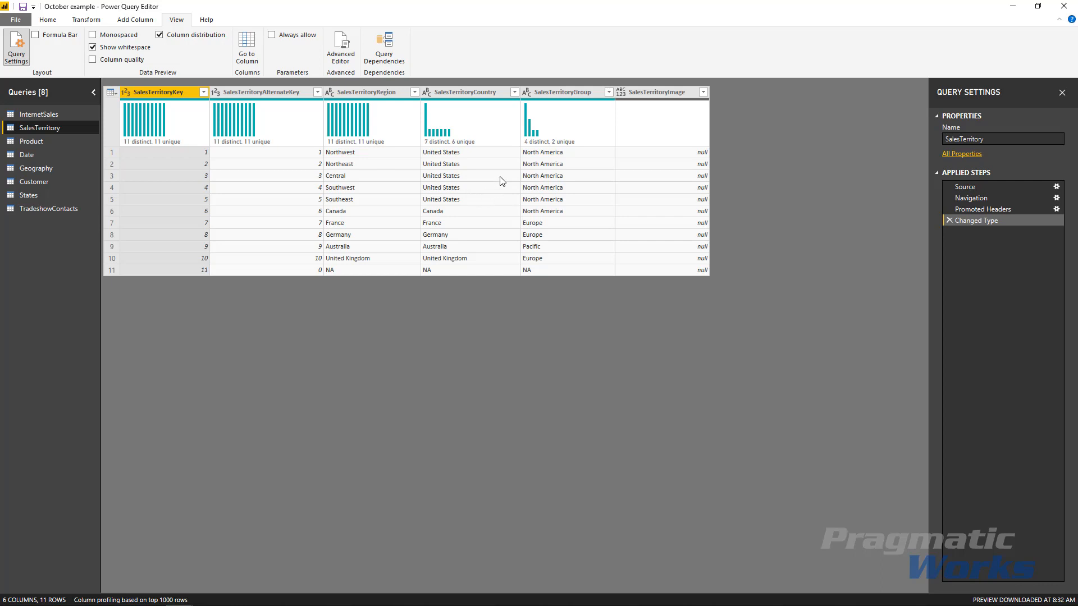
pyautogui.moveTo(555, 171)
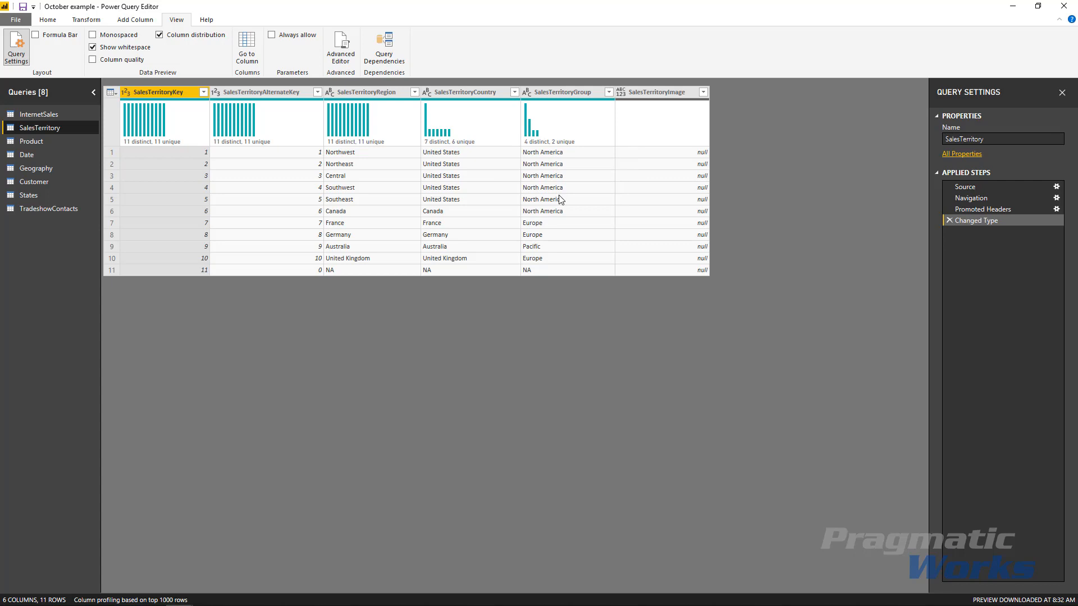
pyautogui.moveTo(563, 200)
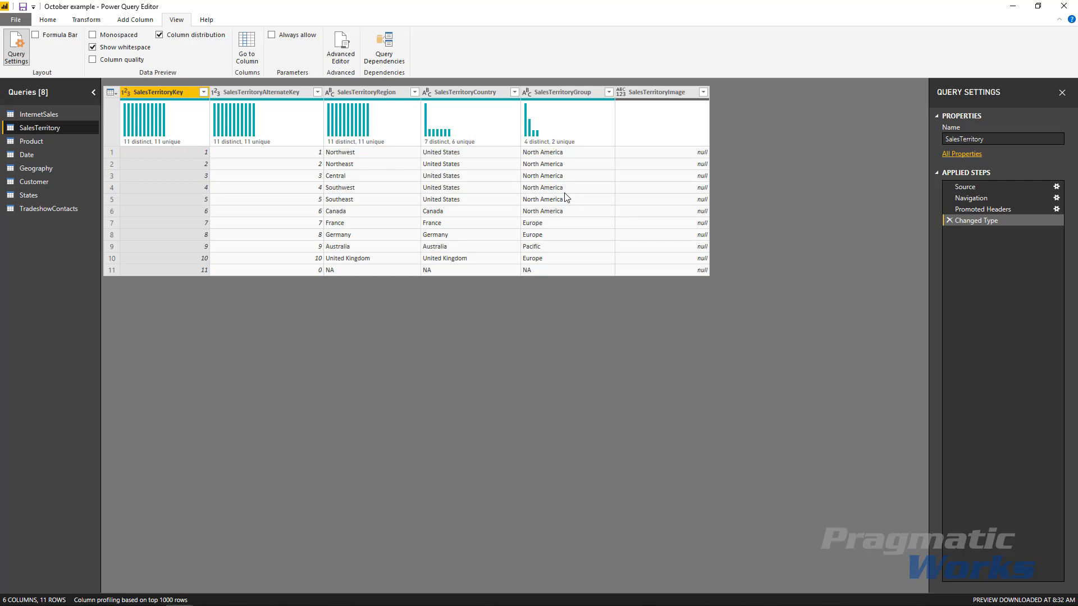
pyautogui.moveTo(508, 226)
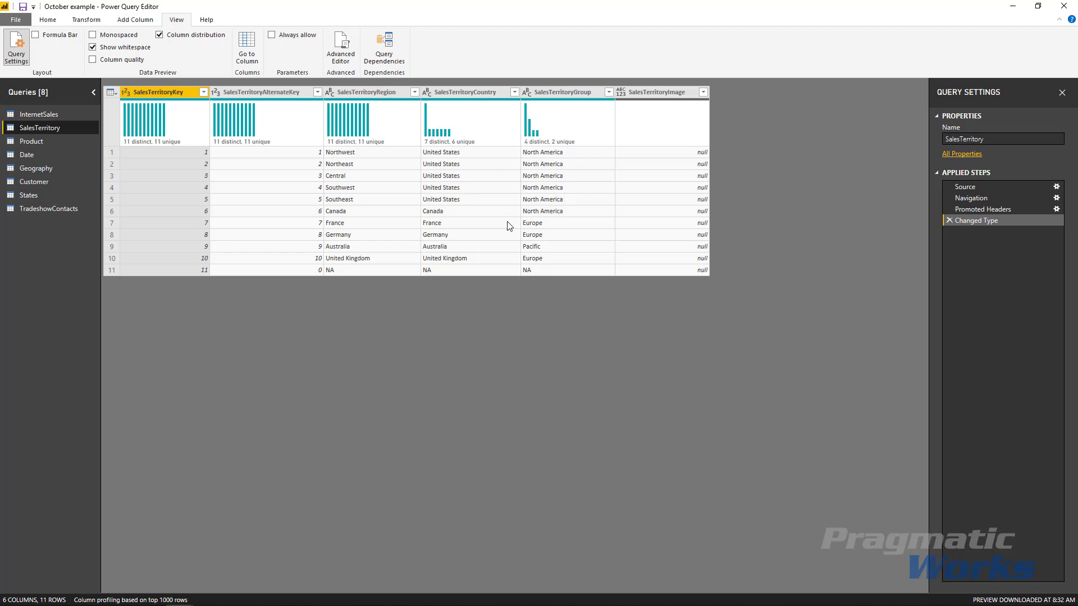
# - Select InternetSales to show distribution charts across its 26 columns
pyautogui.click(39, 113)
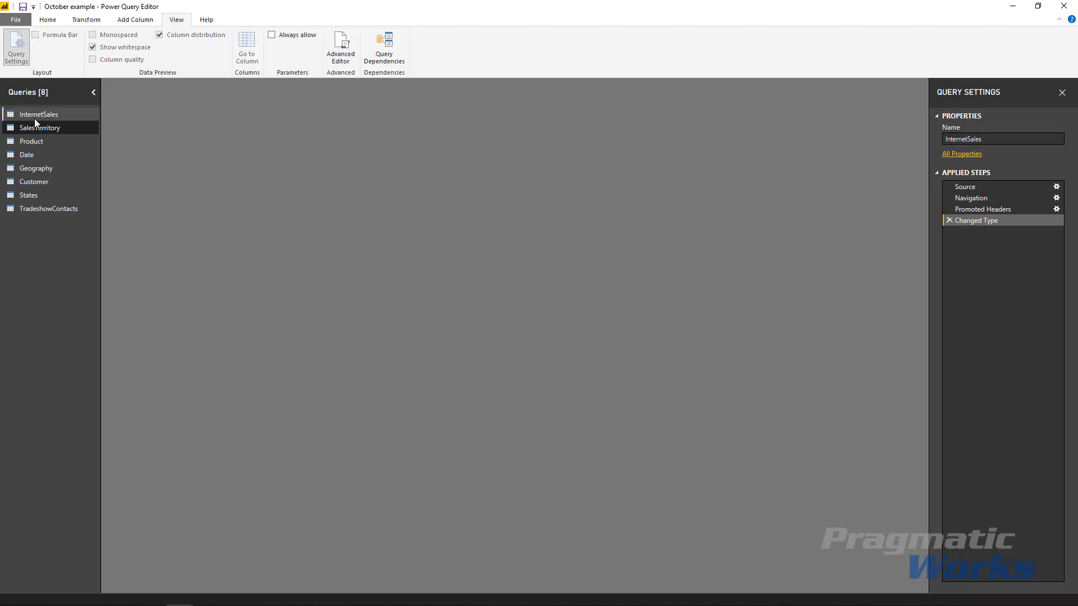
pyautogui.click(39, 114)
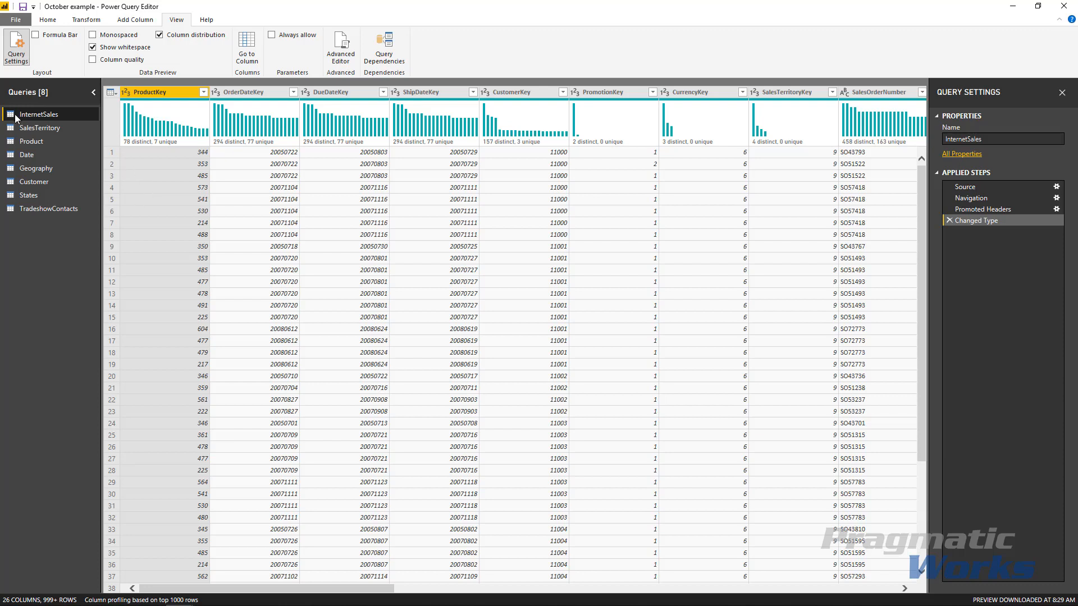
pyautogui.moveTo(80, 146)
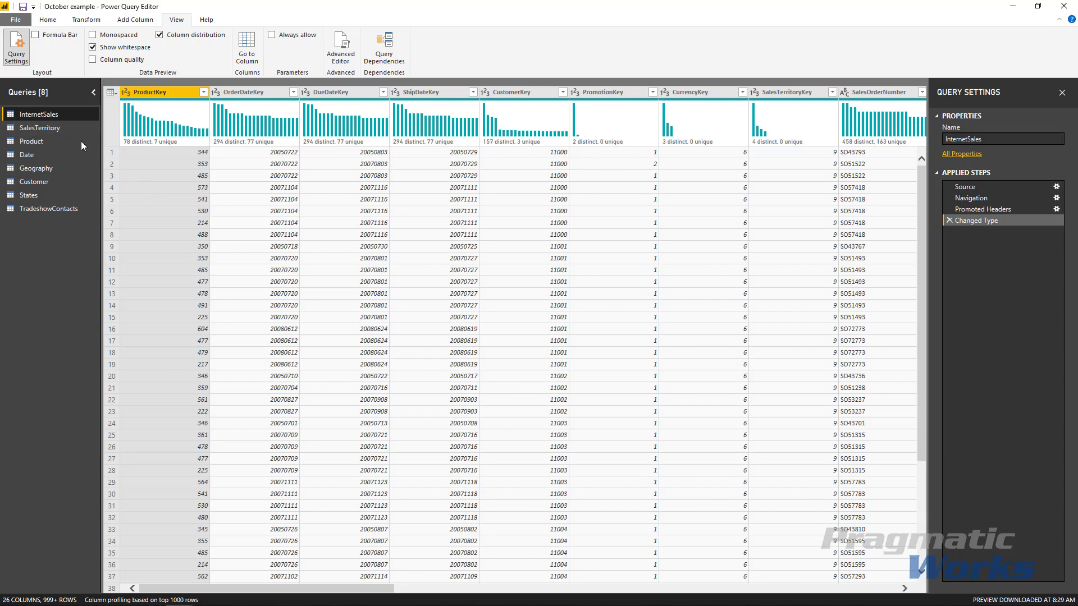
pyautogui.moveTo(426, 472)
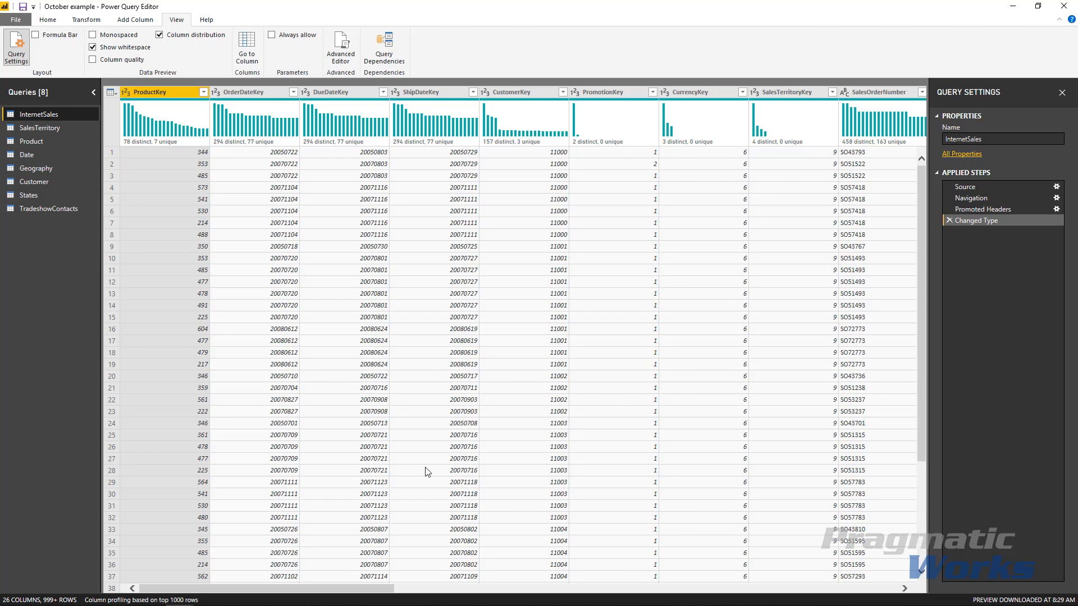
pyautogui.hscroll(3)
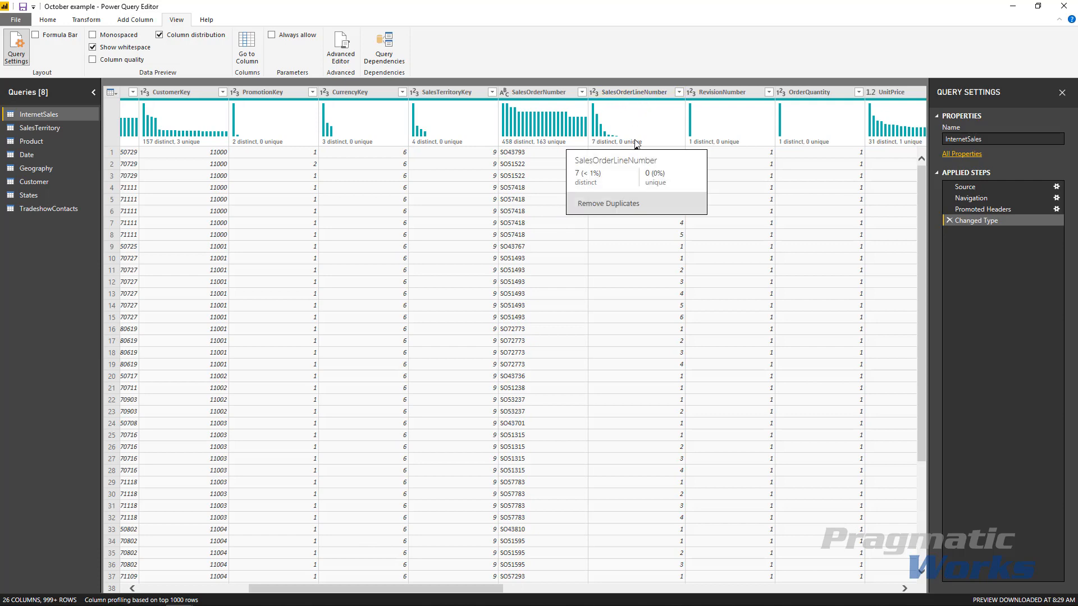
pyautogui.moveTo(633, 152)
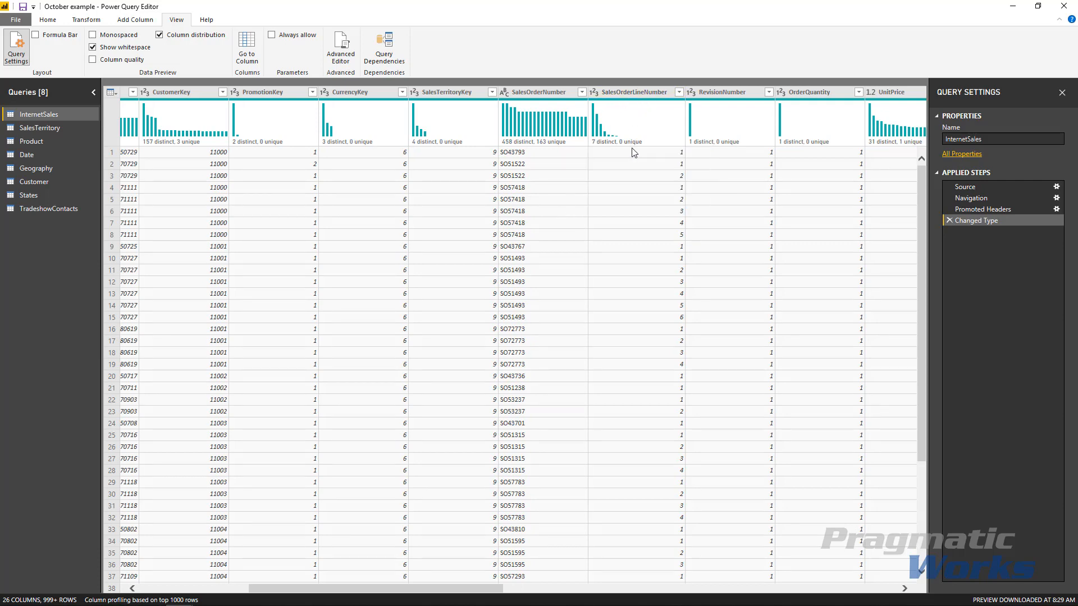
pyautogui.moveTo(646, 195)
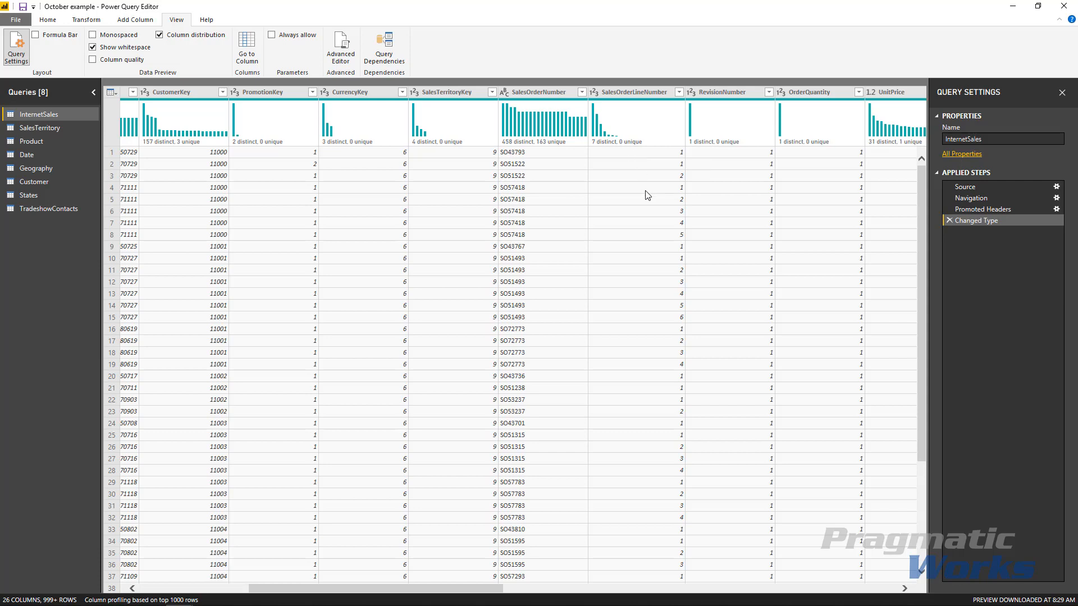
pyautogui.moveTo(659, 330)
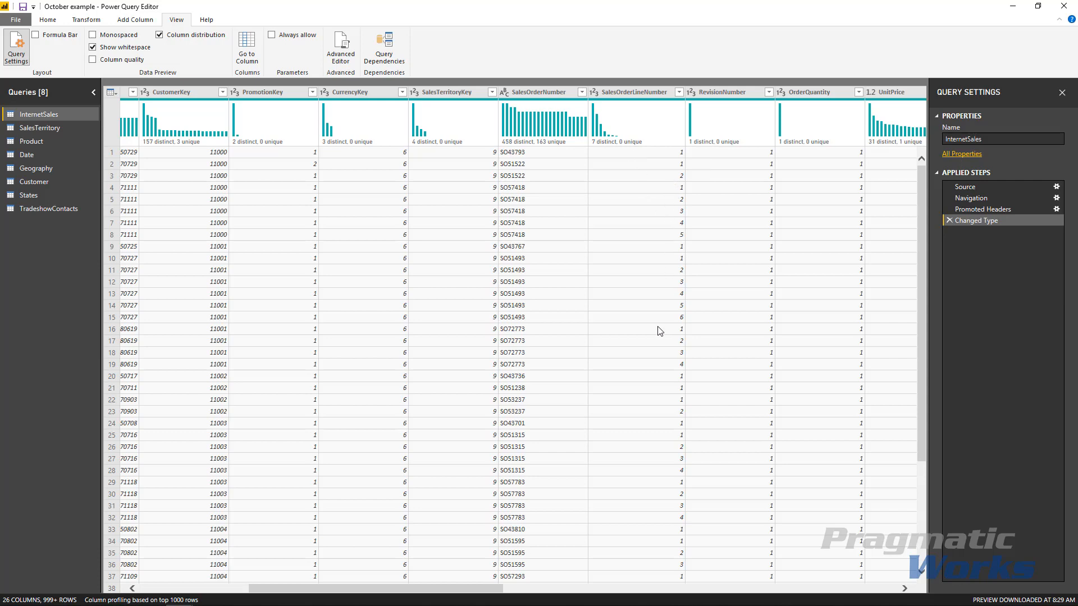
pyautogui.moveTo(659, 266)
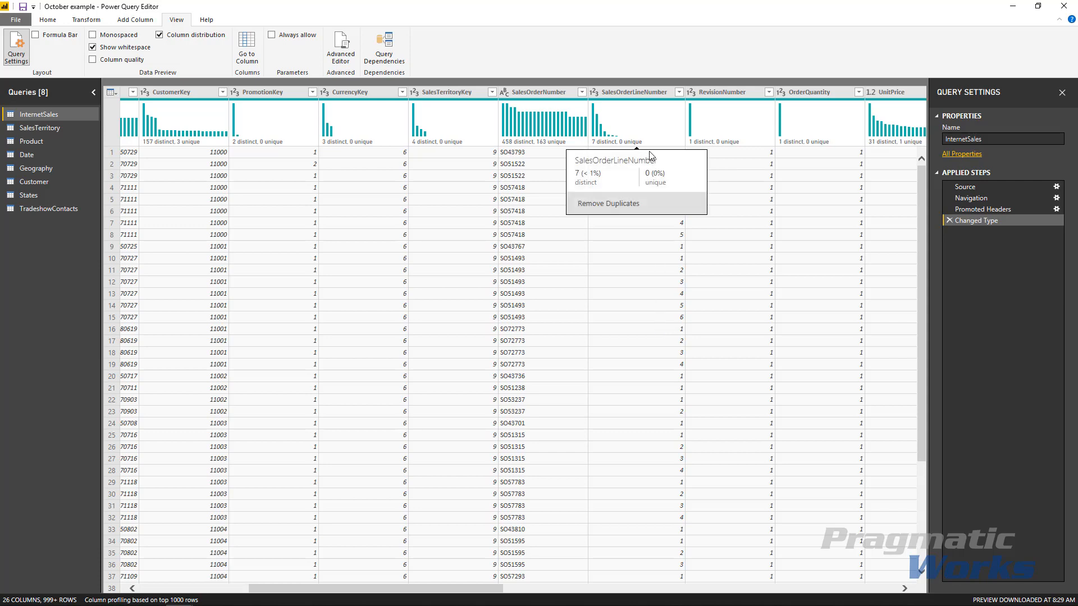
pyautogui.moveTo(594, 146)
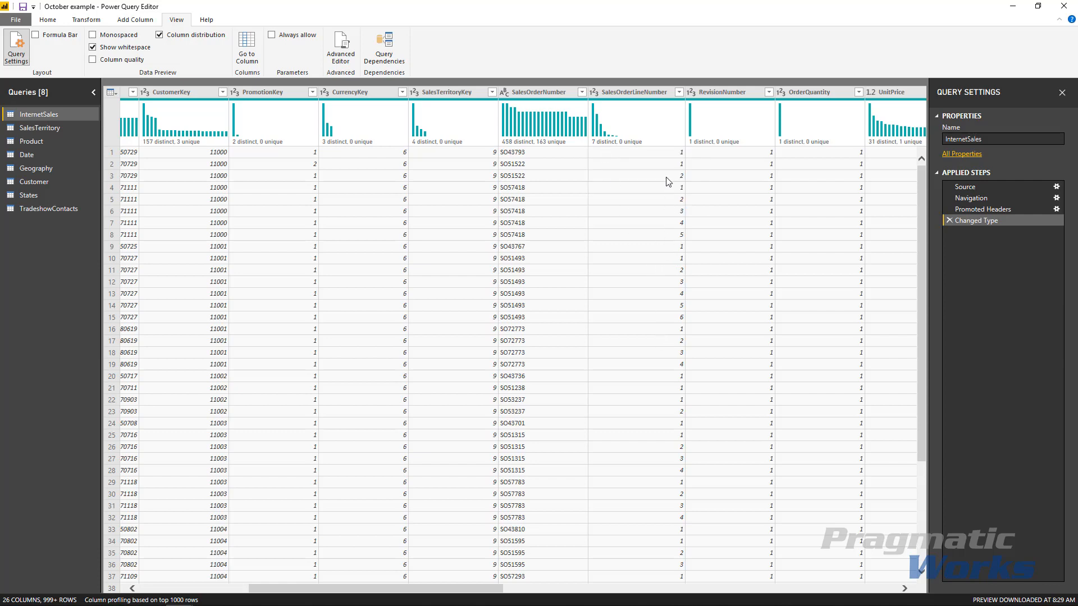
pyautogui.moveTo(668, 177)
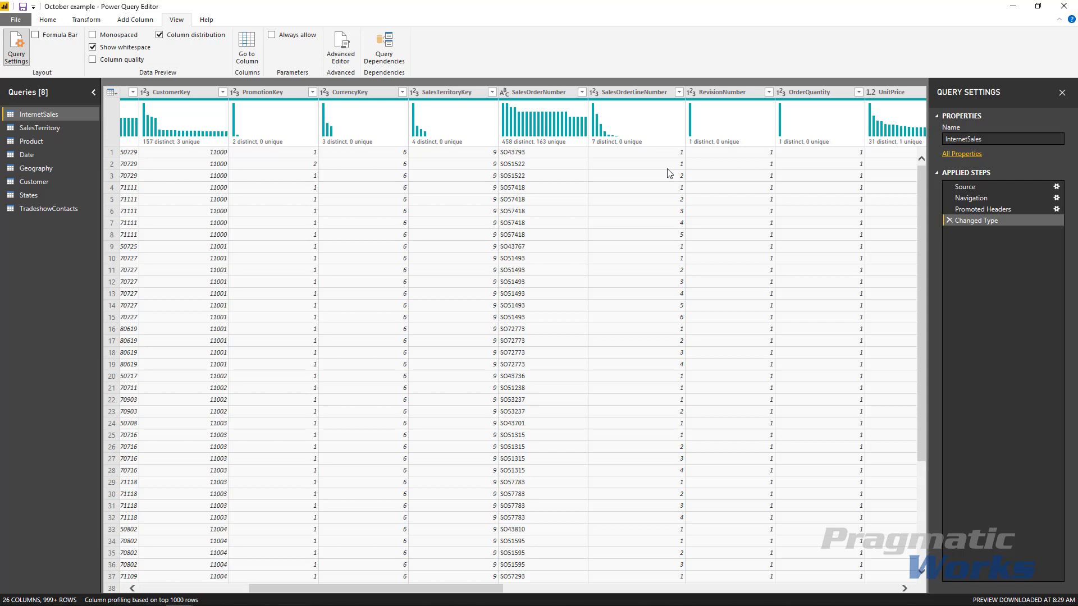
pyautogui.moveTo(592, 149)
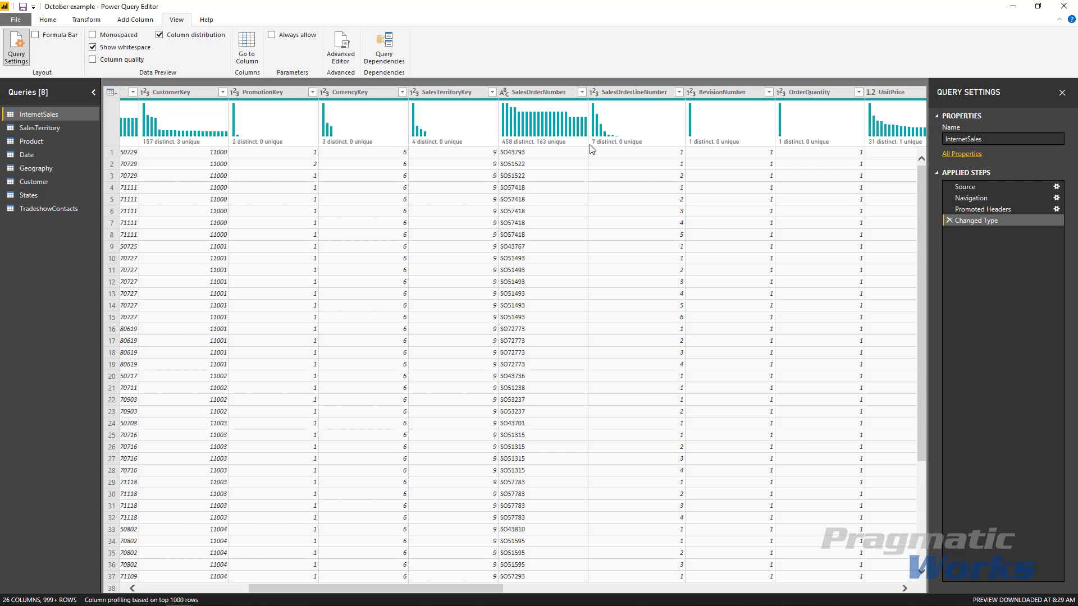
pyautogui.moveTo(658, 199)
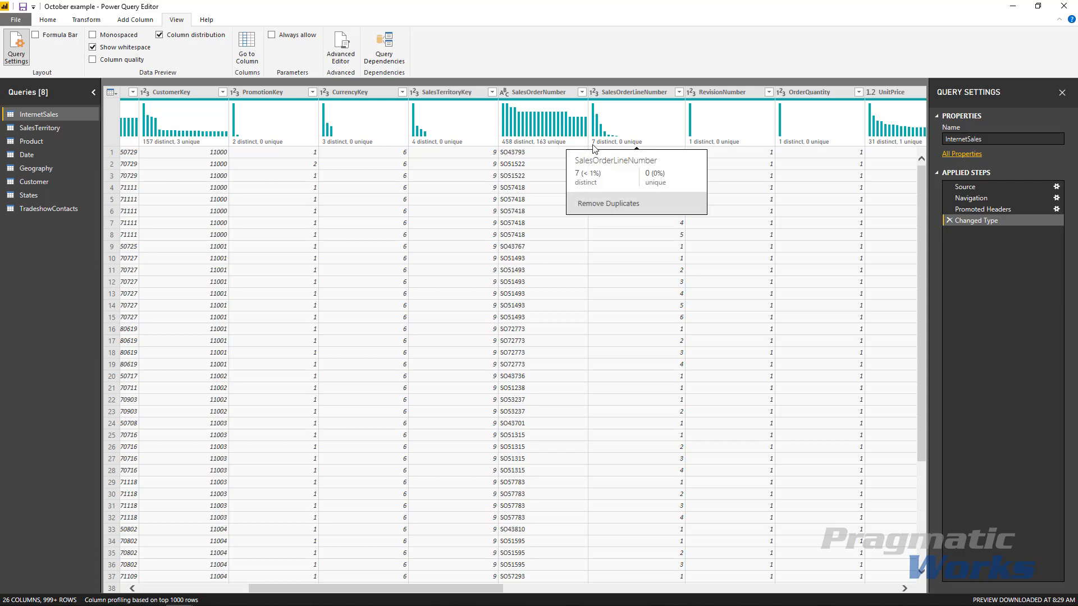
pyautogui.moveTo(621, 223)
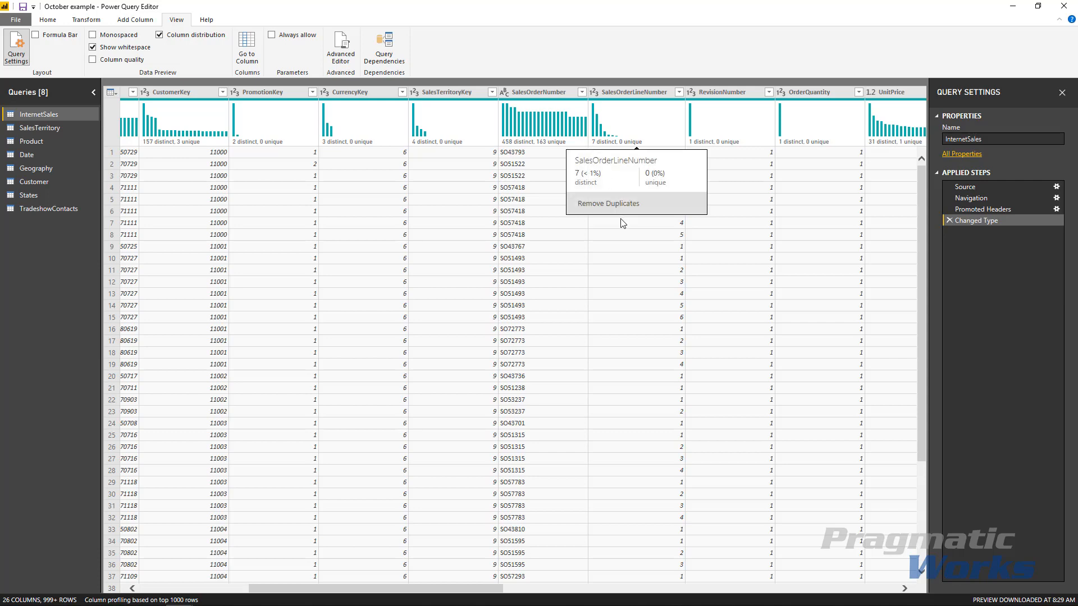
pyautogui.moveTo(621, 220)
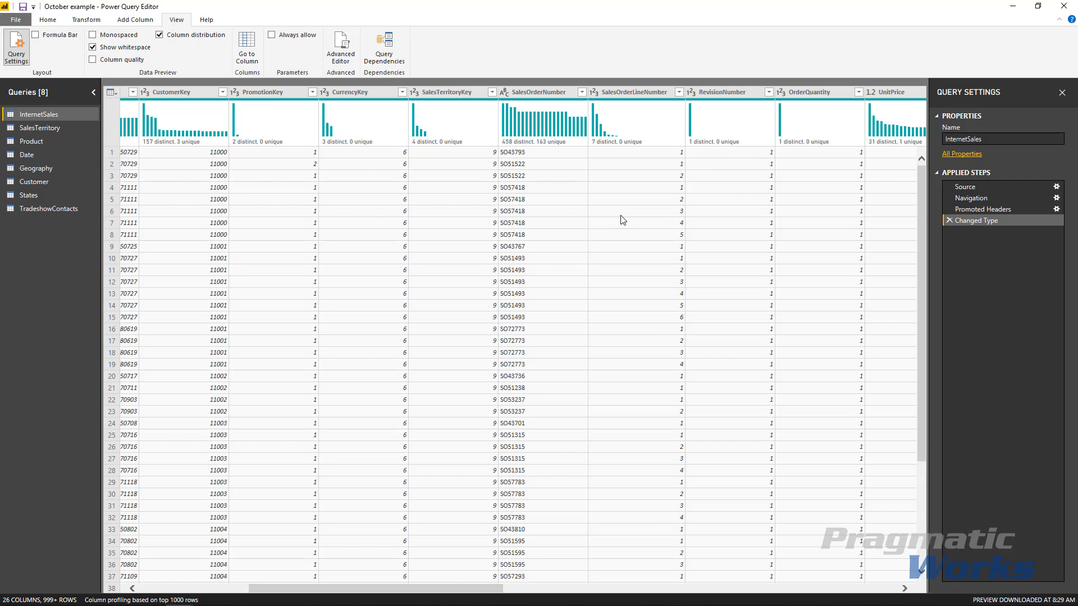
pyautogui.moveTo(626, 220)
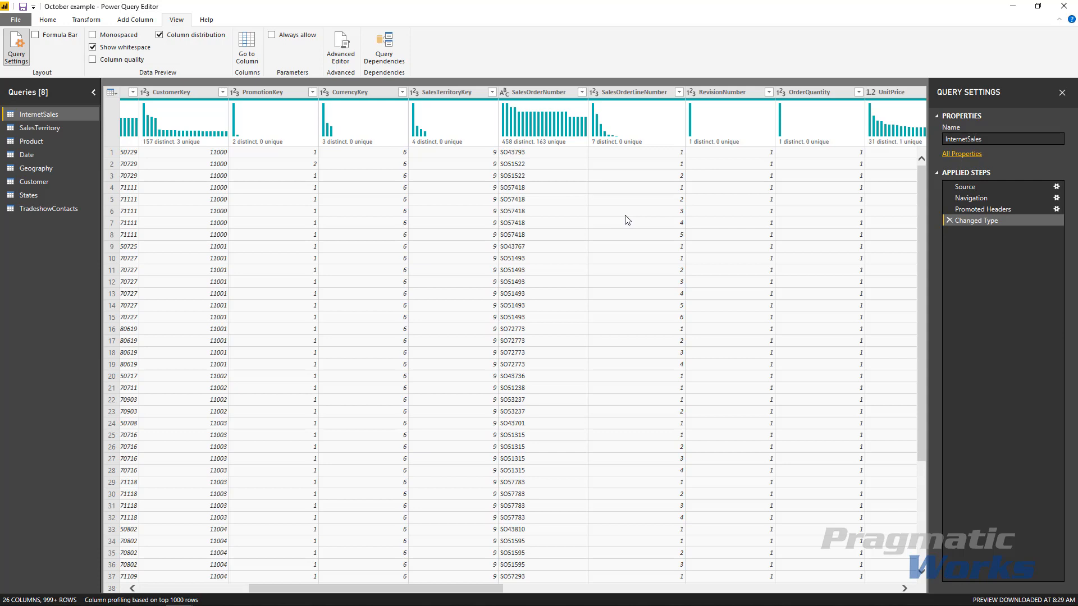
pyautogui.moveTo(593, 150)
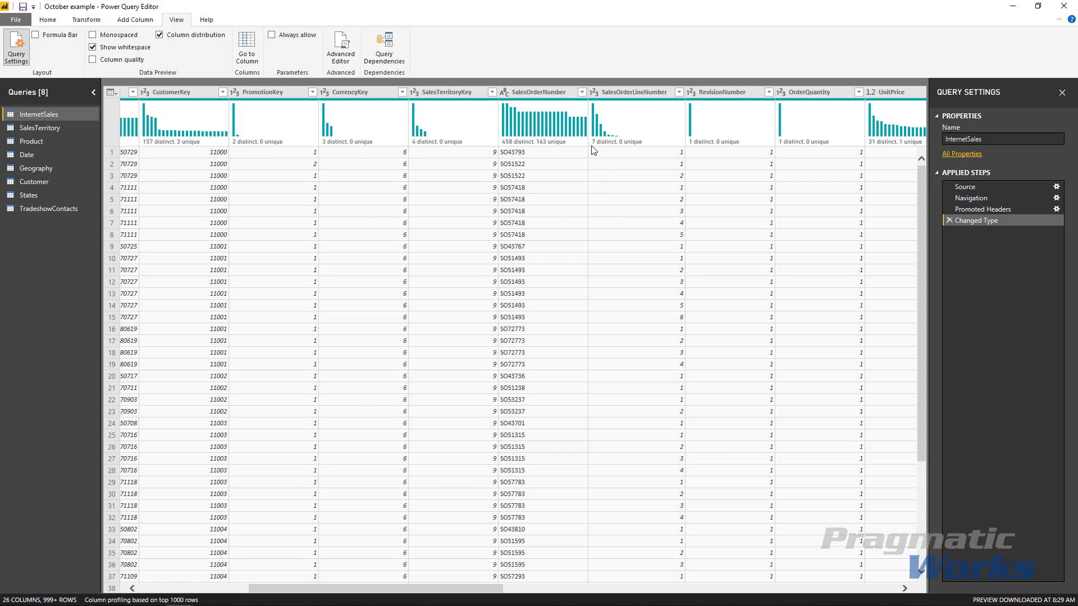
pyautogui.moveTo(629, 155)
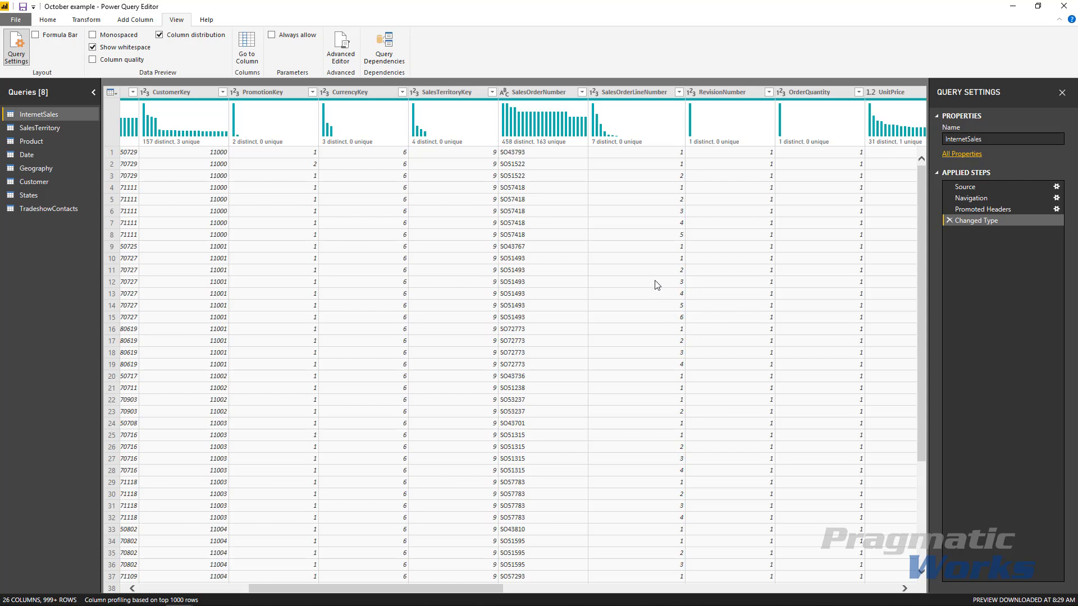
pyautogui.moveTo(607, 140)
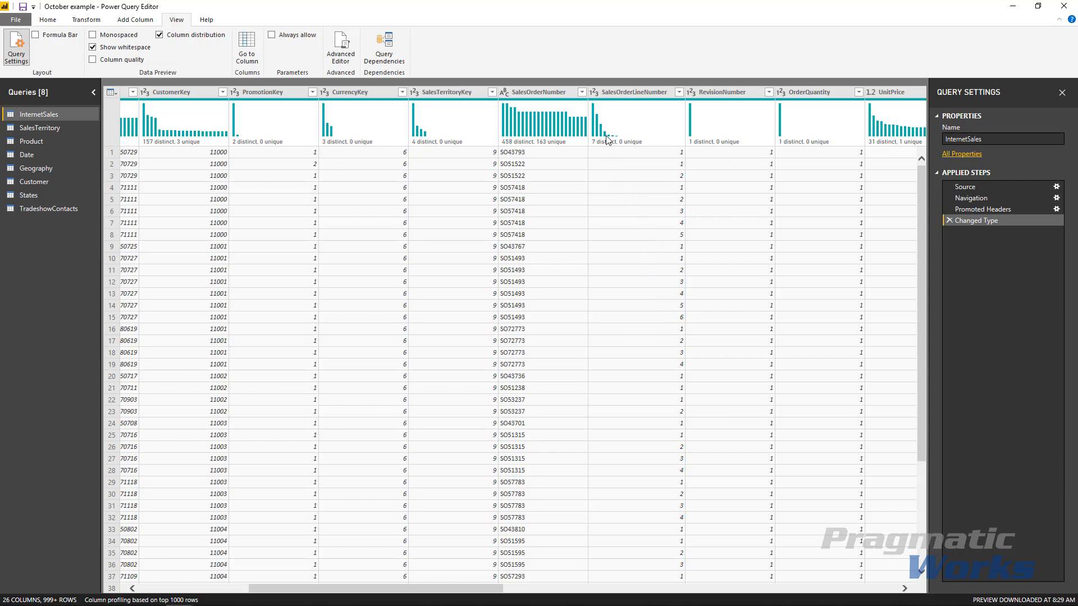
pyautogui.moveTo(609, 124)
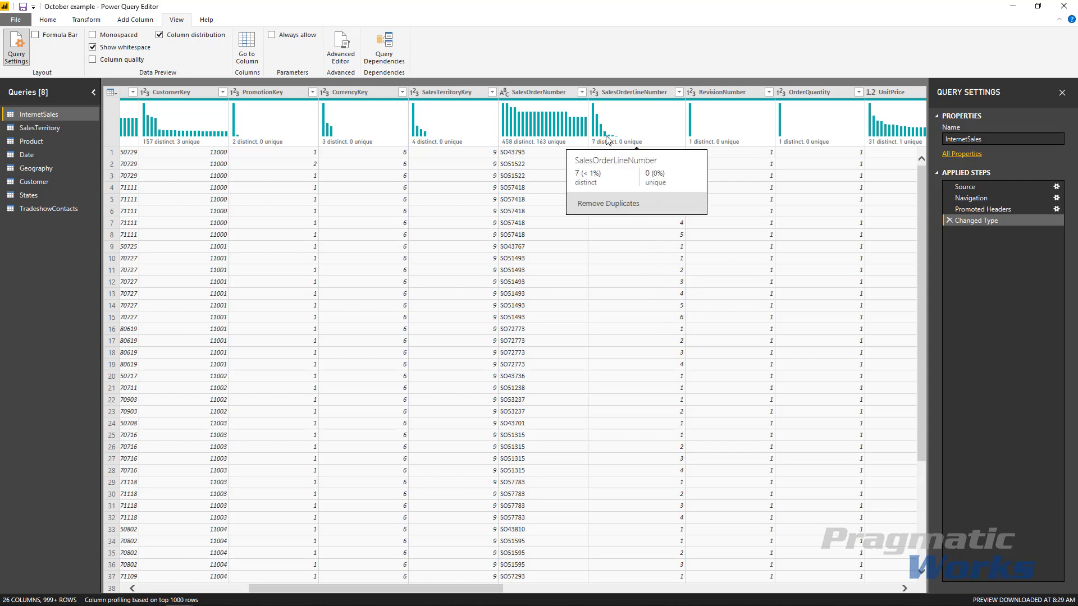
pyautogui.moveTo(594, 214)
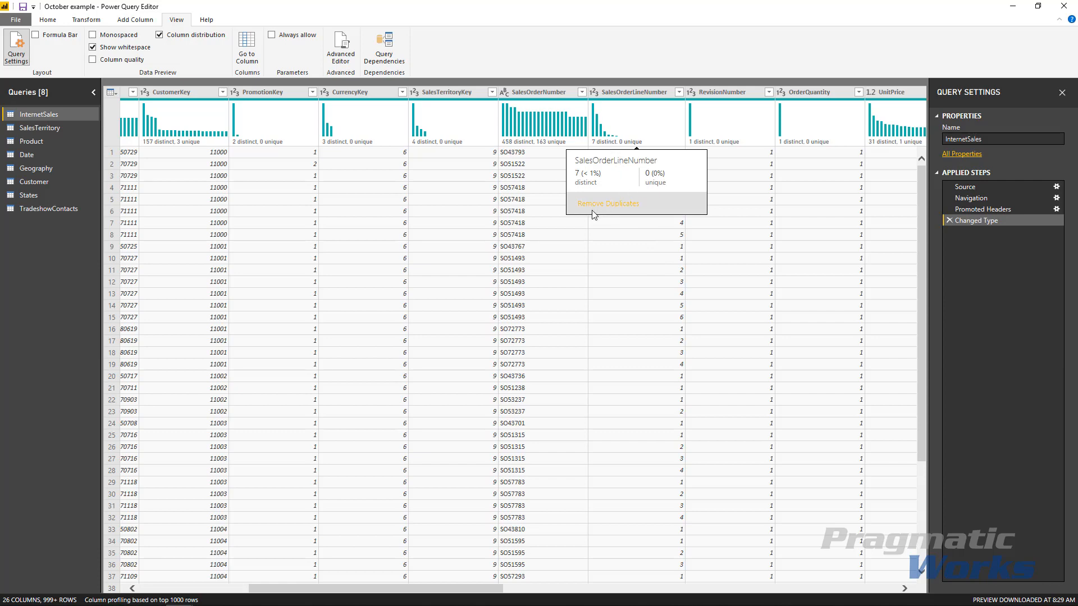
pyautogui.moveTo(615, 206)
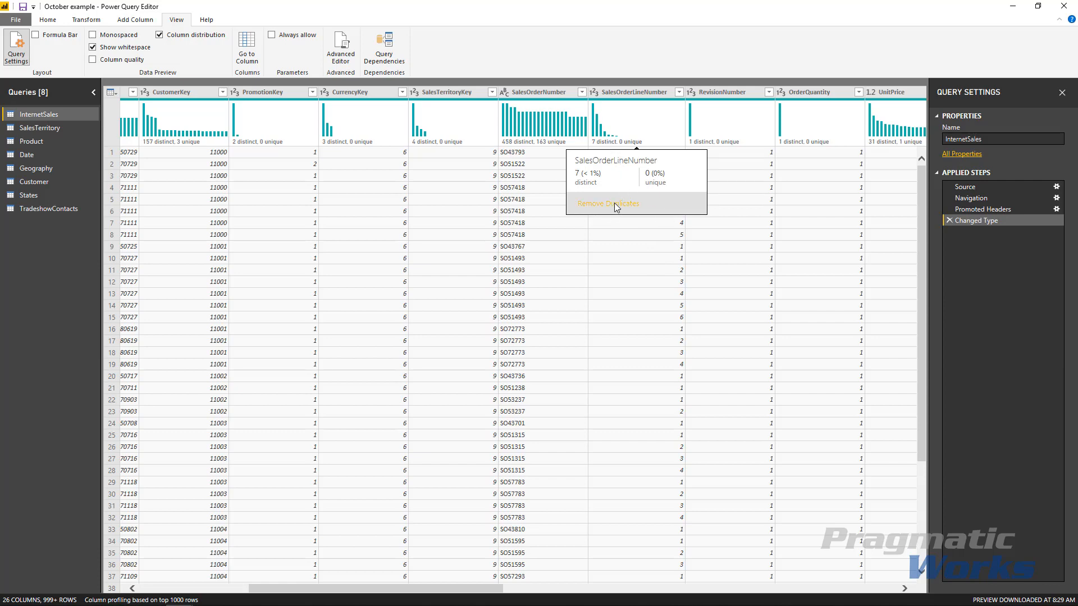
pyautogui.click(607, 202)
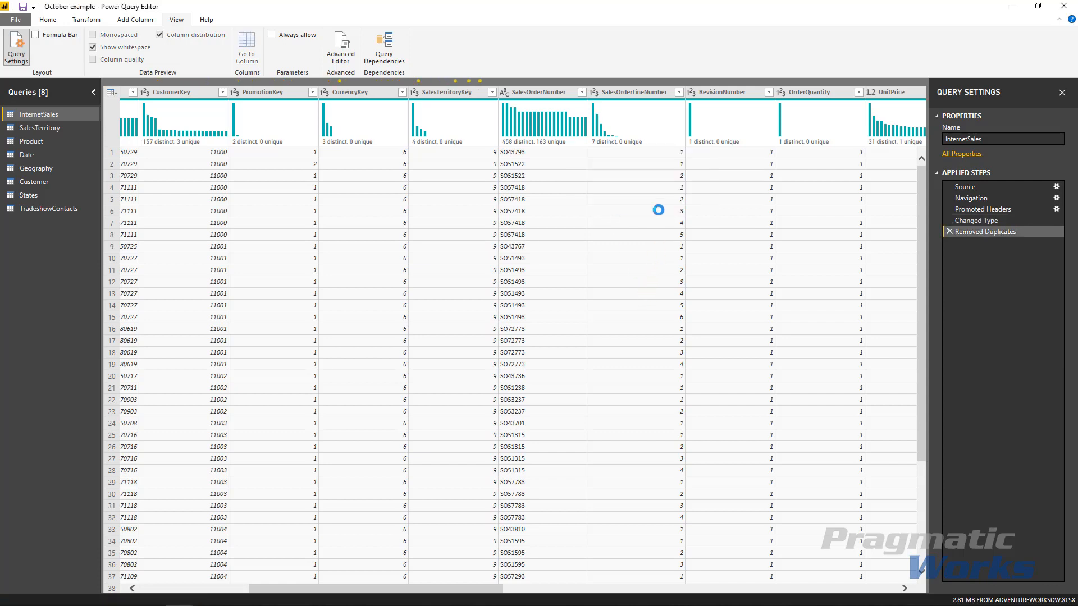
pyautogui.click(987, 232)
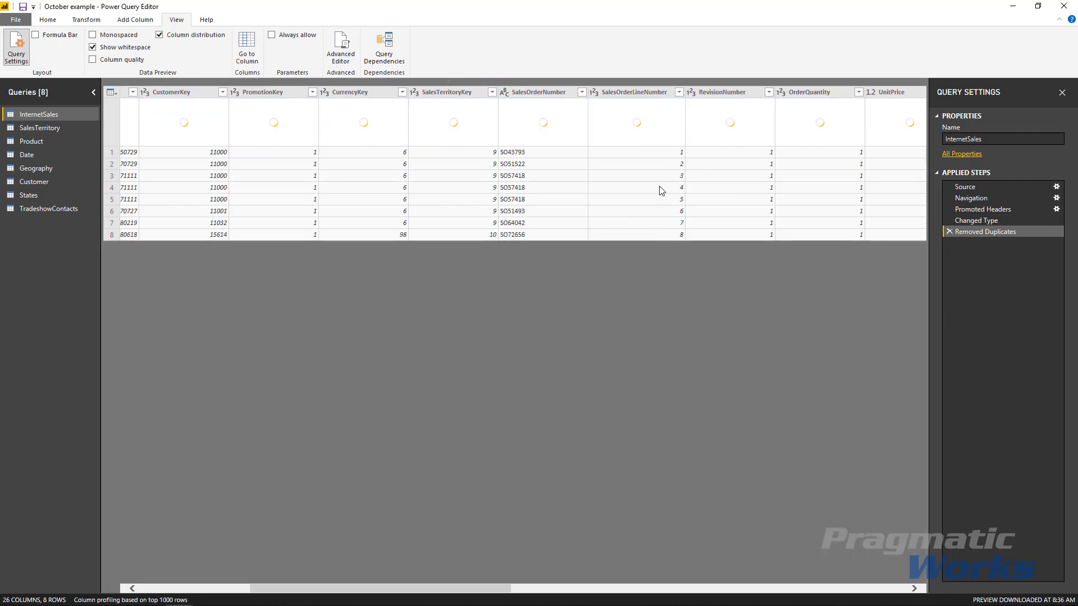
pyautogui.moveTo(674, 199)
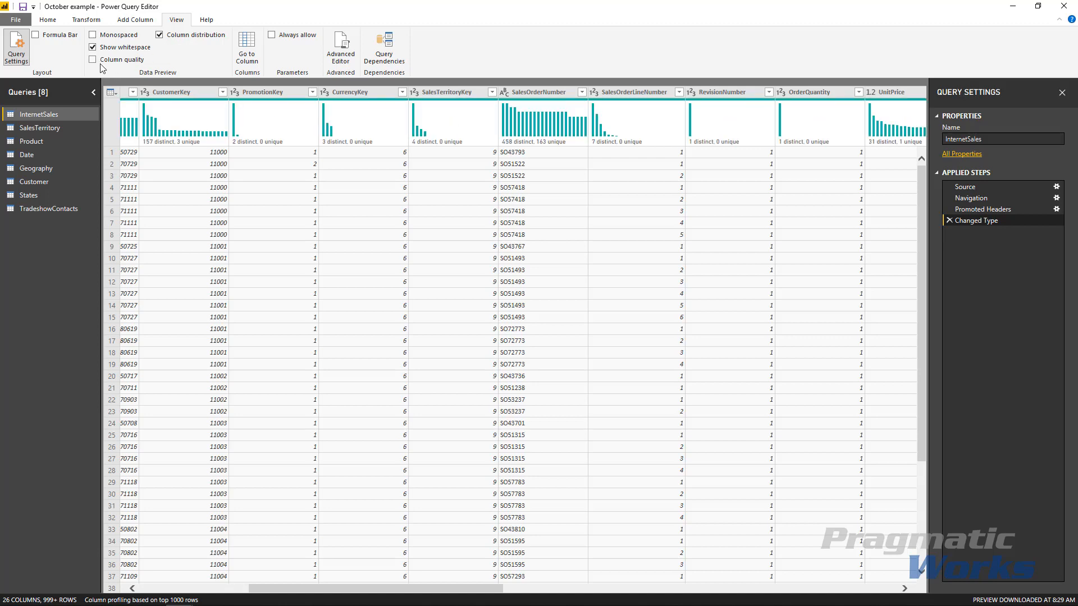
pyautogui.click(93, 59)
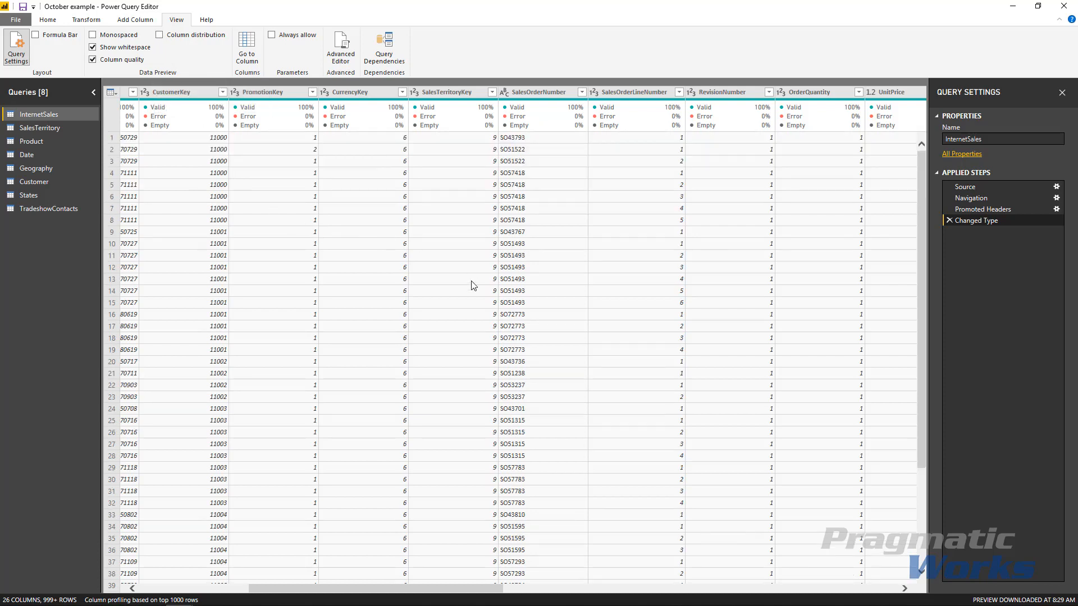
pyautogui.moveTo(555, 109)
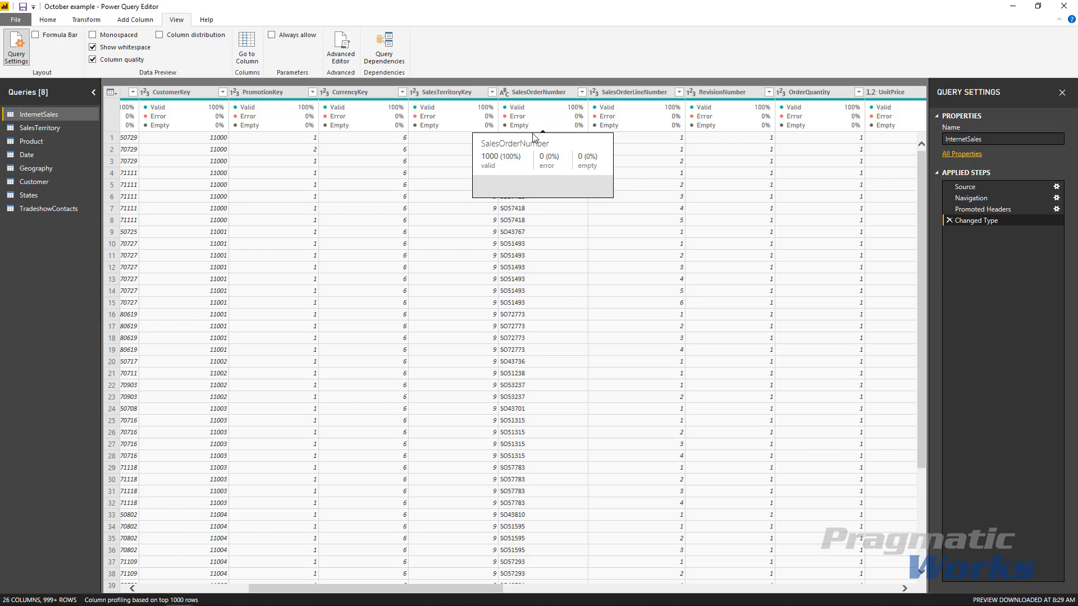
pyautogui.moveTo(518, 129)
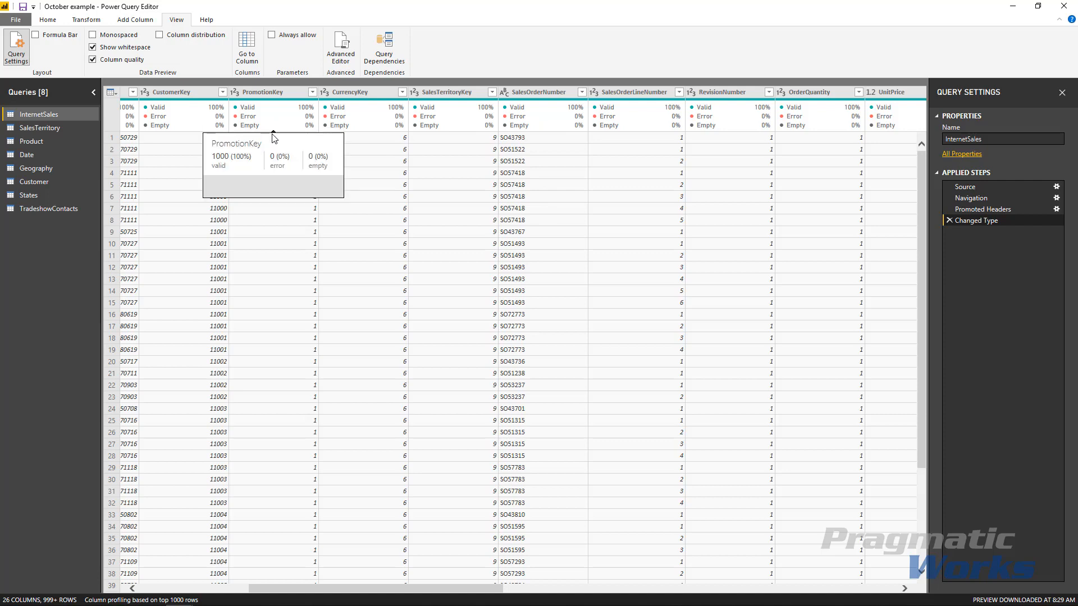
pyautogui.moveTo(466, 72)
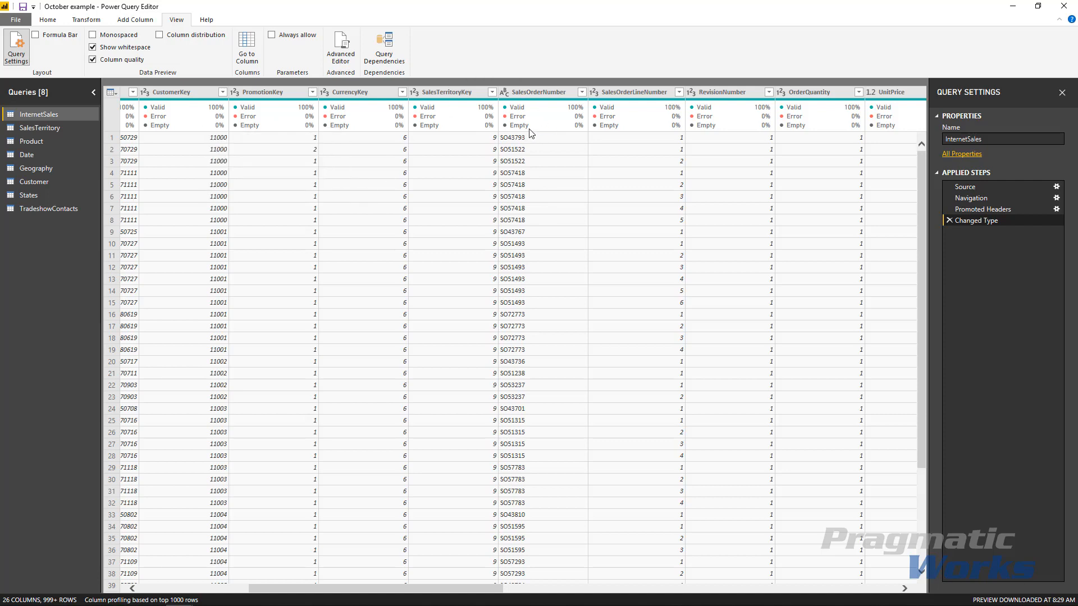
pyautogui.moveTo(526, 127)
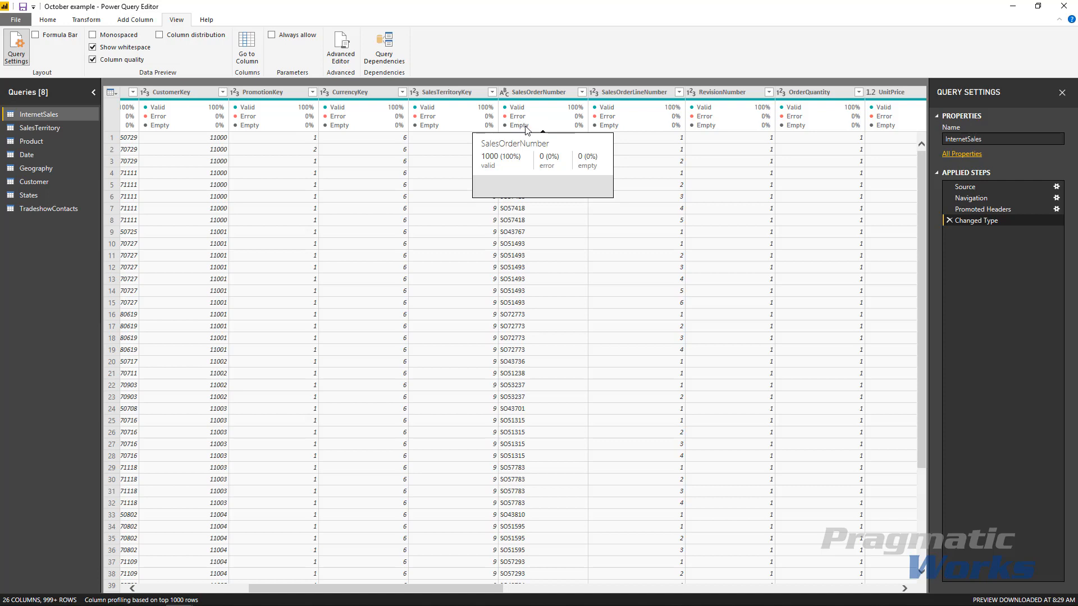
pyautogui.moveTo(363, 209)
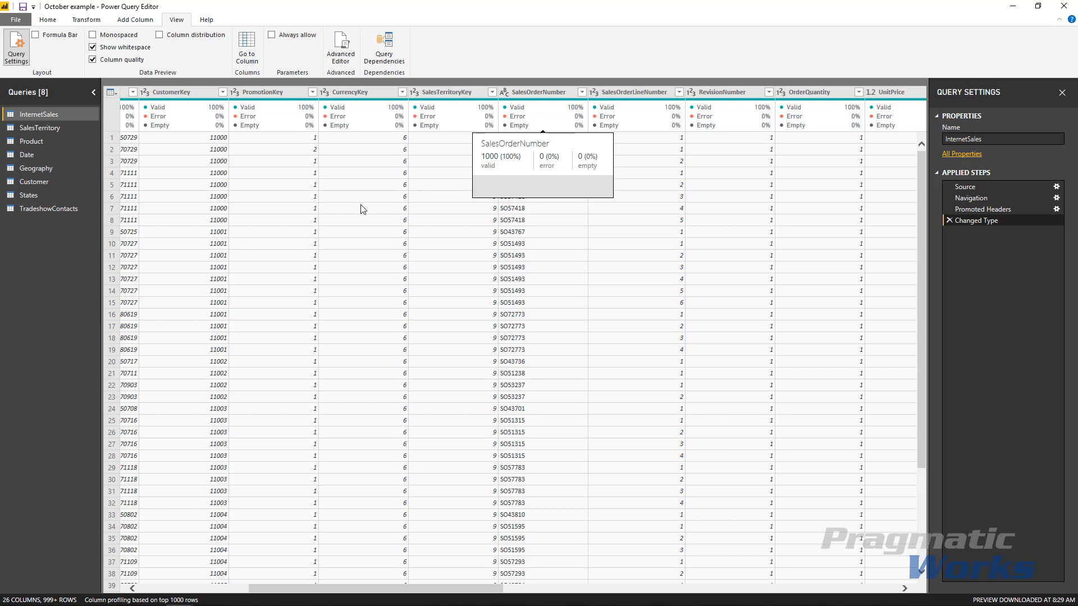
pyautogui.moveTo(363, 209)
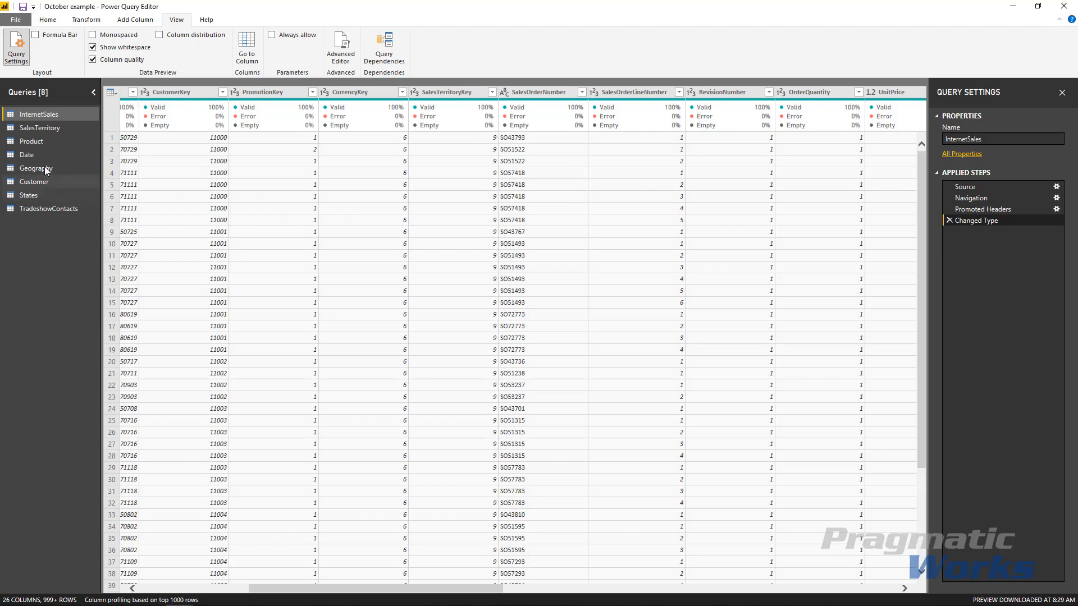
# - Switch to the Product query to inspect its column quality percentages
pyautogui.click(32, 141)
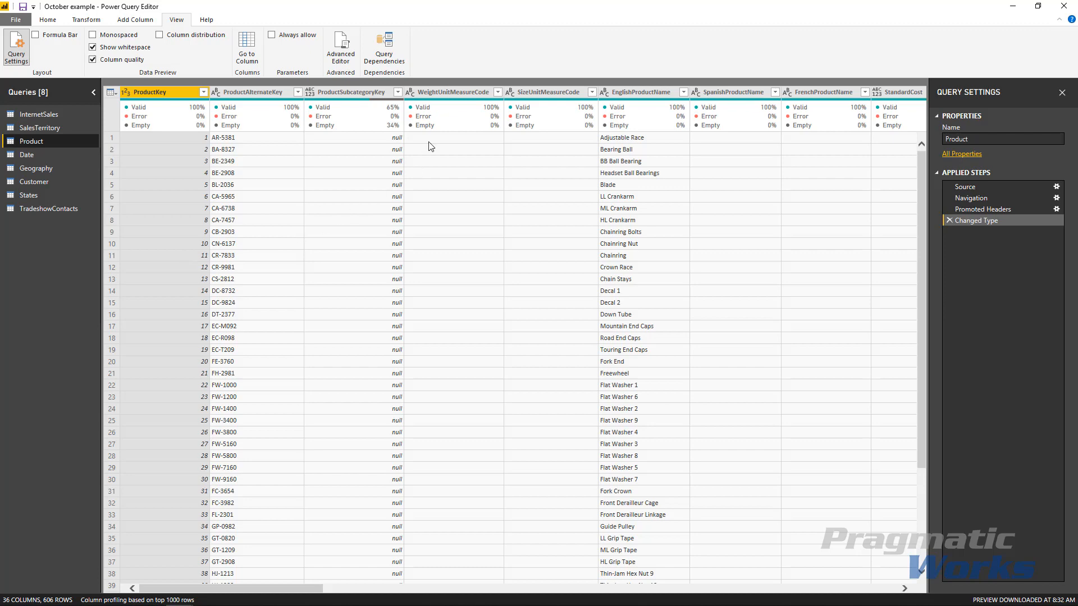
pyautogui.moveTo(371, 107)
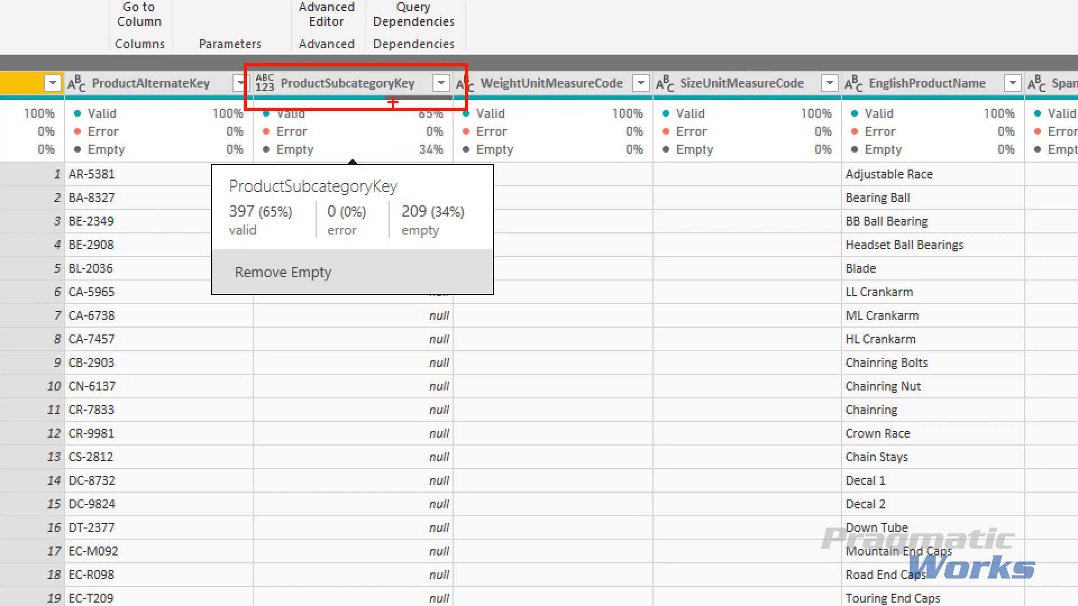
pyautogui.moveTo(572, 297)
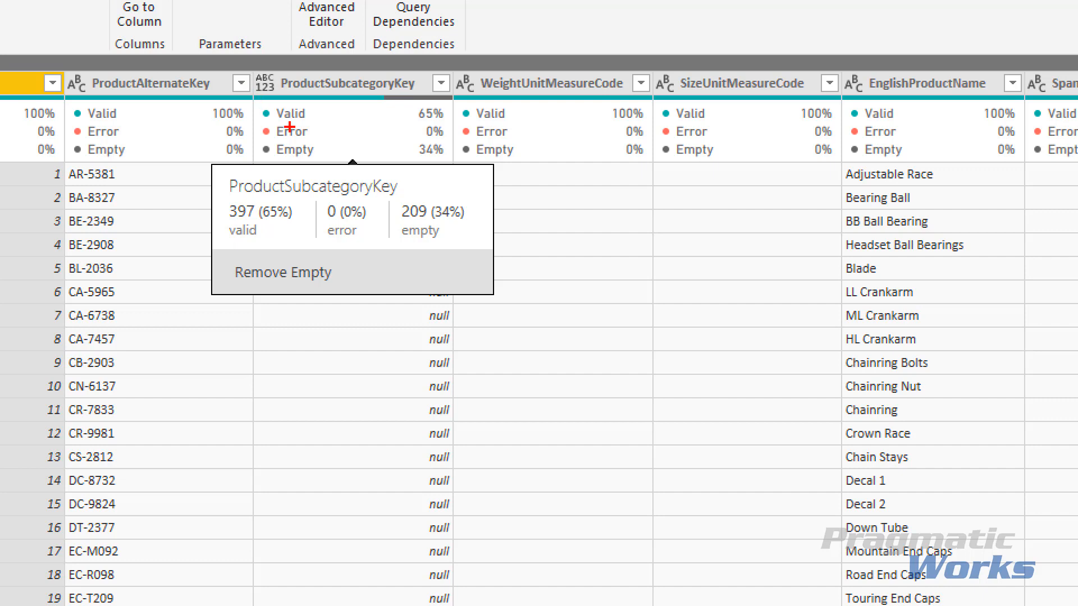
pyautogui.moveTo(618, 247)
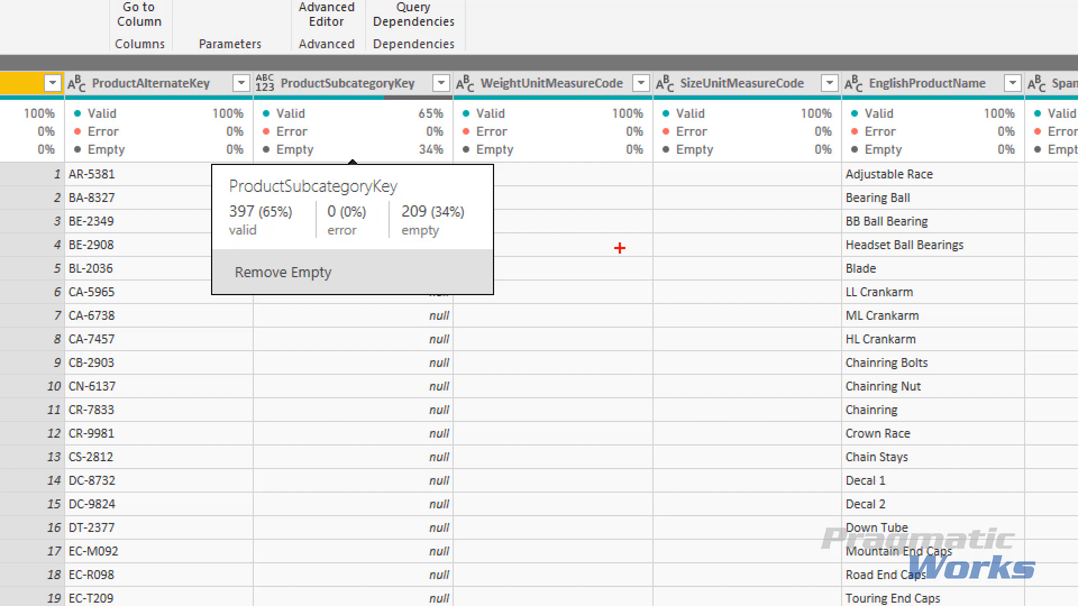
pyautogui.moveTo(627, 300)
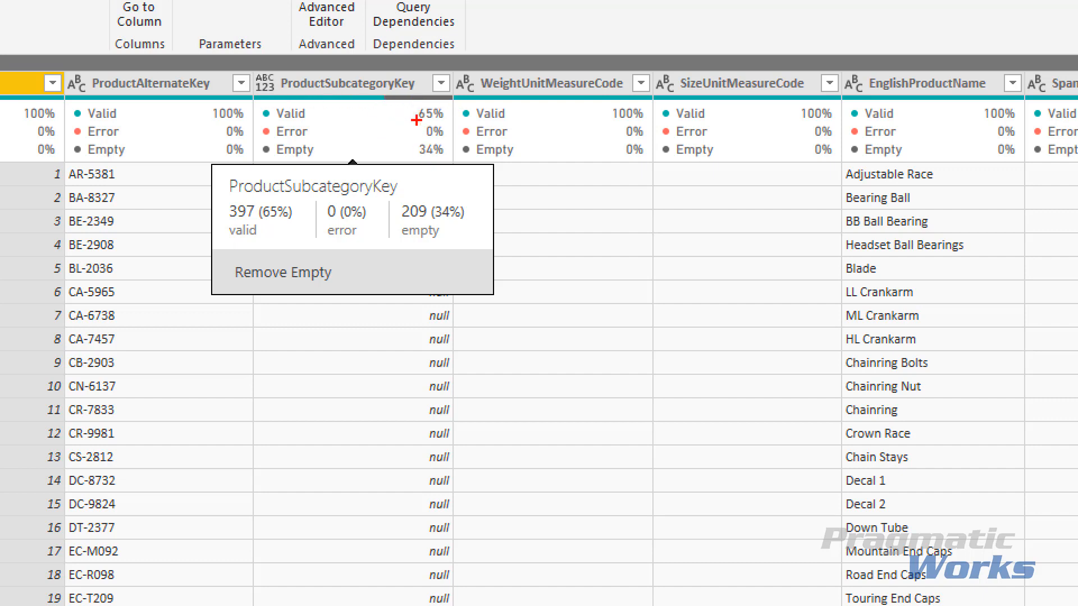
pyautogui.moveTo(275, 280)
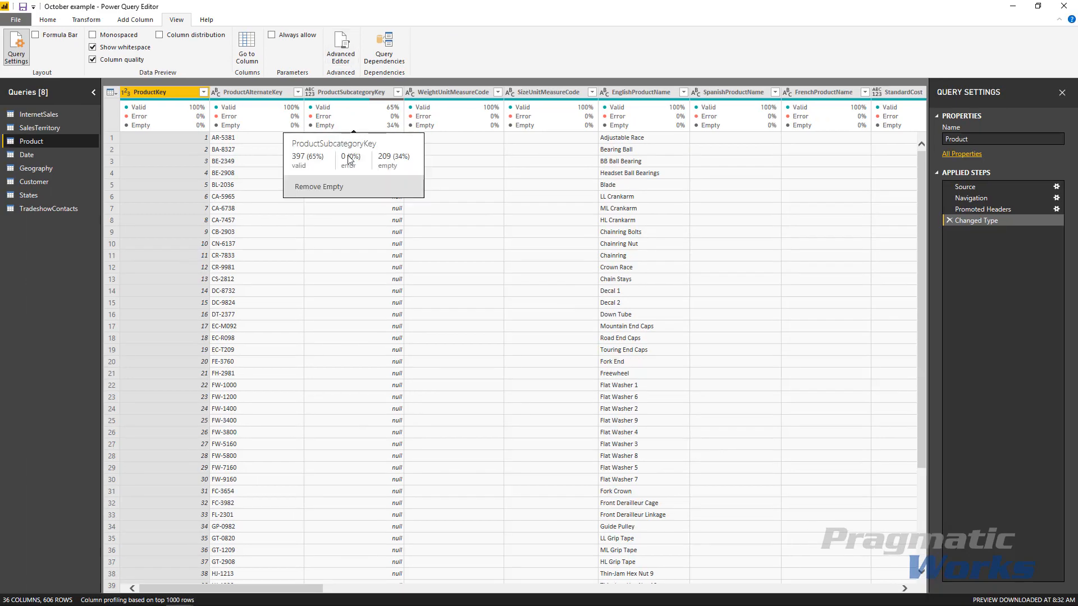
pyautogui.click(318, 186)
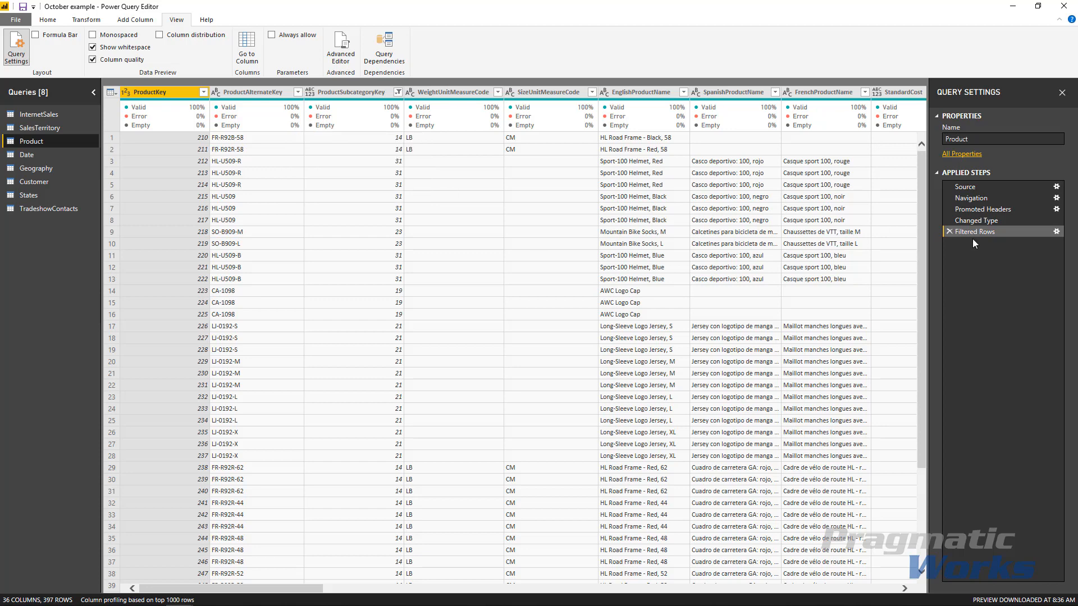
pyautogui.moveTo(973, 232)
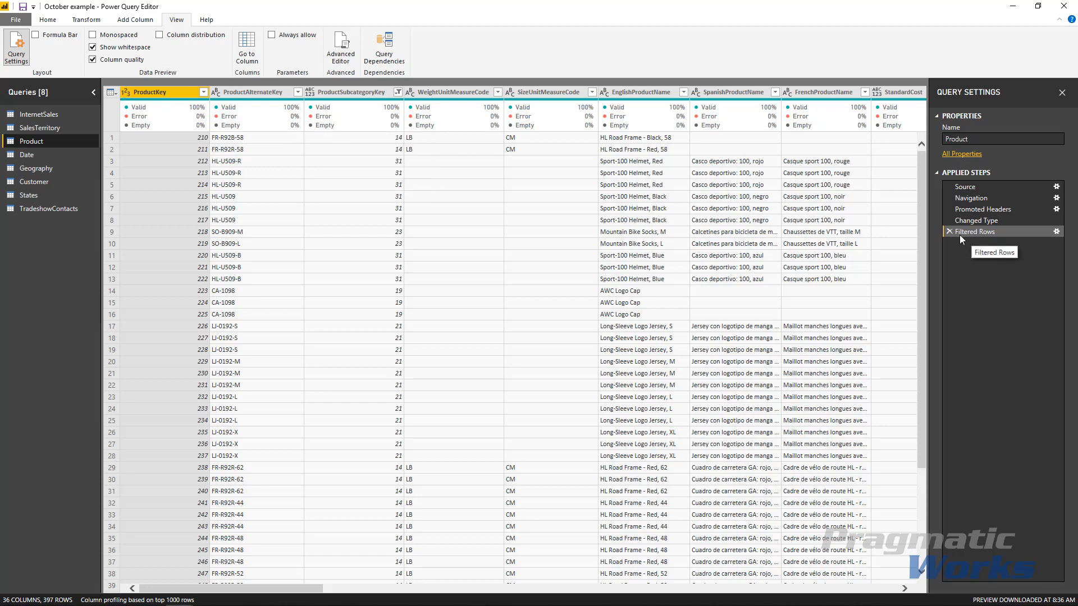
pyautogui.click(949, 232)
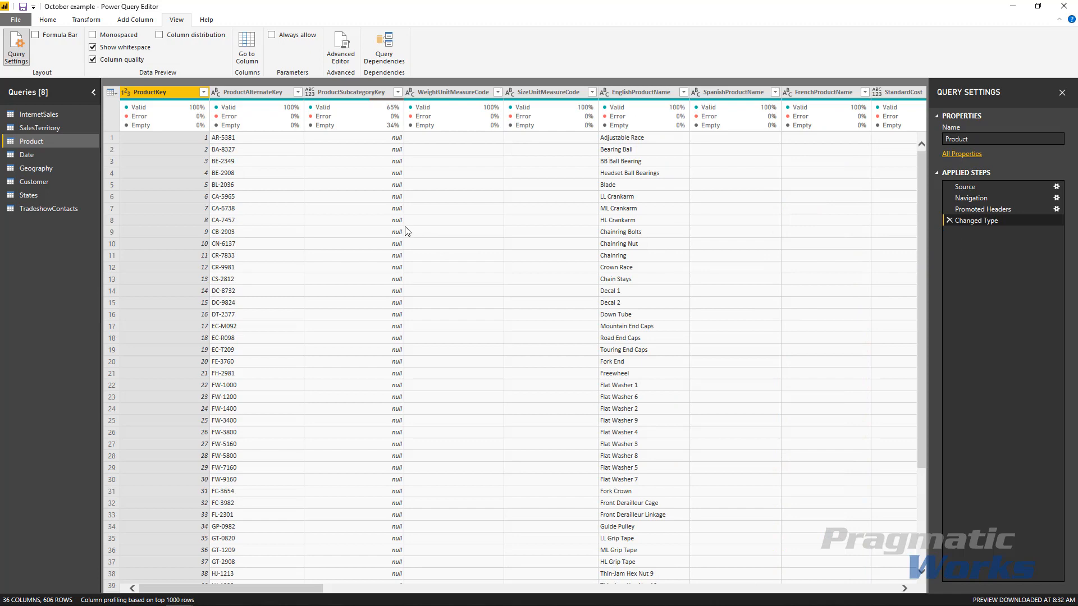
pyautogui.moveTo(386, 192)
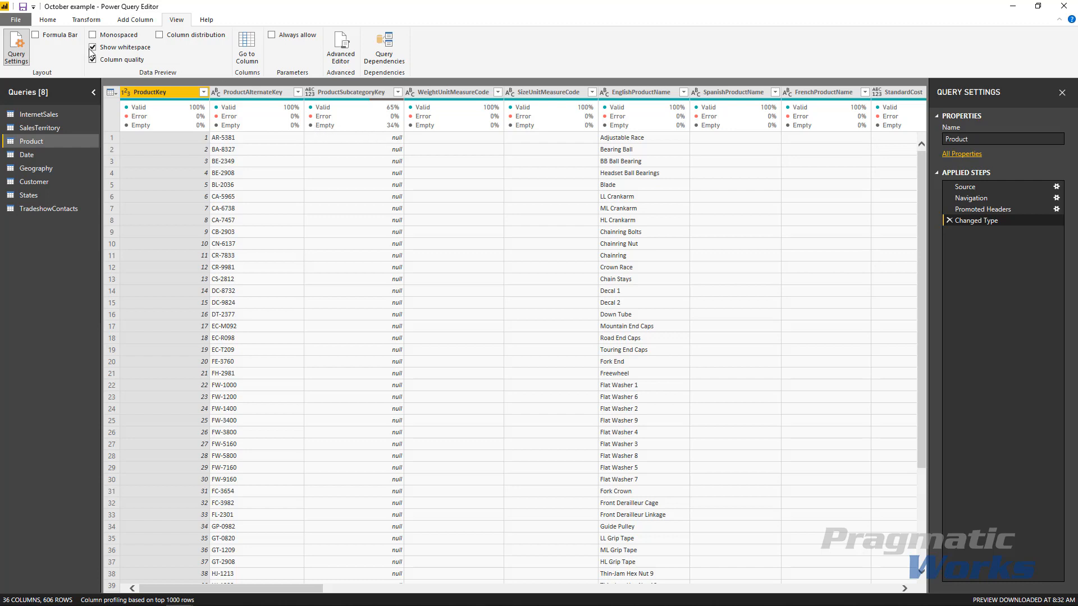
# - Turn off Column quality and open the 71-row States query
pyautogui.click(92, 59)
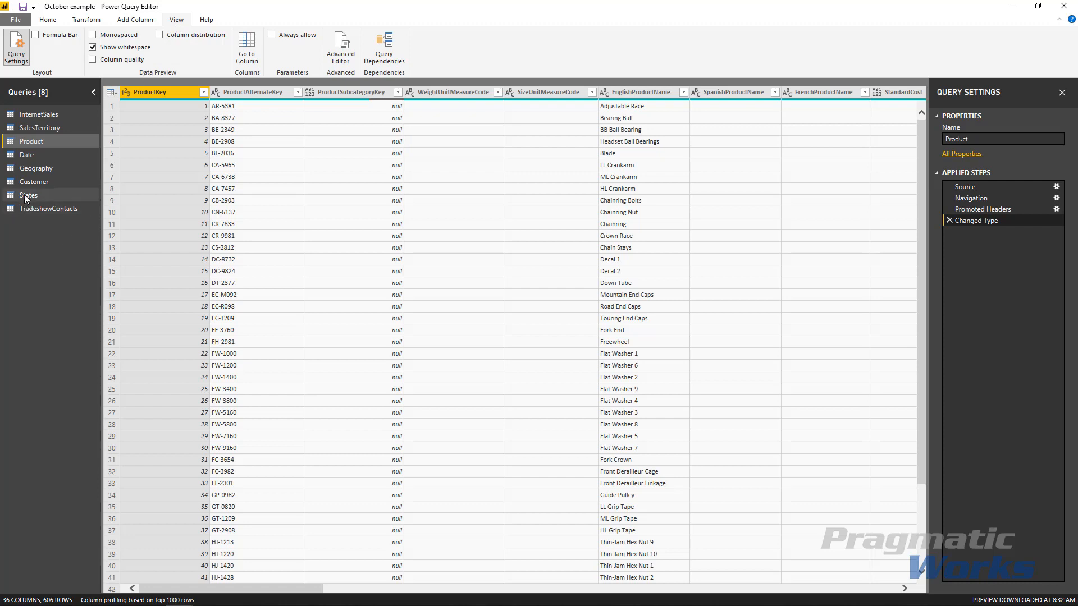
pyautogui.click(28, 194)
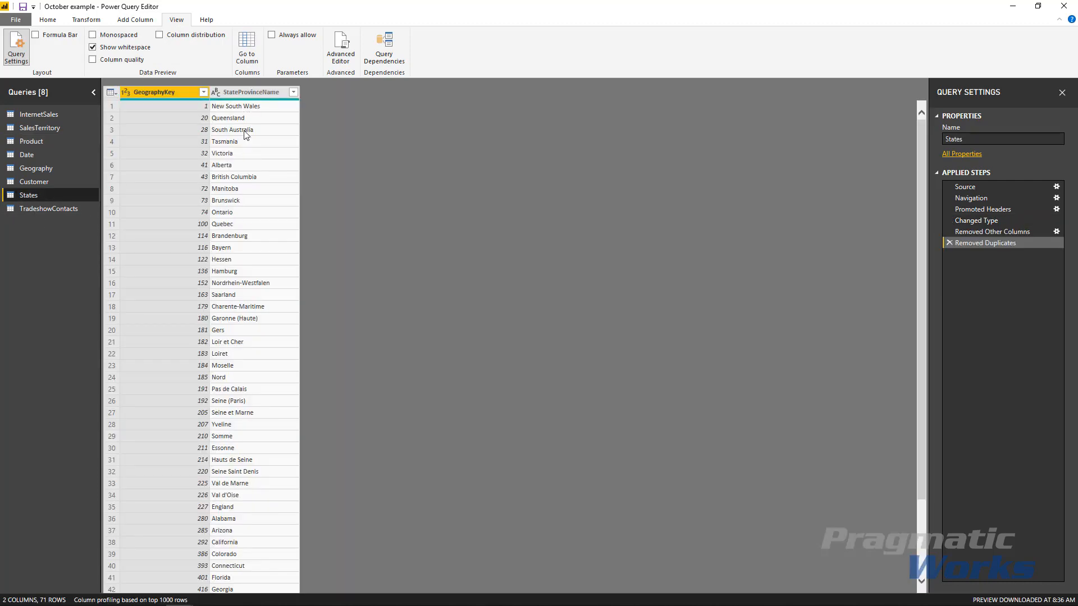
pyautogui.scroll(-3)
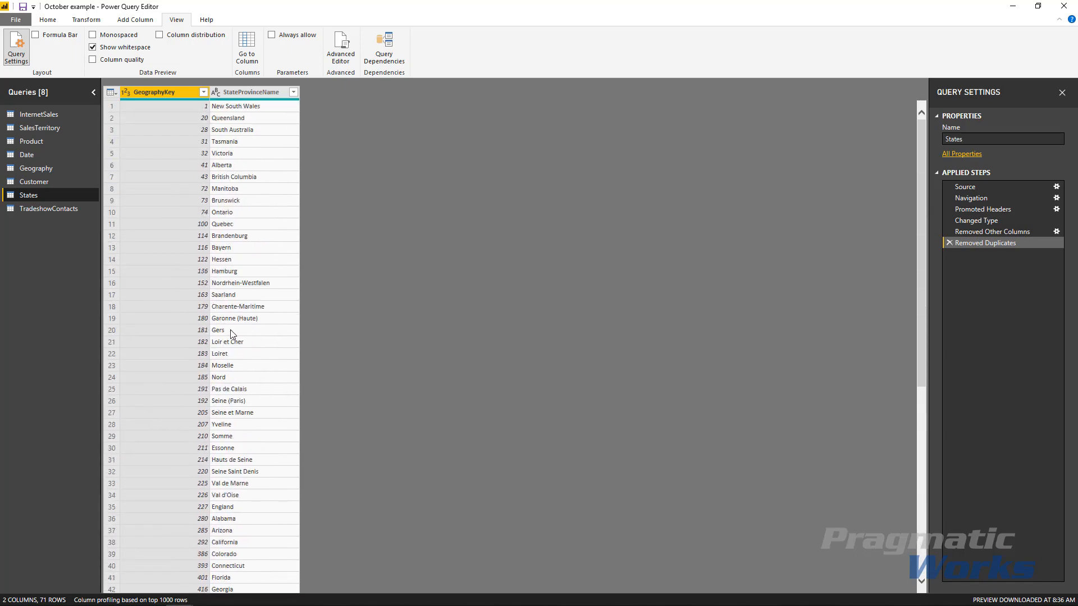
pyautogui.moveTo(48, 208)
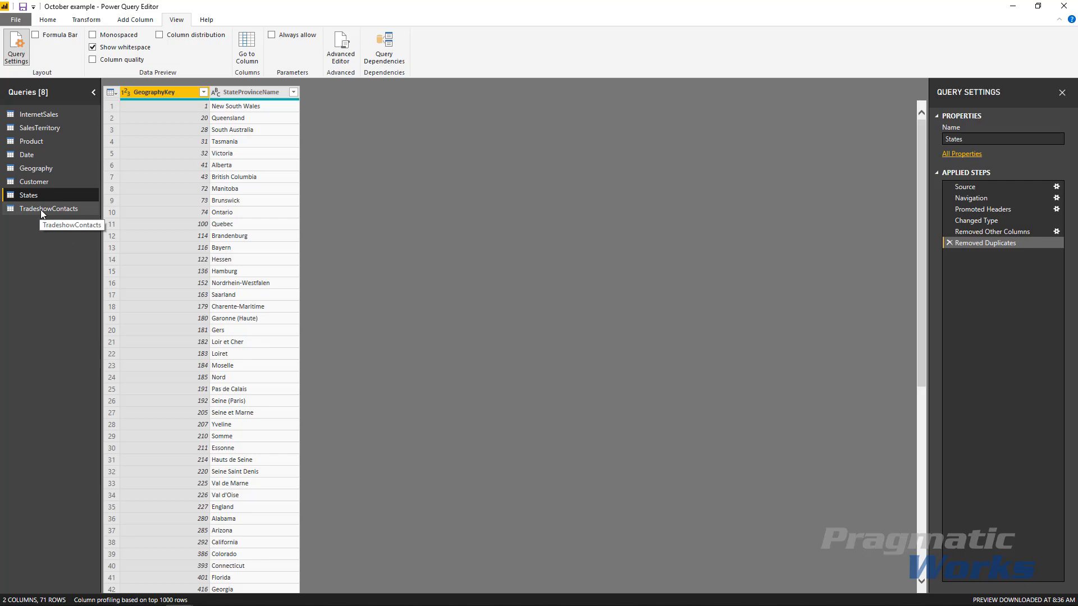
# - Select the TradeshowContacts query with misspelled states like Florda and michgan
pyautogui.click(49, 209)
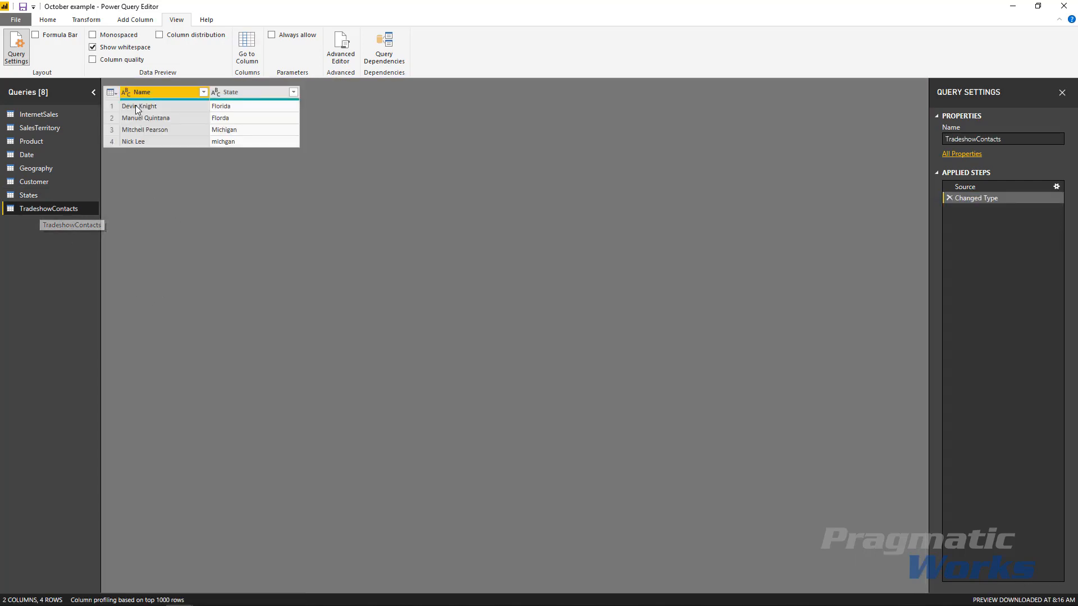
pyautogui.moveTo(151, 175)
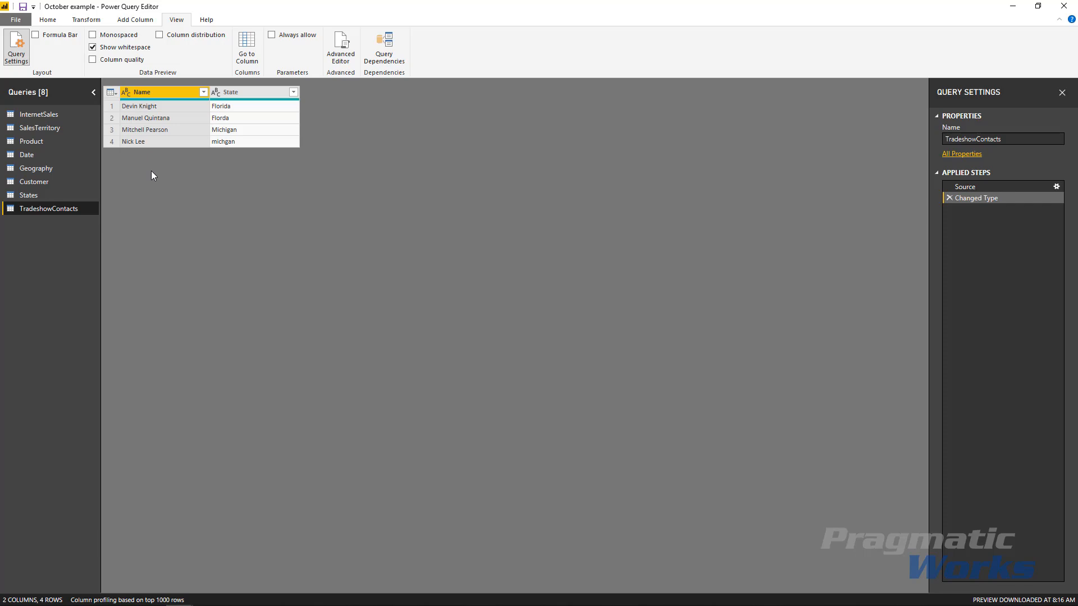
pyautogui.moveTo(237, 206)
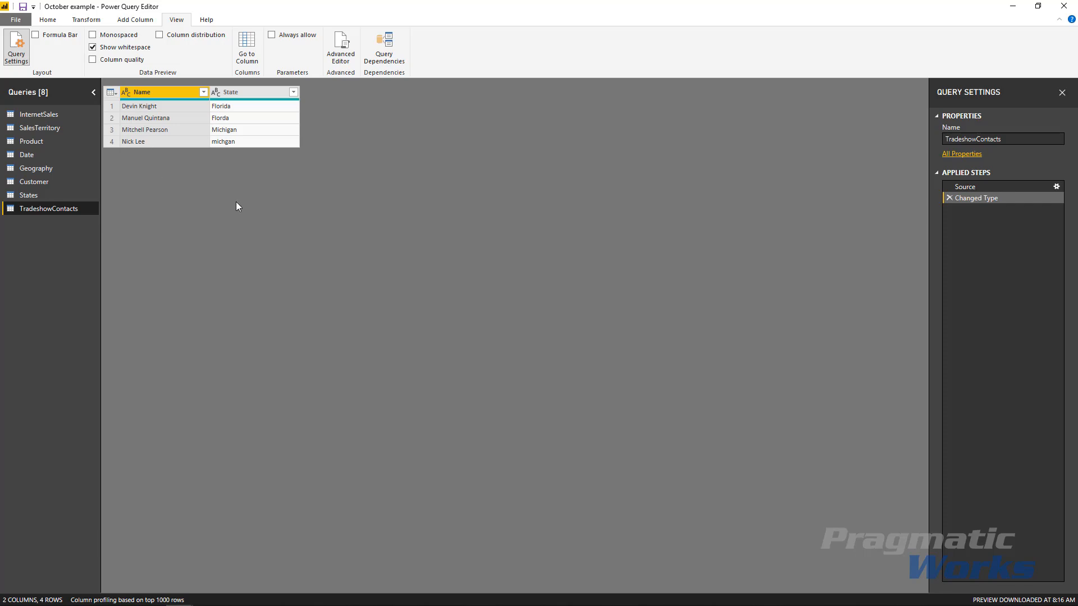
pyautogui.moveTo(211, 186)
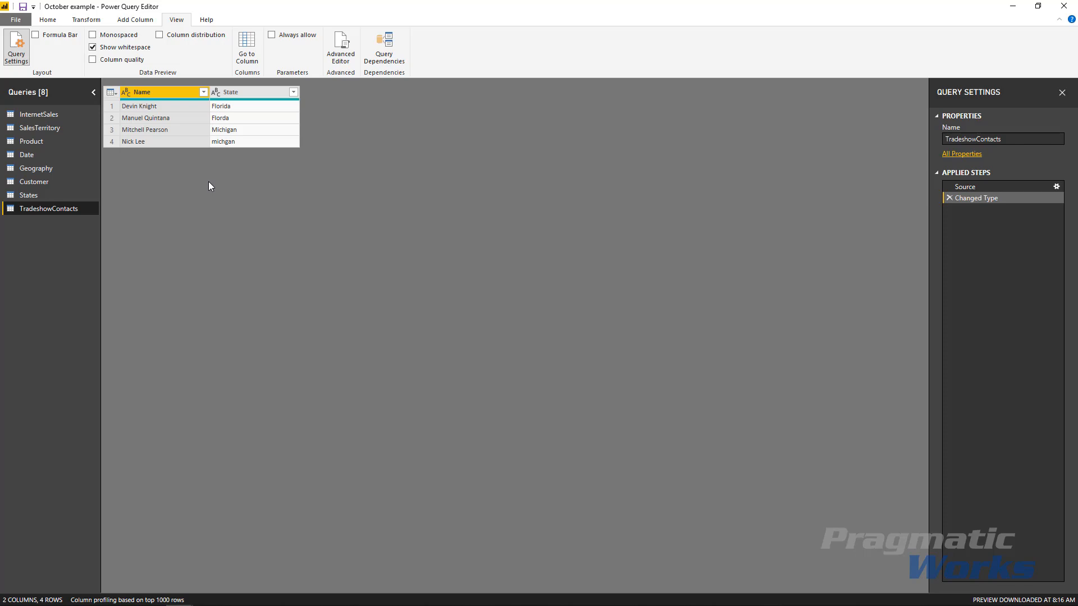
pyautogui.moveTo(219, 237)
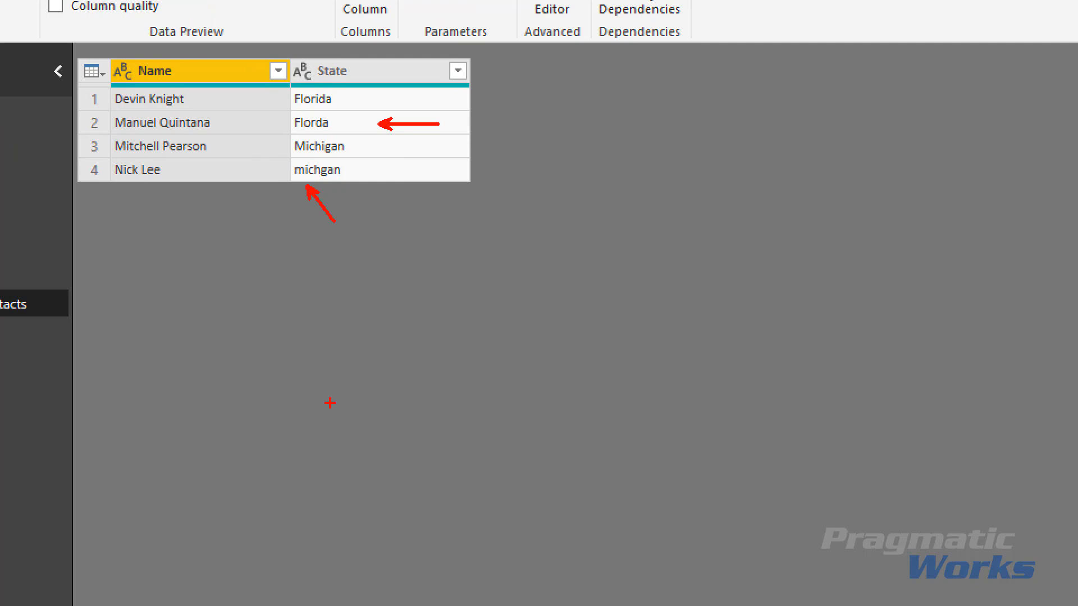
pyautogui.moveTo(381, 205)
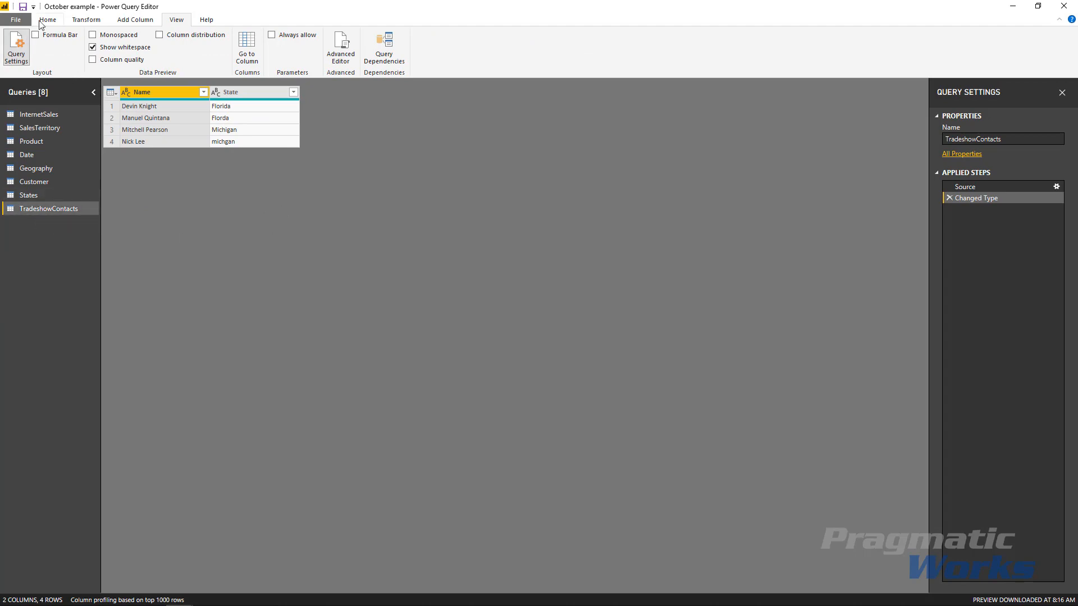
# - Start a Merge Queries as New from TradeshowContacts
pyautogui.click(46, 19)
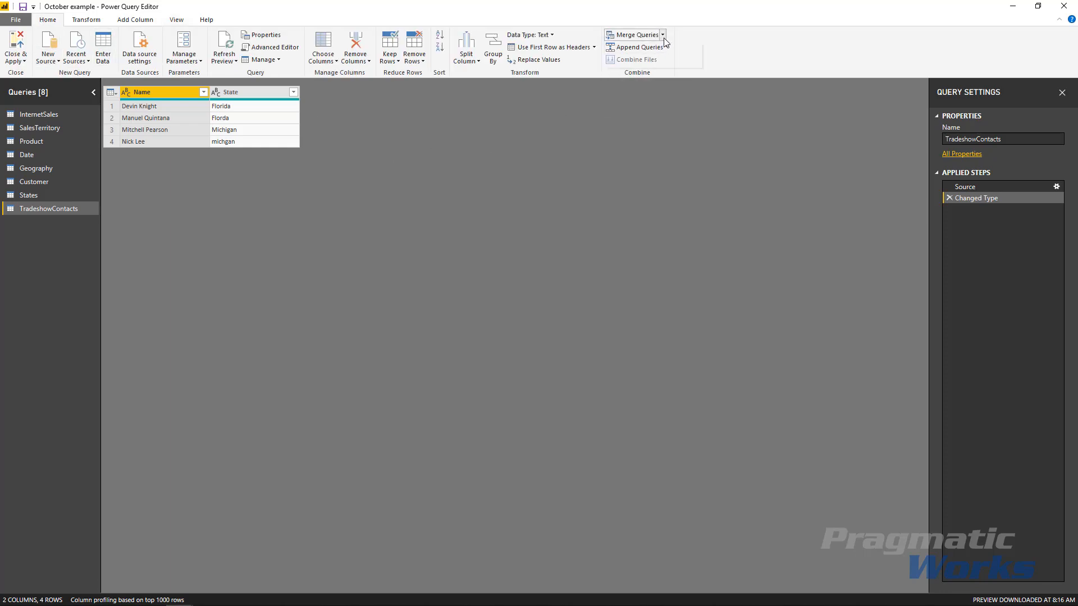
pyautogui.click(662, 35)
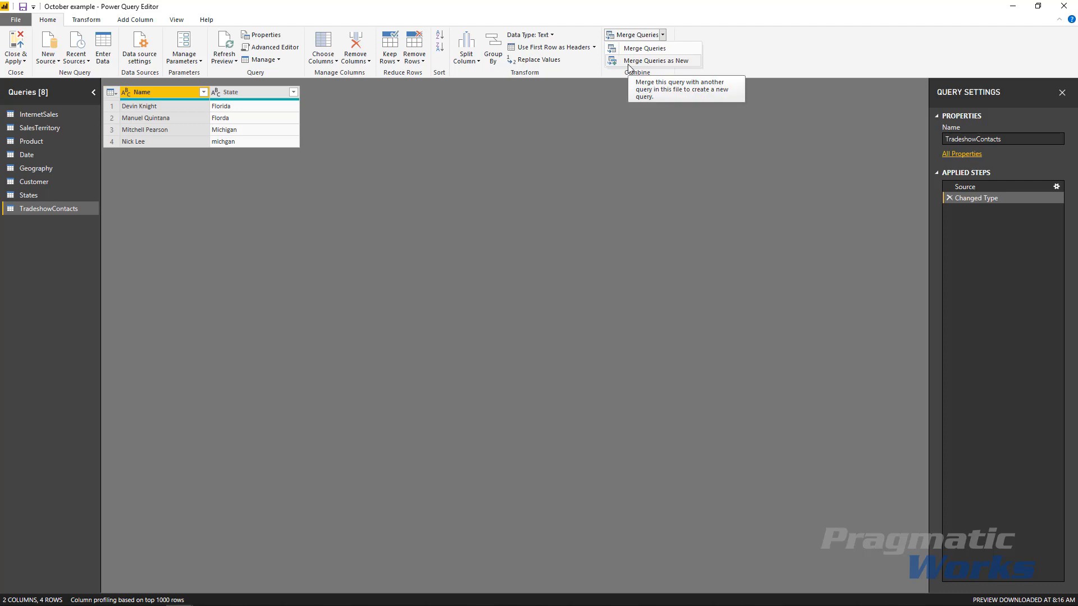
pyautogui.moveTo(644, 60)
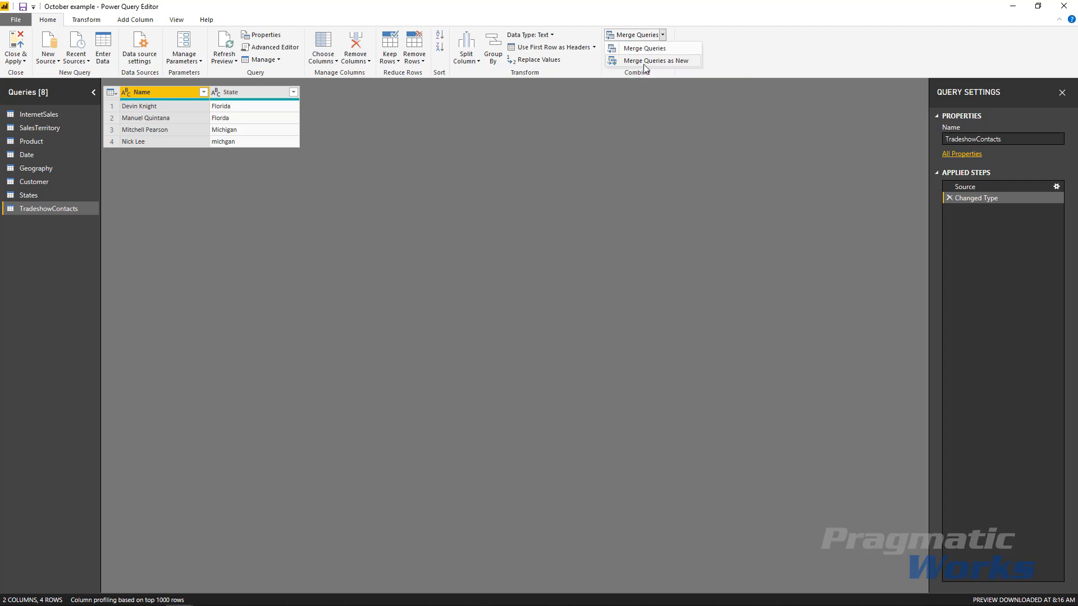
pyautogui.click(655, 61)
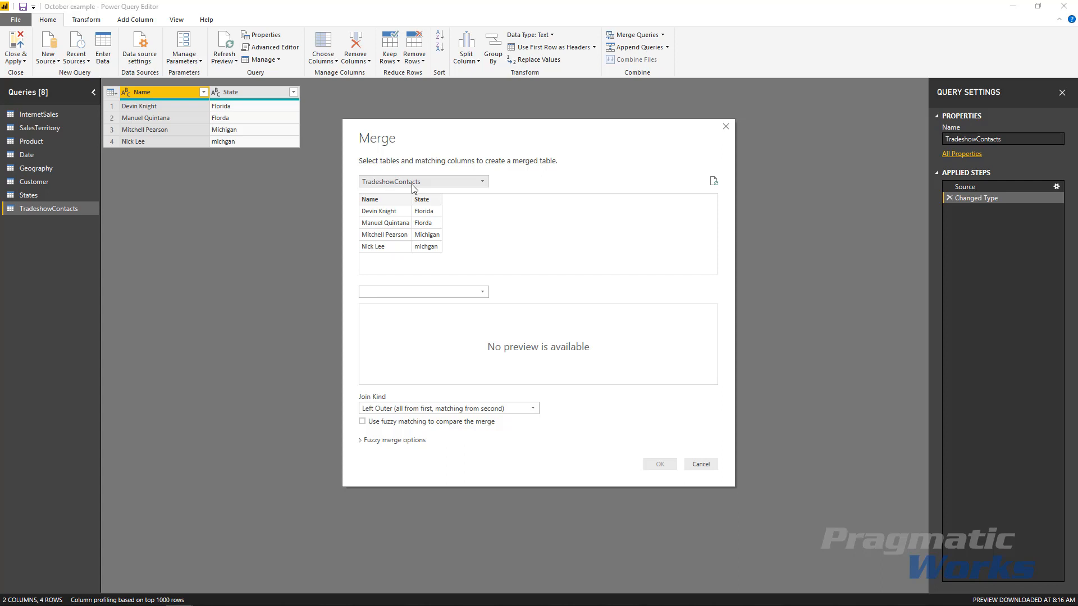
# - Merge with States, matching State to StateProvinceName (2 of 4 rows matched)
pyautogui.click(423, 292)
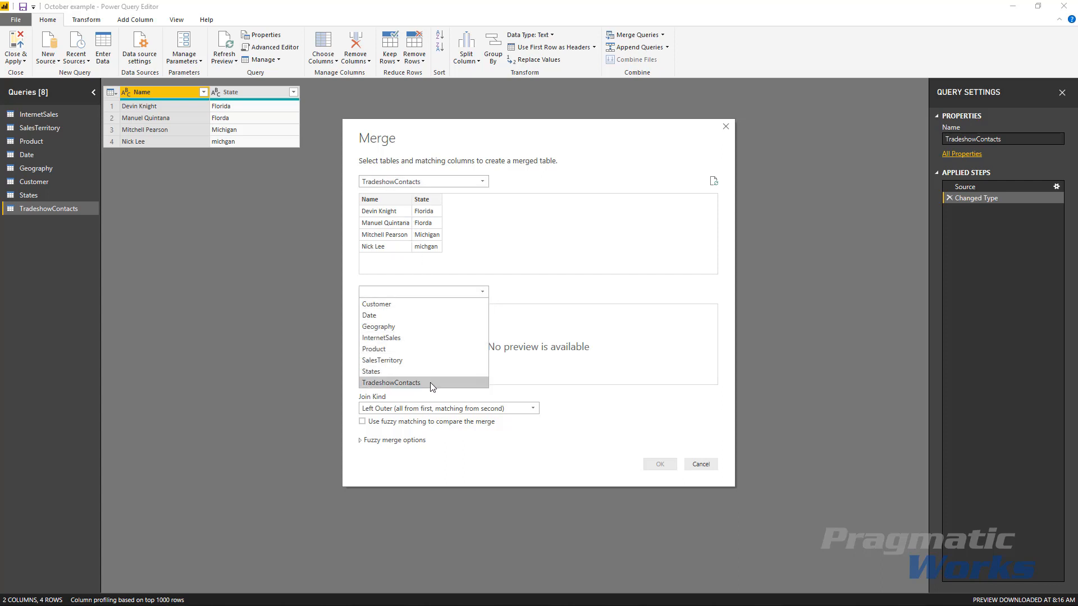
pyautogui.click(370, 371)
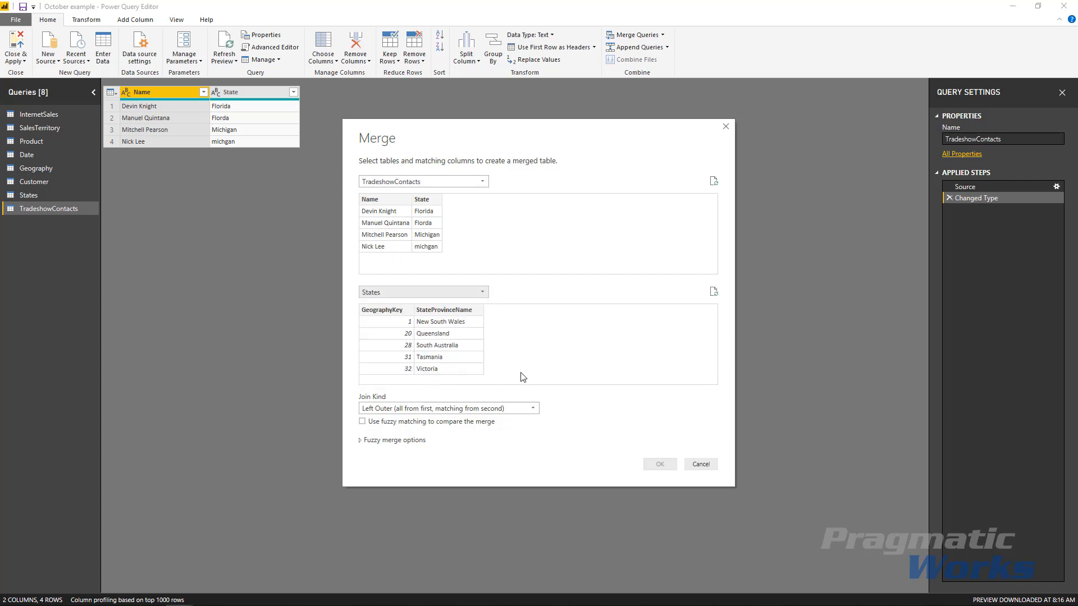
pyautogui.click(444, 309)
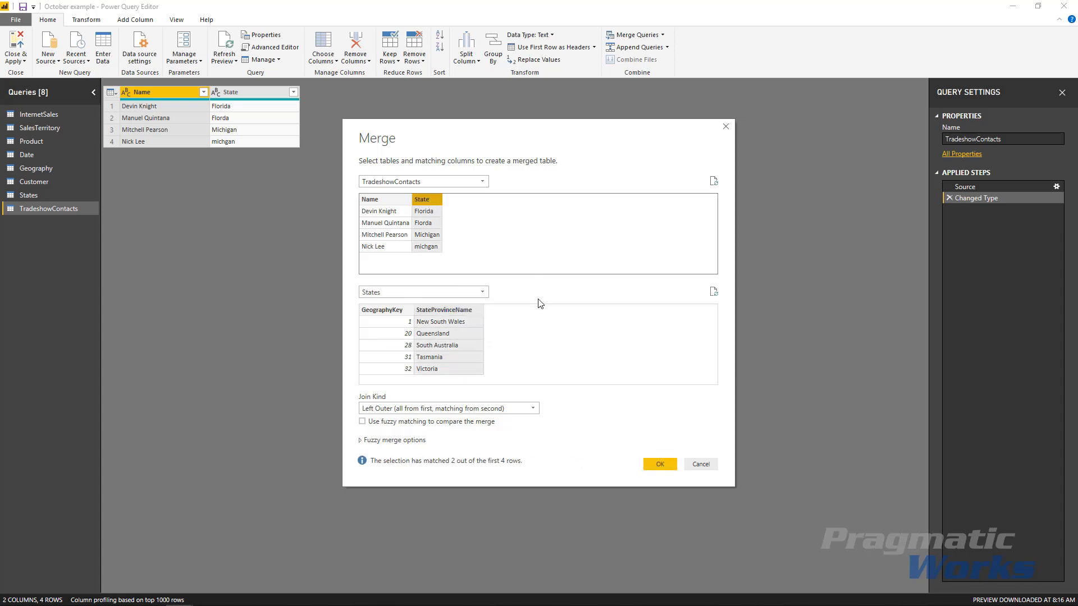
pyautogui.moveTo(395, 469)
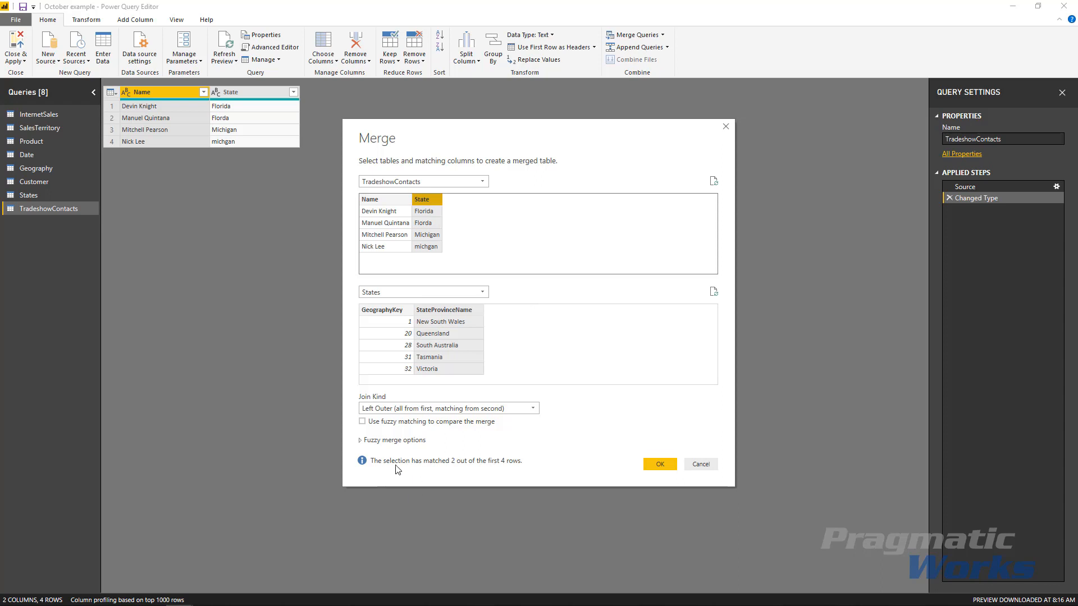
pyautogui.moveTo(514, 472)
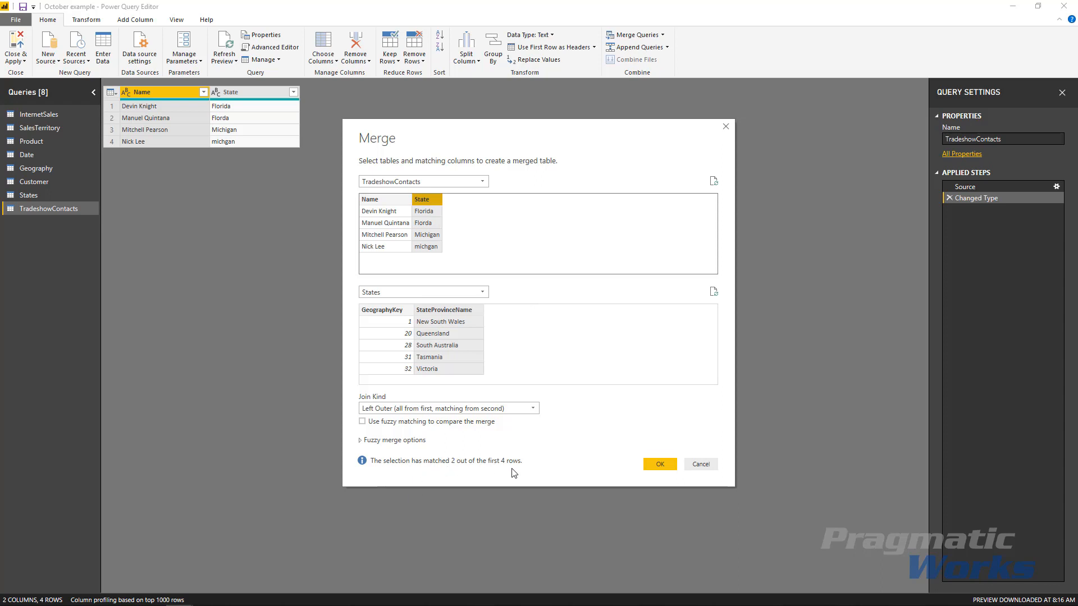
pyautogui.moveTo(431, 257)
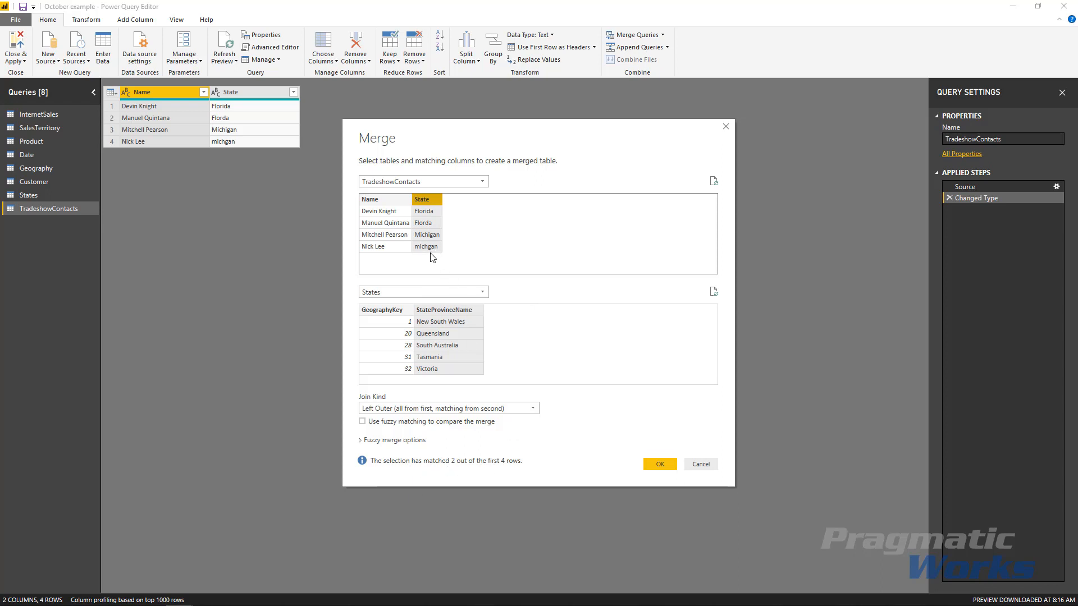
pyautogui.moveTo(432, 235)
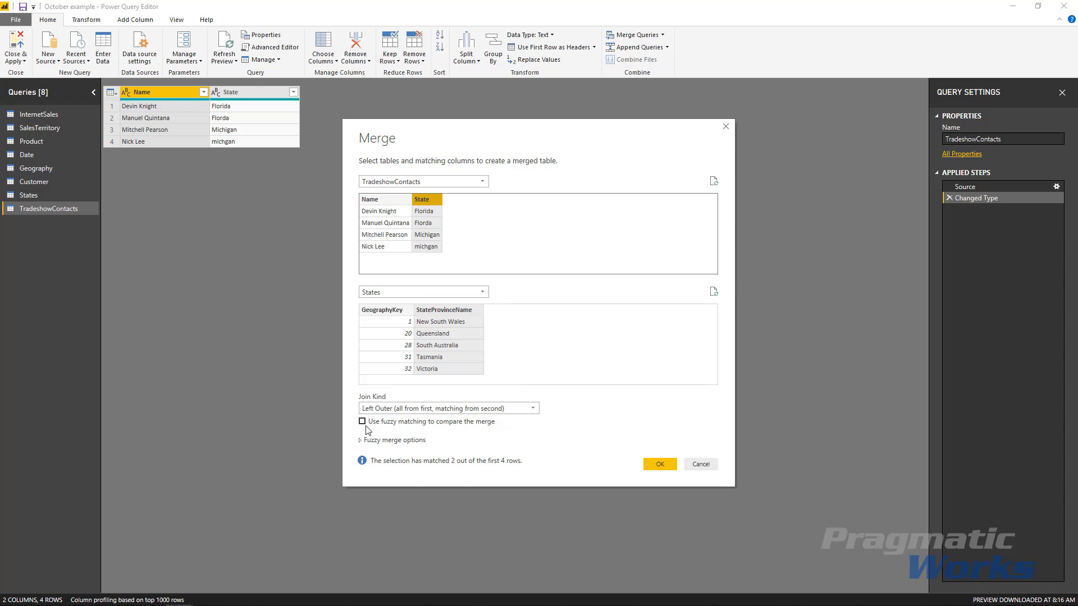
pyautogui.moveTo(374, 429)
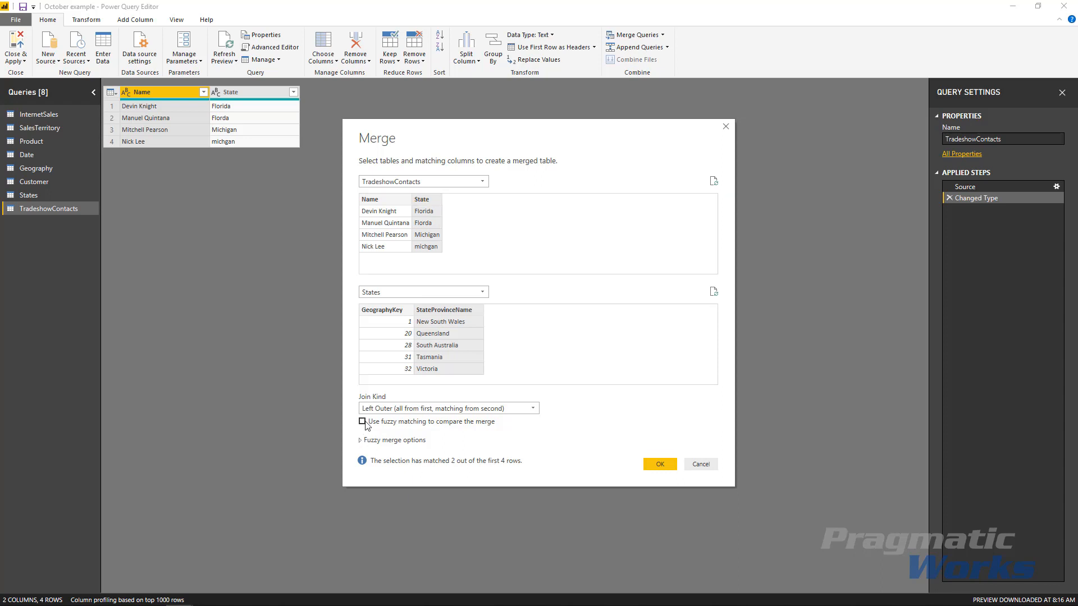
# - Turn on fuzzy matching for the merge and collapse the fuzzy merge options
pyautogui.click(362, 421)
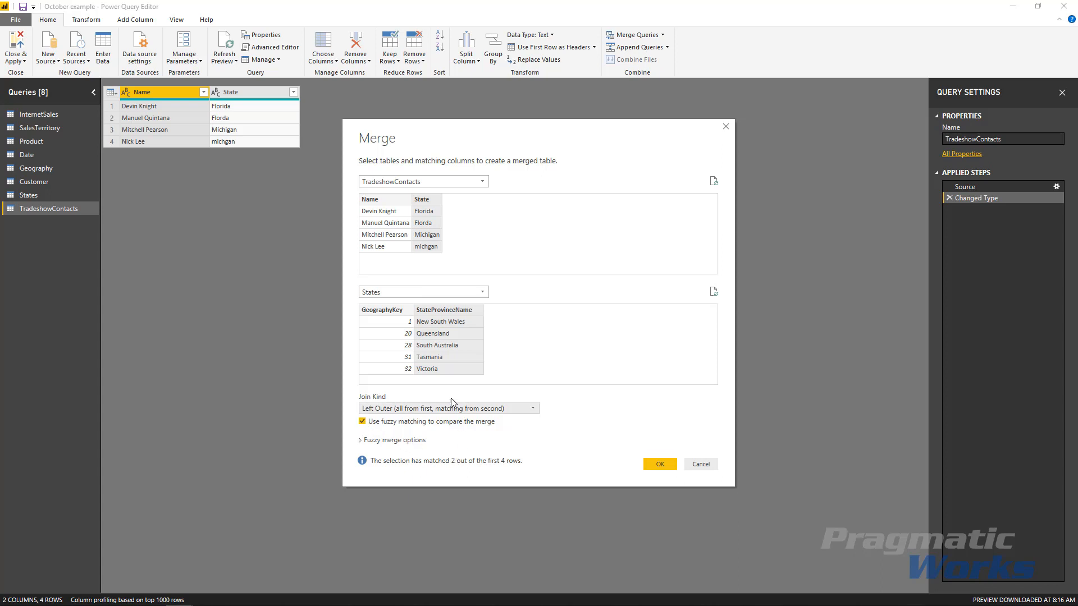
pyautogui.moveTo(392, 400)
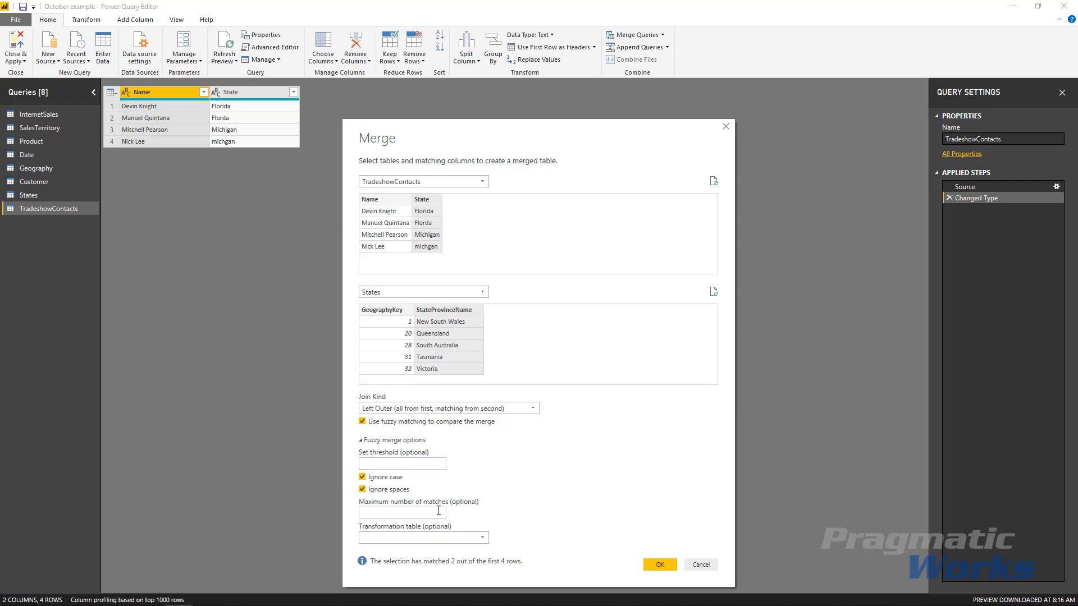
pyautogui.moveTo(477, 535)
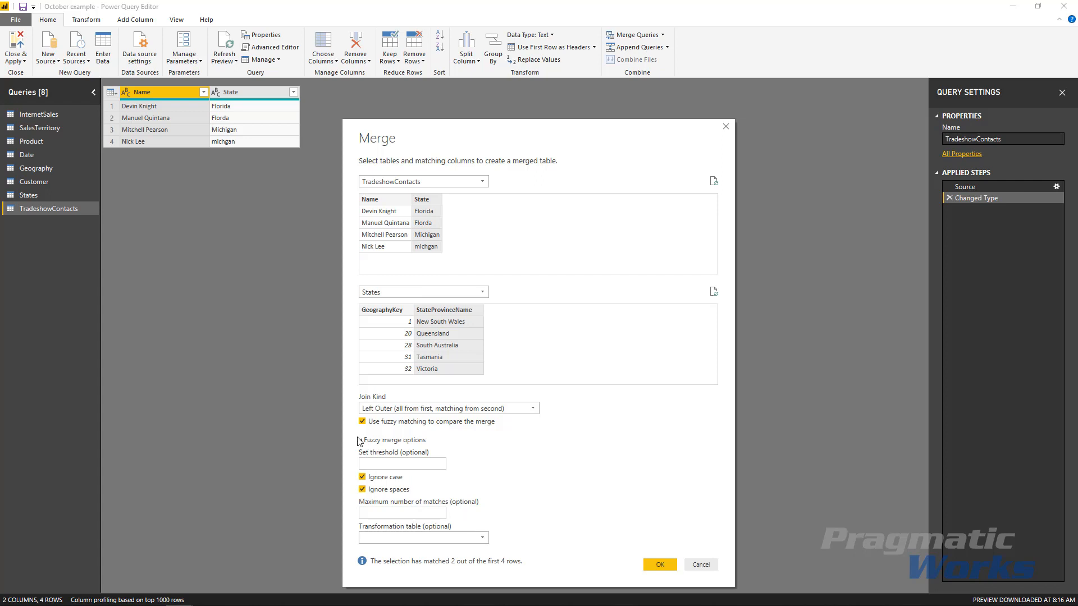
pyautogui.click(358, 440)
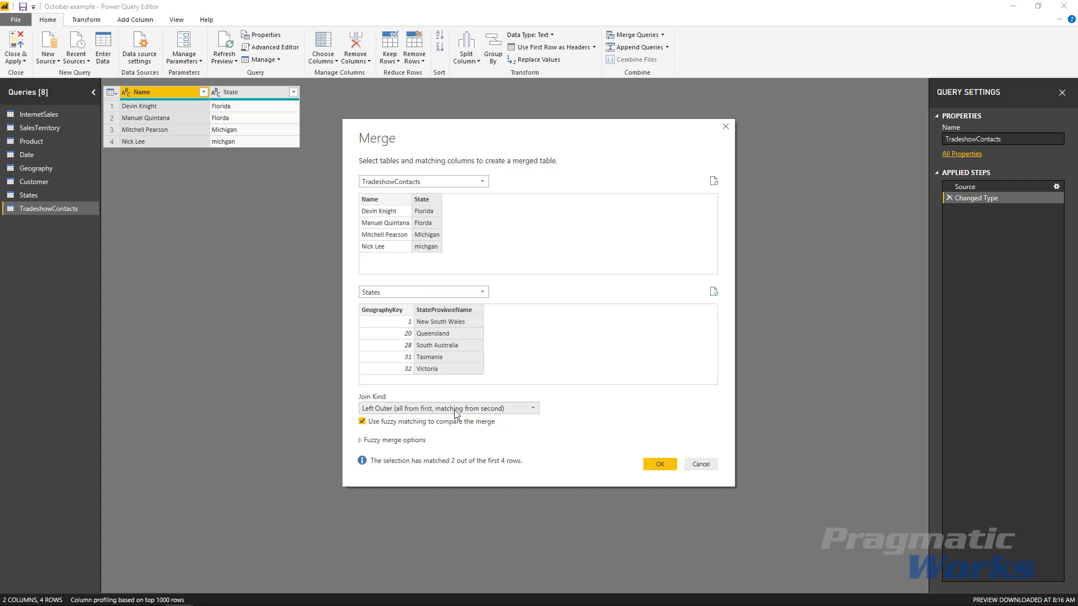
pyautogui.moveTo(471, 414)
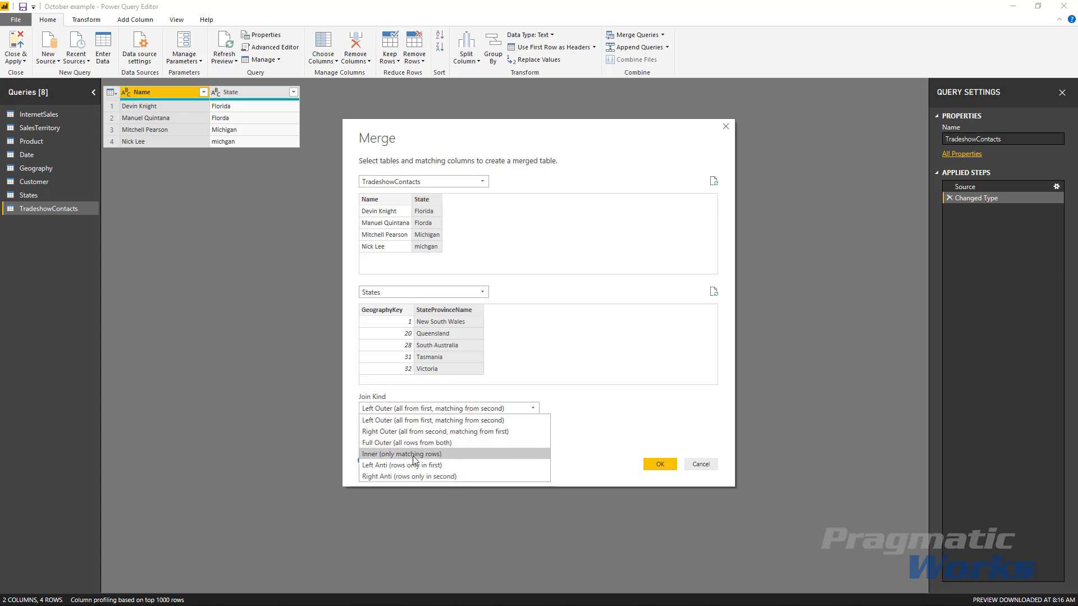
# - Set the join kind to Inner (only matching rows)
pyautogui.click(401, 454)
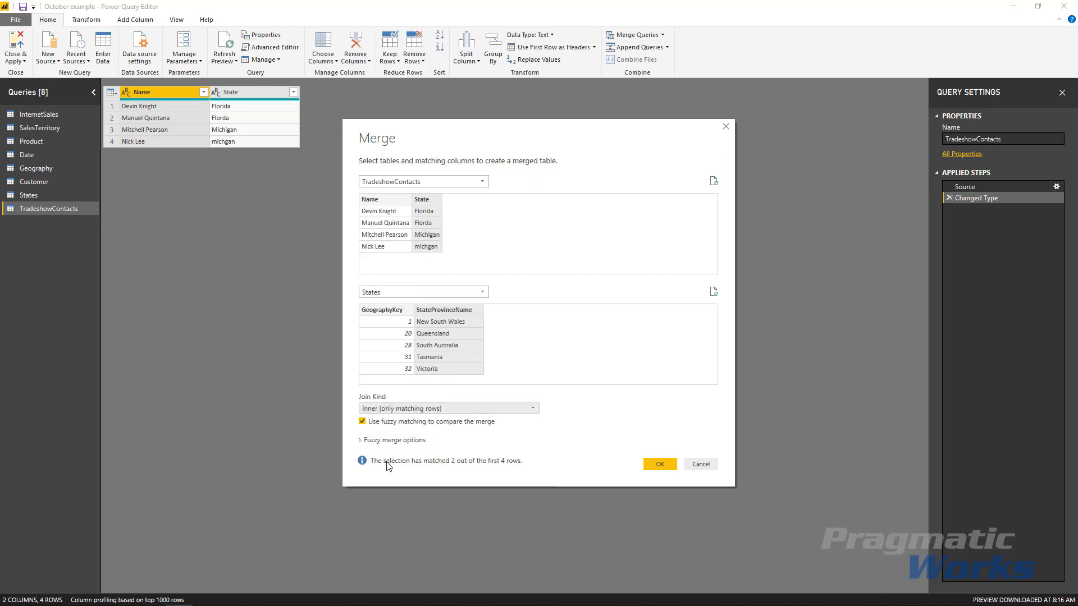
pyautogui.moveTo(376, 471)
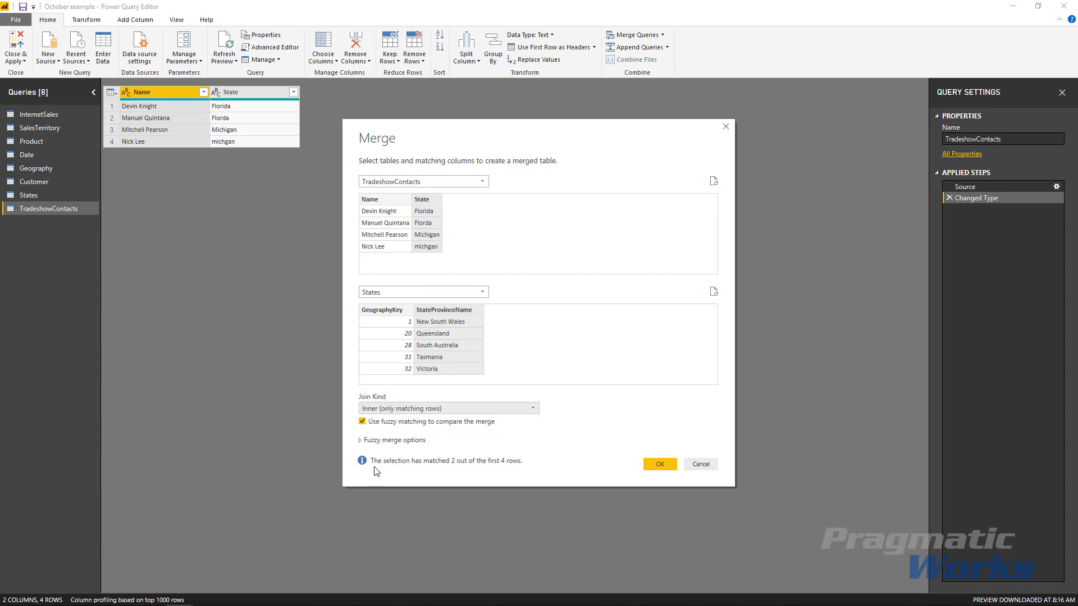
pyautogui.moveTo(385, 468)
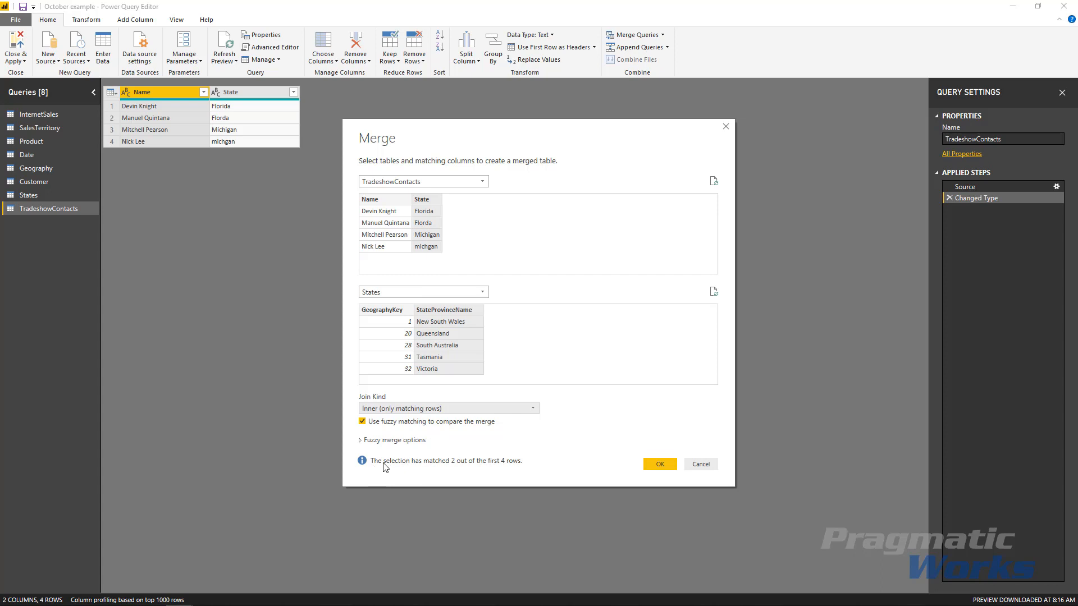
pyautogui.moveTo(391, 462)
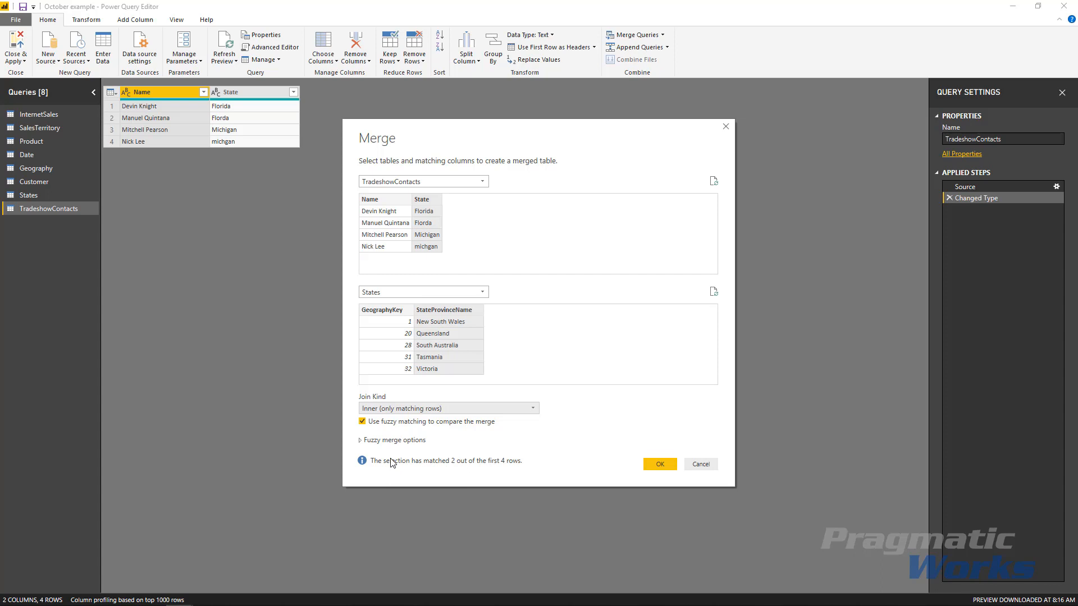
pyautogui.moveTo(412, 462)
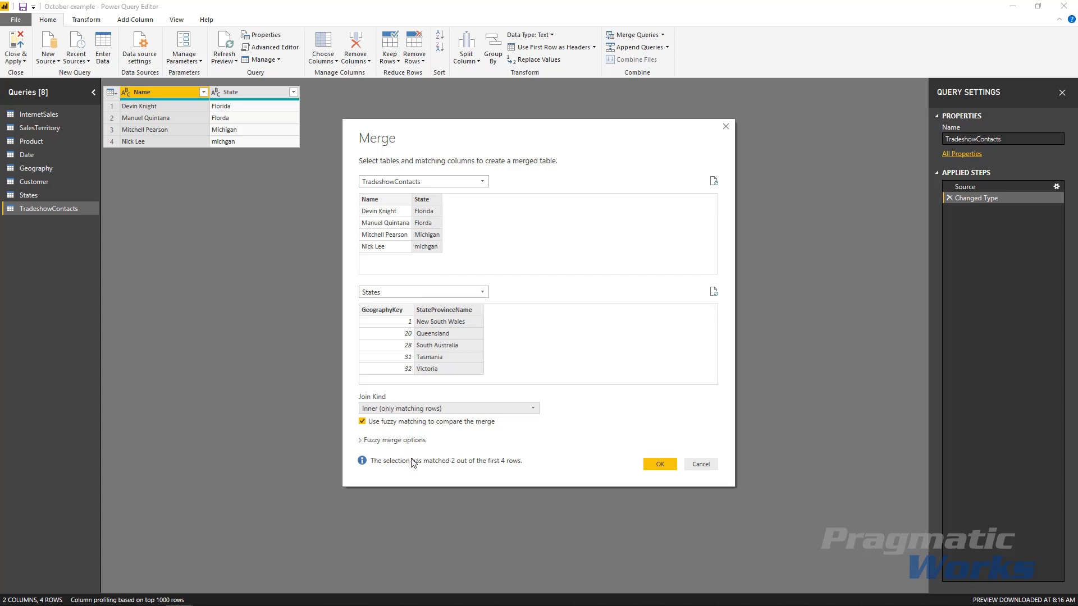
pyautogui.moveTo(599, 478)
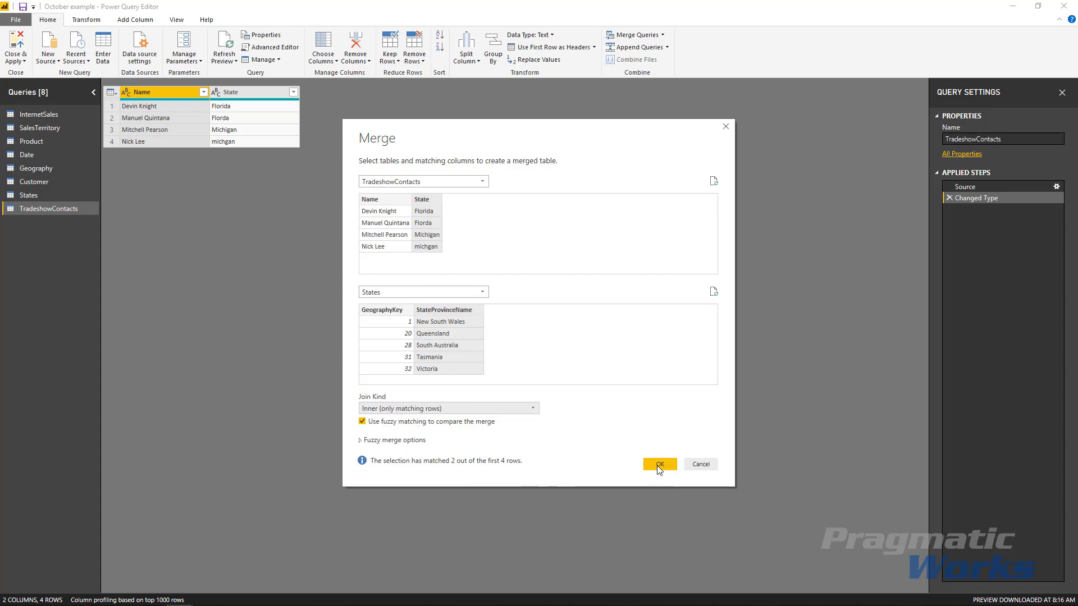
# - Create Merge1 and expand States into GeographyKey and StateProvinceName columns
pyautogui.click(658, 464)
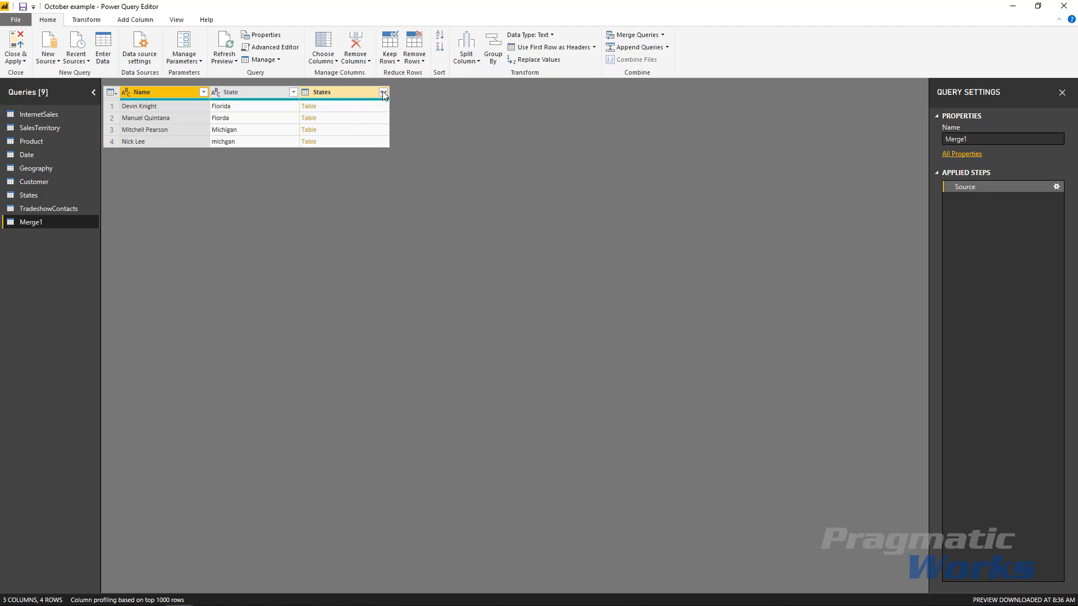
pyautogui.click(383, 91)
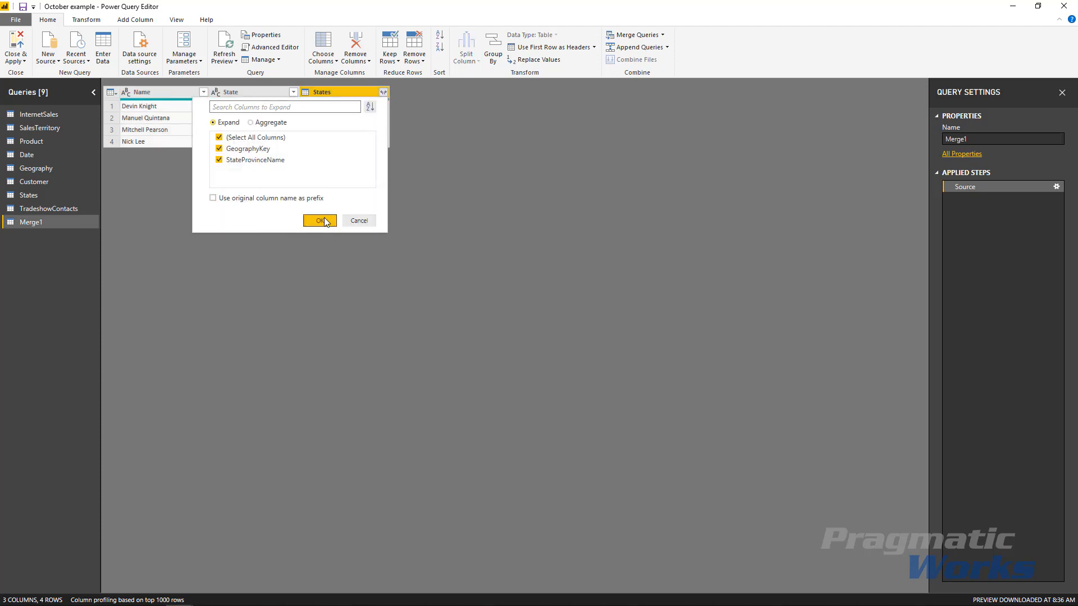
pyautogui.click(319, 221)
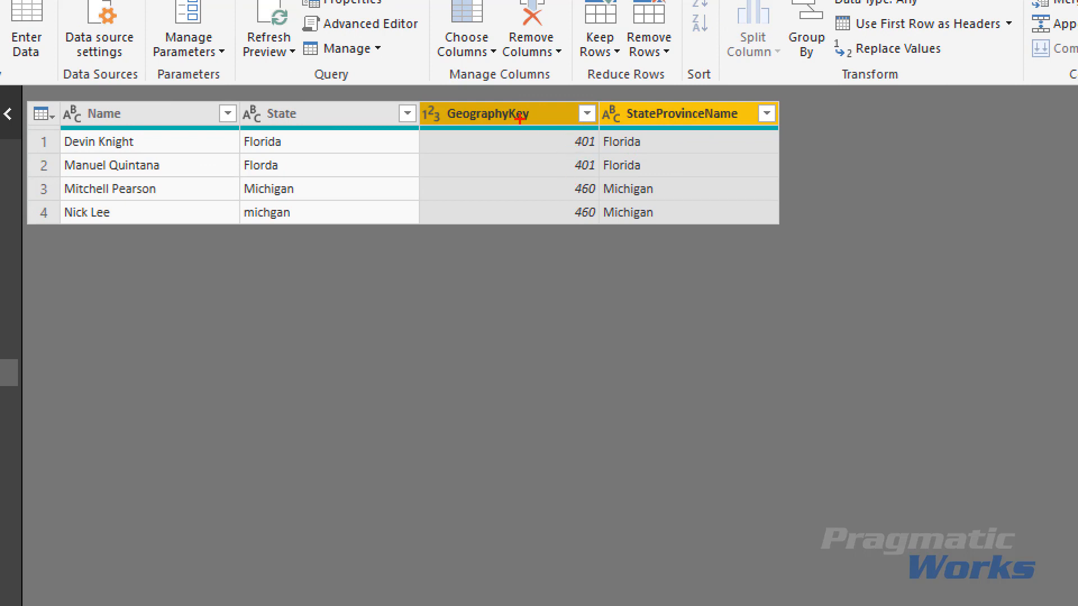
pyautogui.moveTo(670, 155)
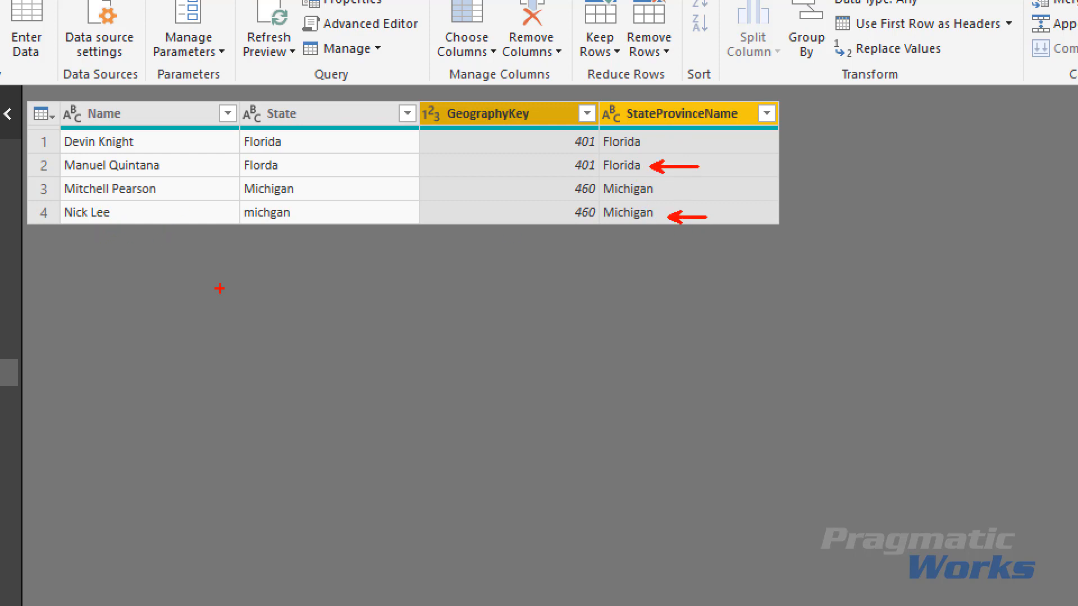
pyautogui.moveTo(650, 240)
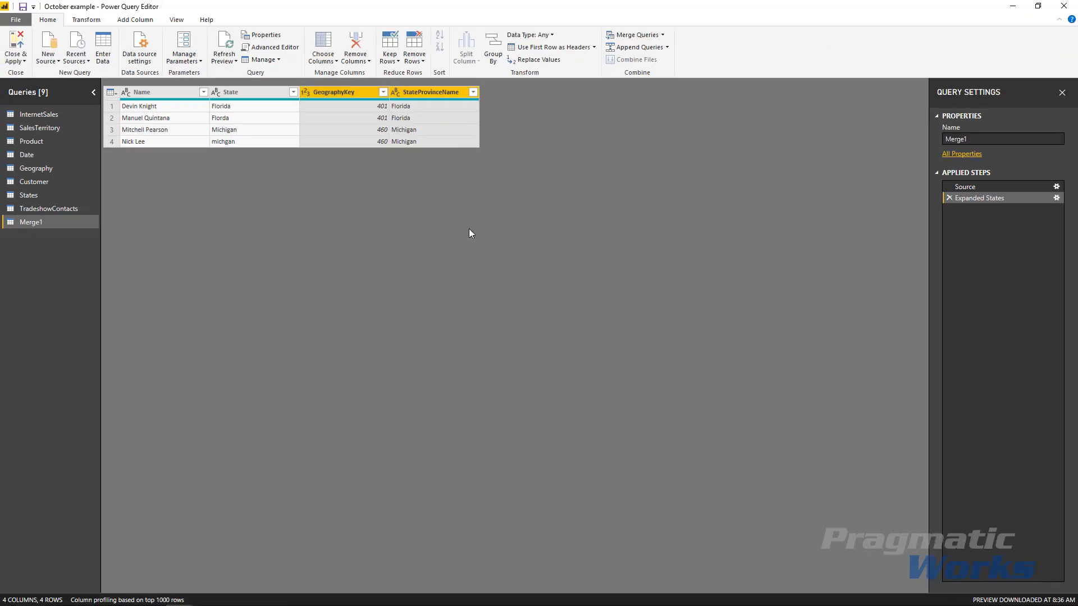
pyautogui.moveTo(434, 217)
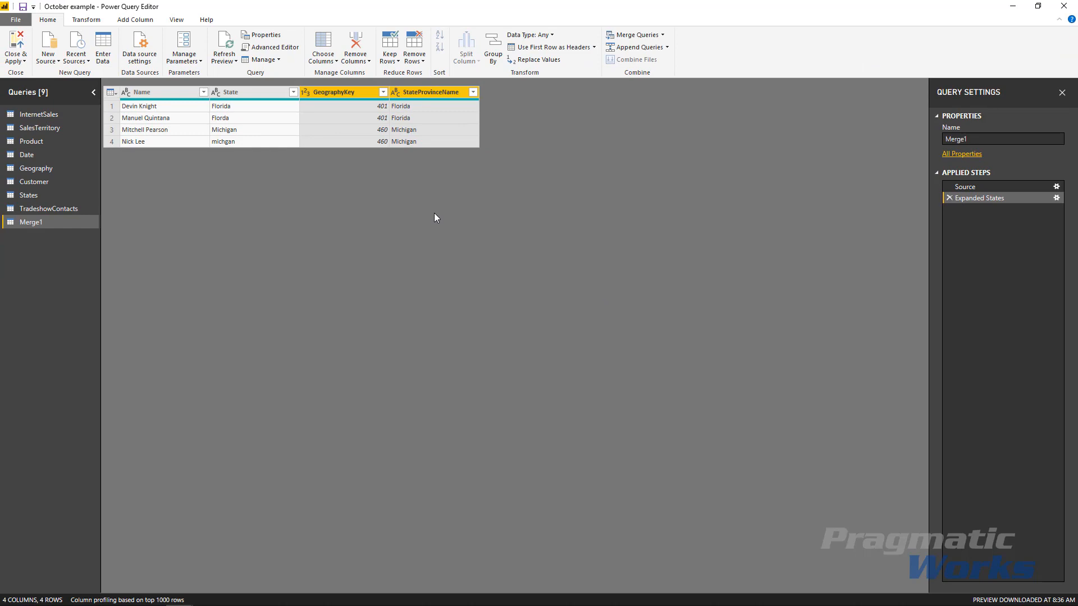
# - Remove the misspelled State column from Merge1
pyautogui.rightClick(230, 92)
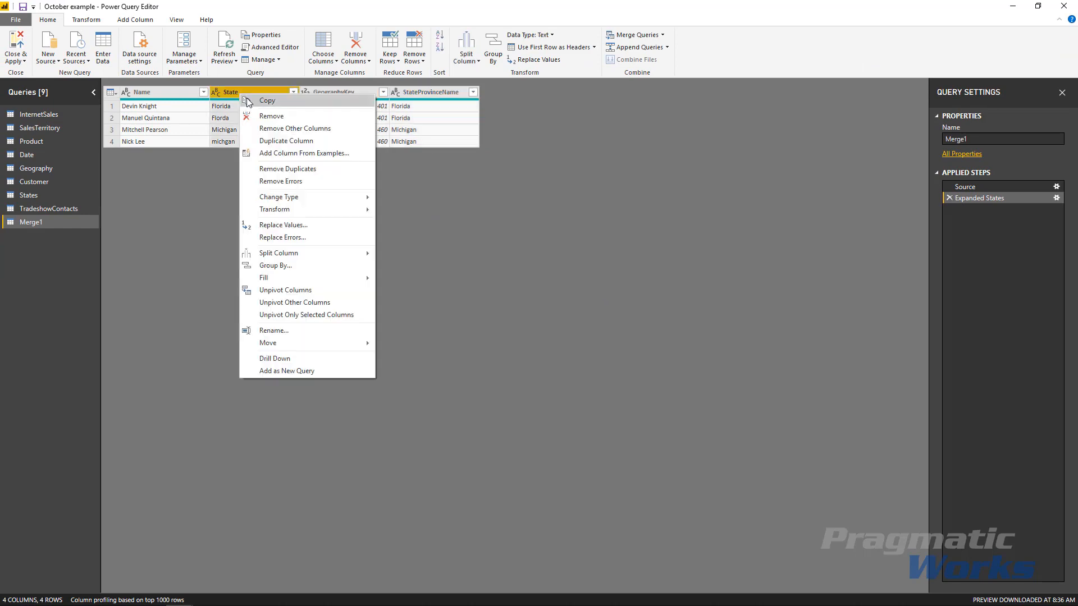
pyautogui.click(271, 116)
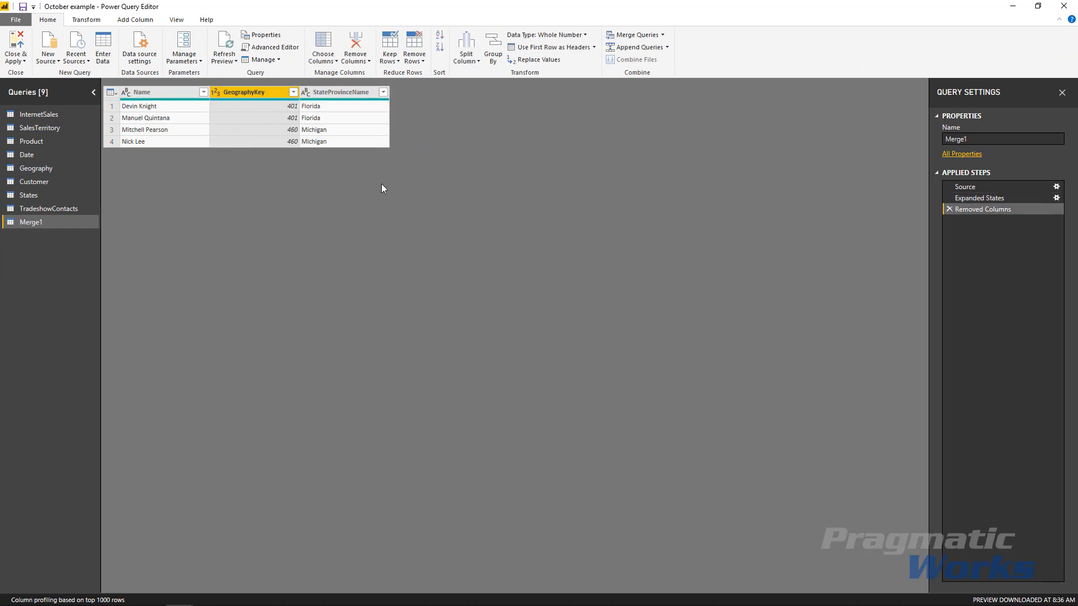